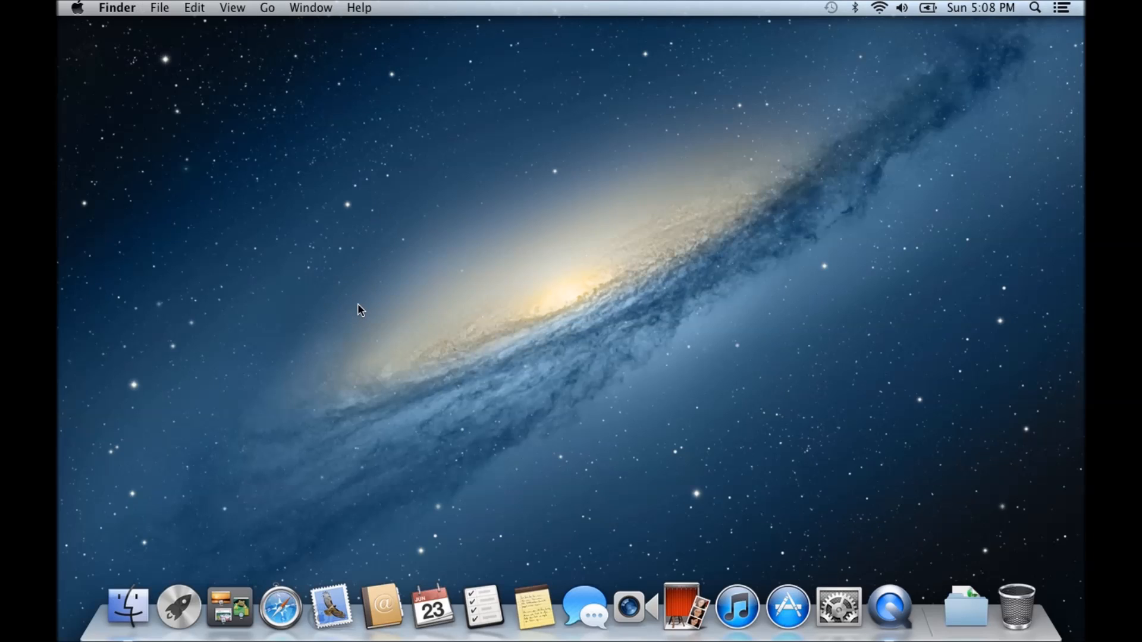
{"action": "mouse_move", "coordinate": [283, 606]}
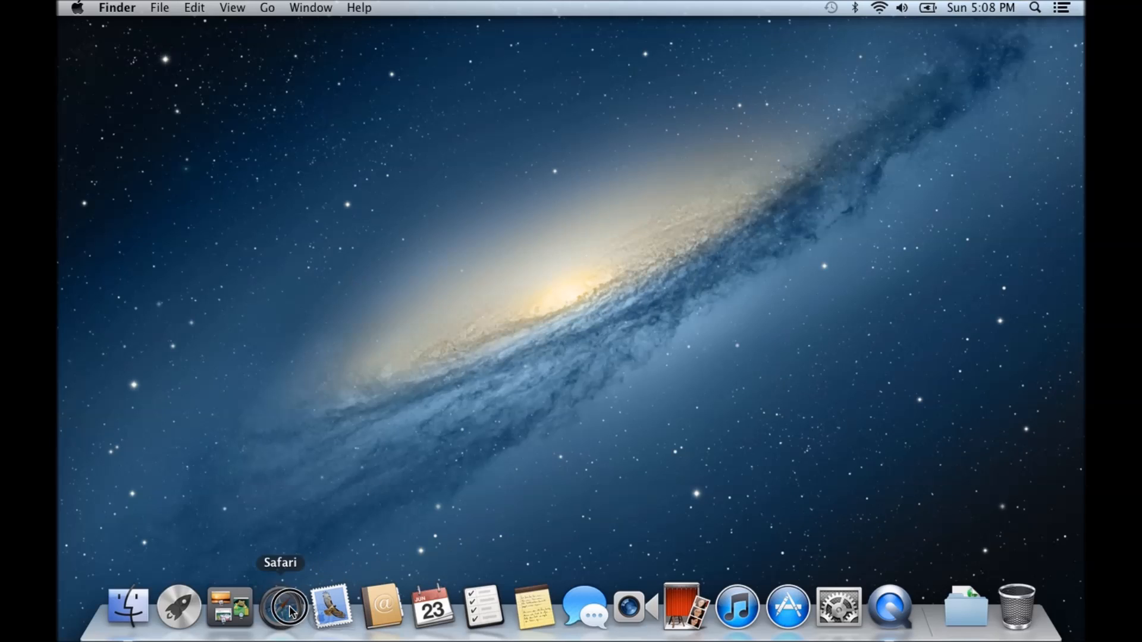
Step: Launch Safari from the Dock and focus the Google search box
{"action": "left_click", "coordinate": [282, 606]}
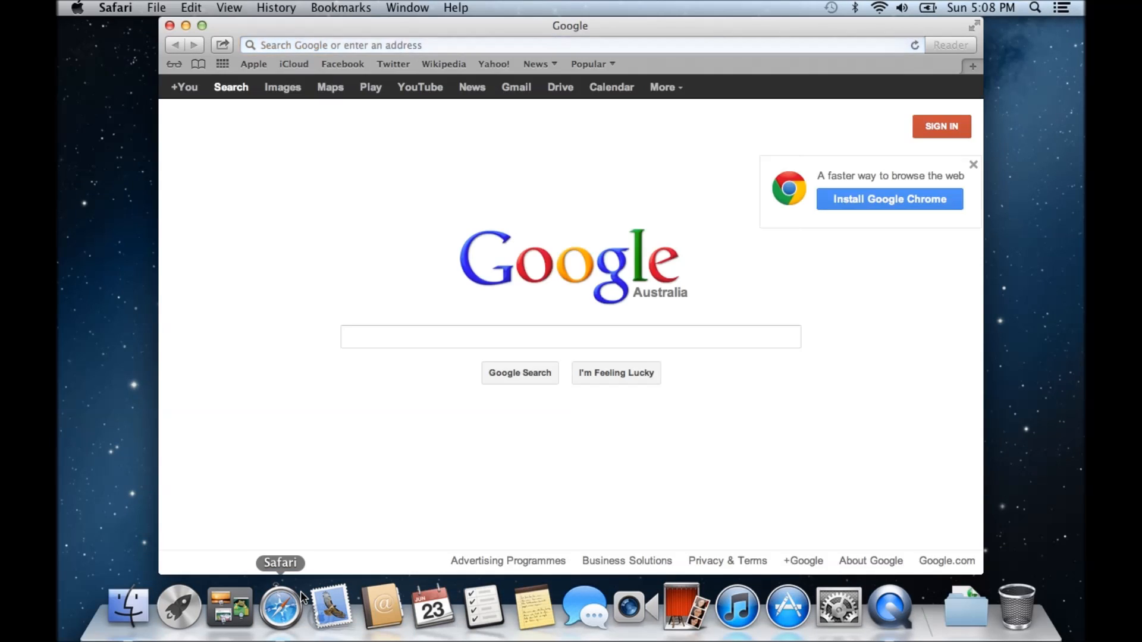
{"action": "left_click", "coordinate": [570, 337]}
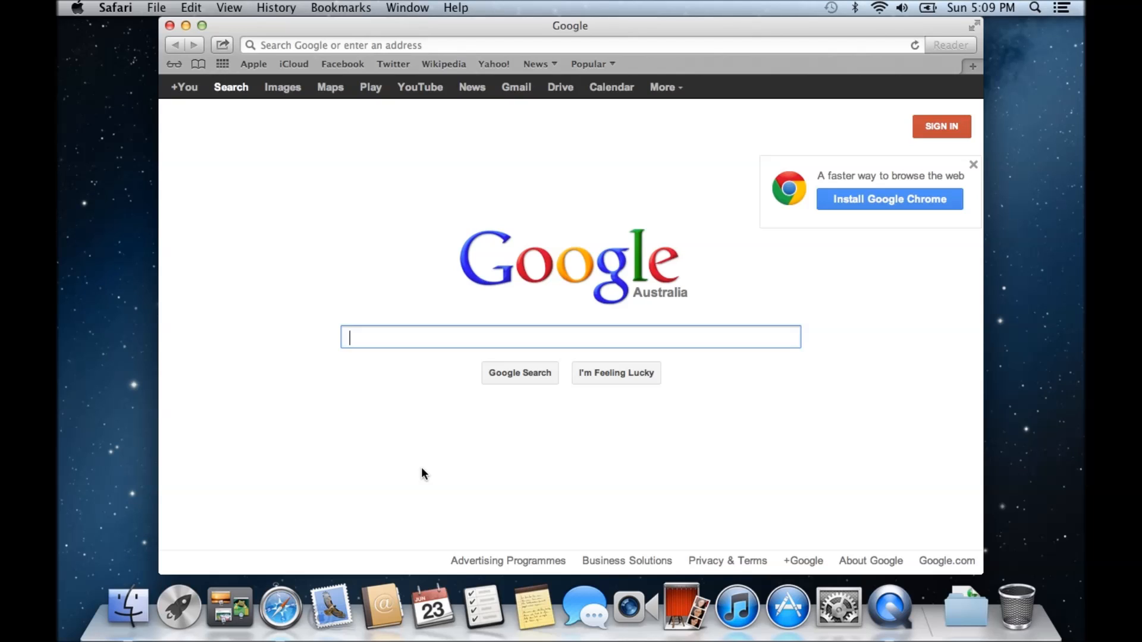
{"action": "left_click", "coordinate": [88, 259]}
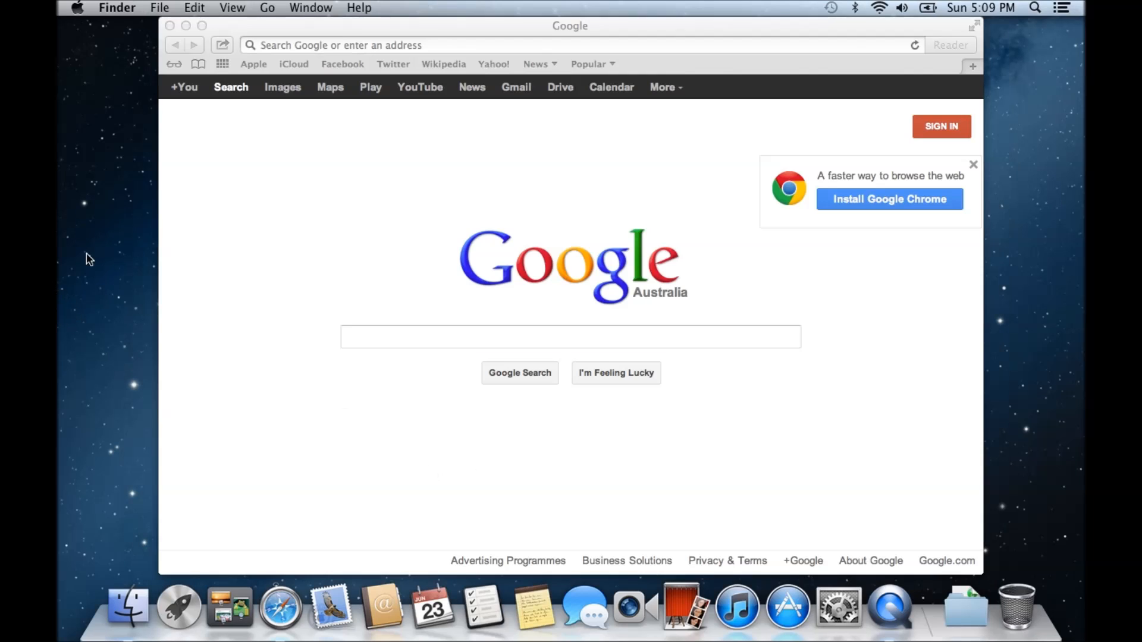
{"action": "left_click", "coordinate": [267, 8]}
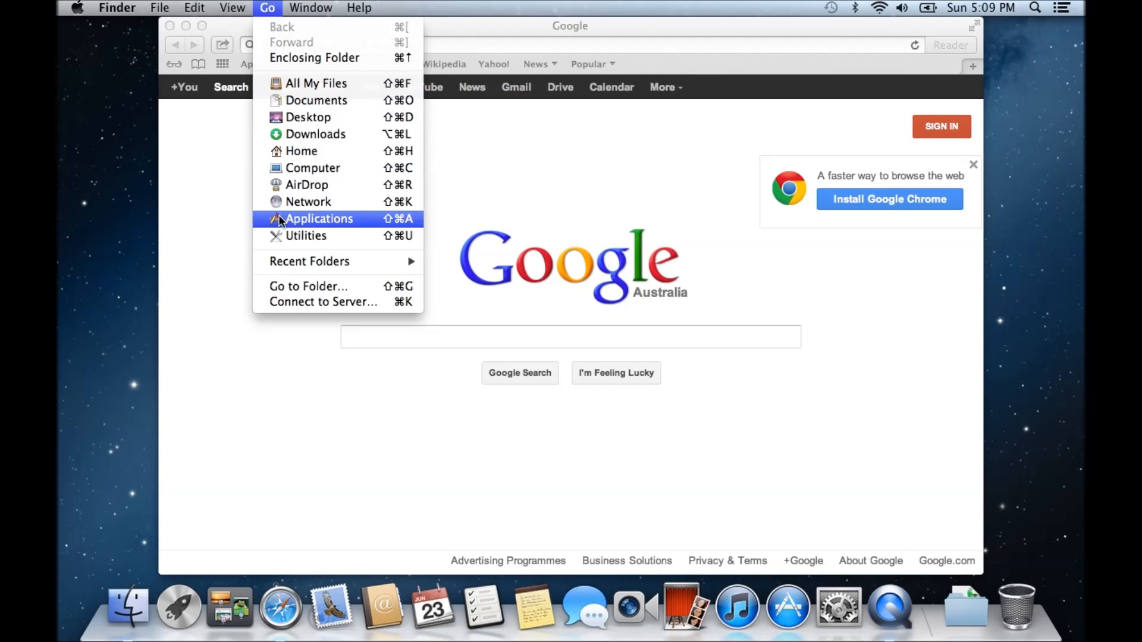
{"action": "left_click", "coordinate": [302, 235]}
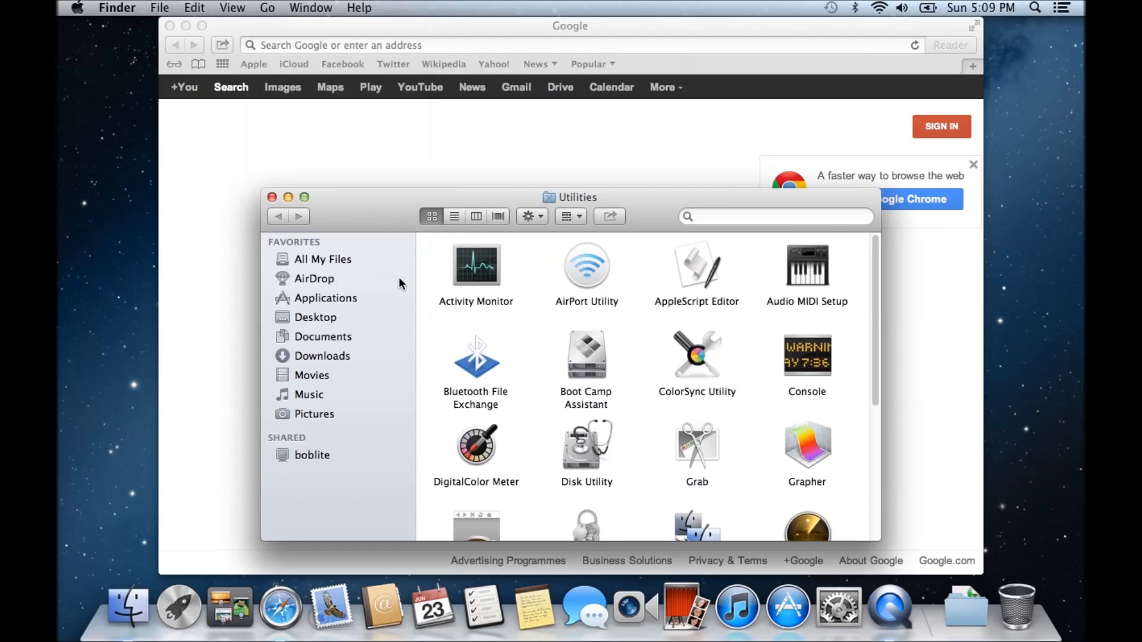
{"action": "left_click", "coordinate": [587, 355]}
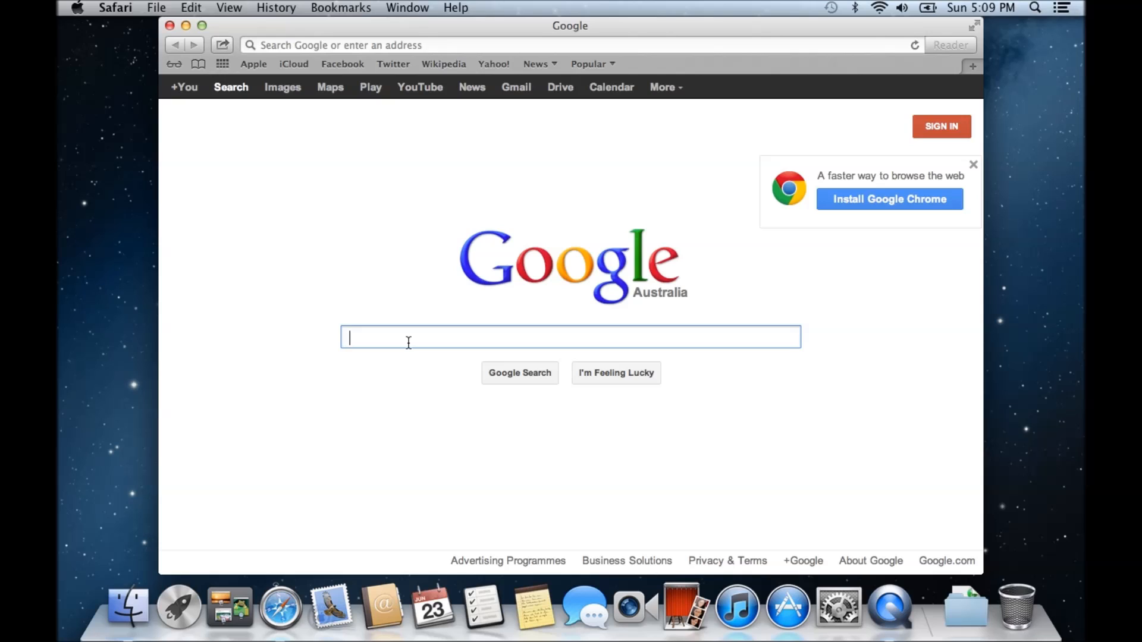
Step: Search Google for '123 my it' and open the 123 my IT help portal result
{"action": "type", "text": "123"}
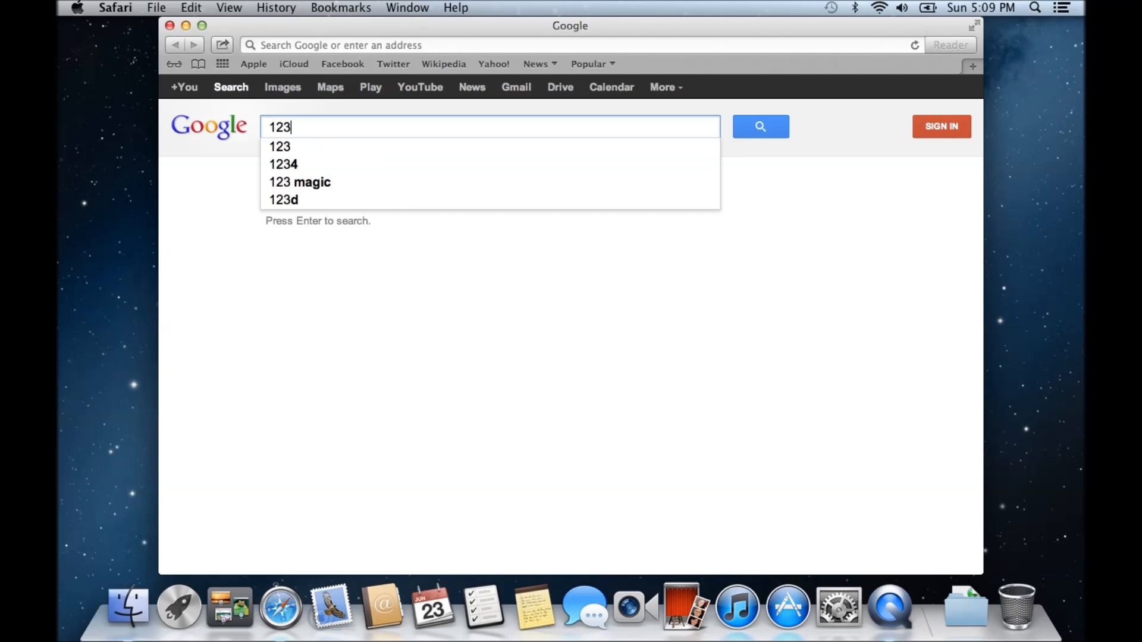
{"action": "type", "text": "my it"}
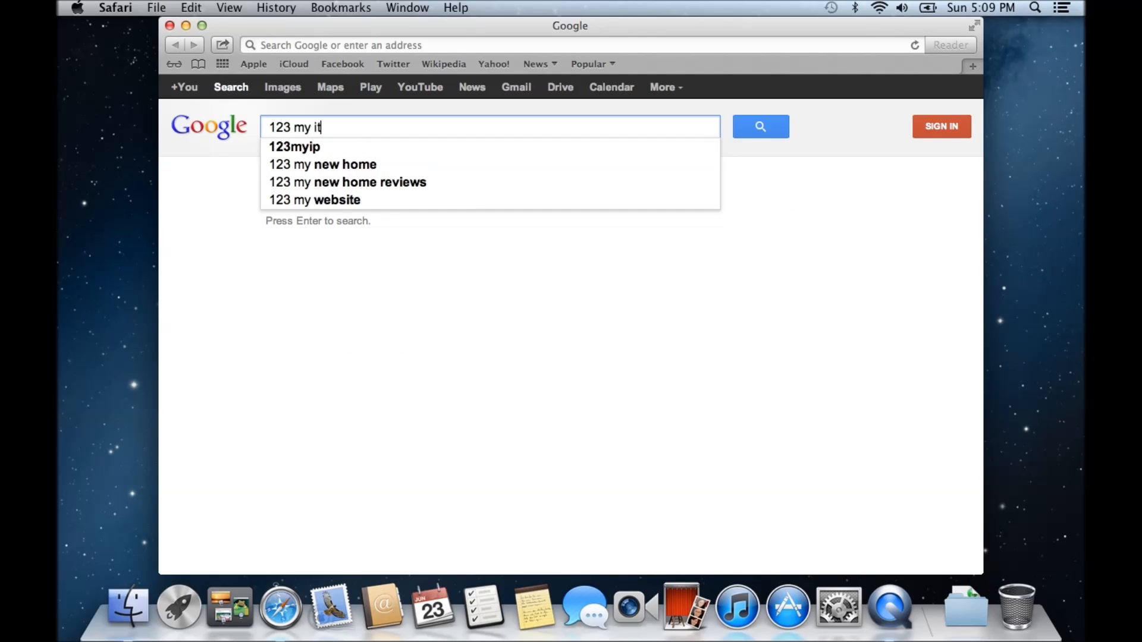
{"action": "key", "text": "Return"}
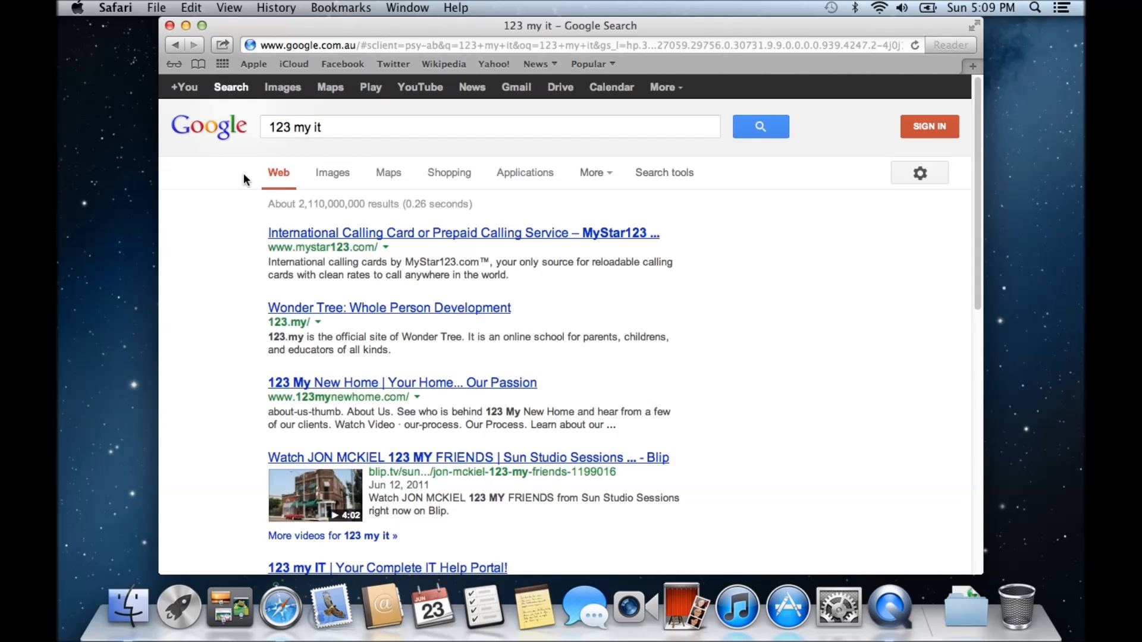
{"action": "mouse_move", "coordinate": [235, 354]}
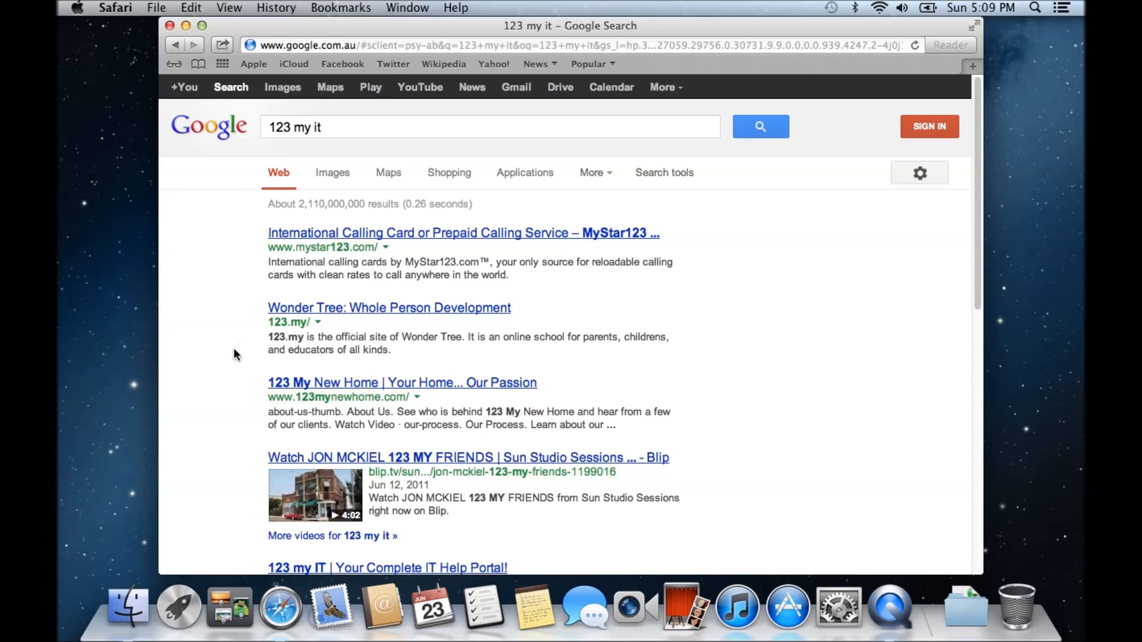
{"action": "scroll", "scroll_direction": "down", "scroll_amount": 3}
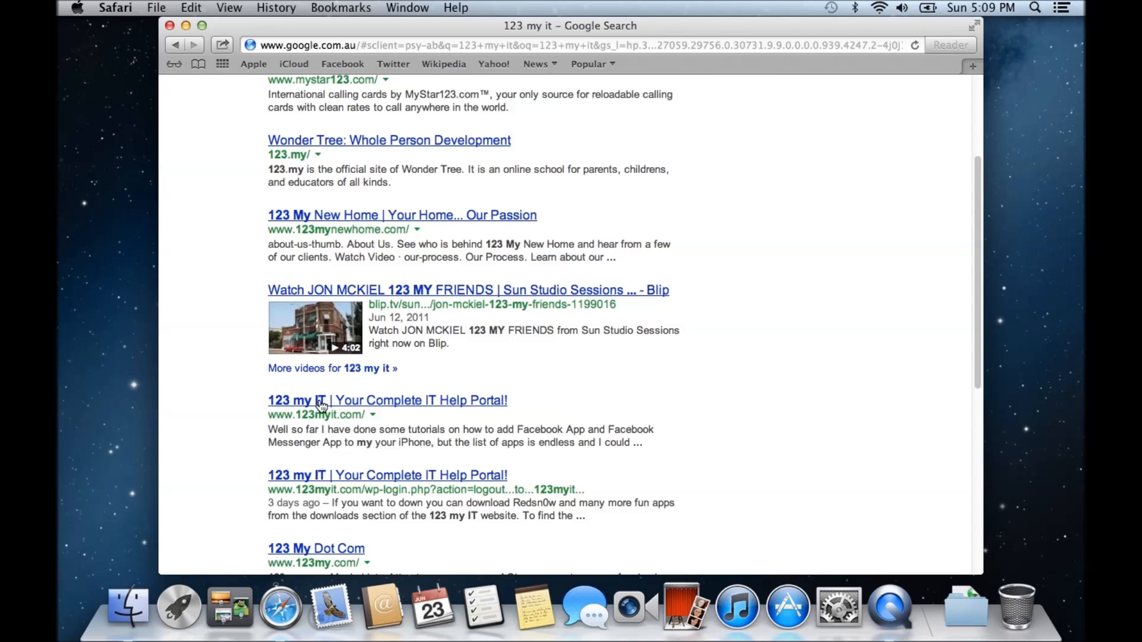
{"action": "mouse_move", "coordinate": [402, 406]}
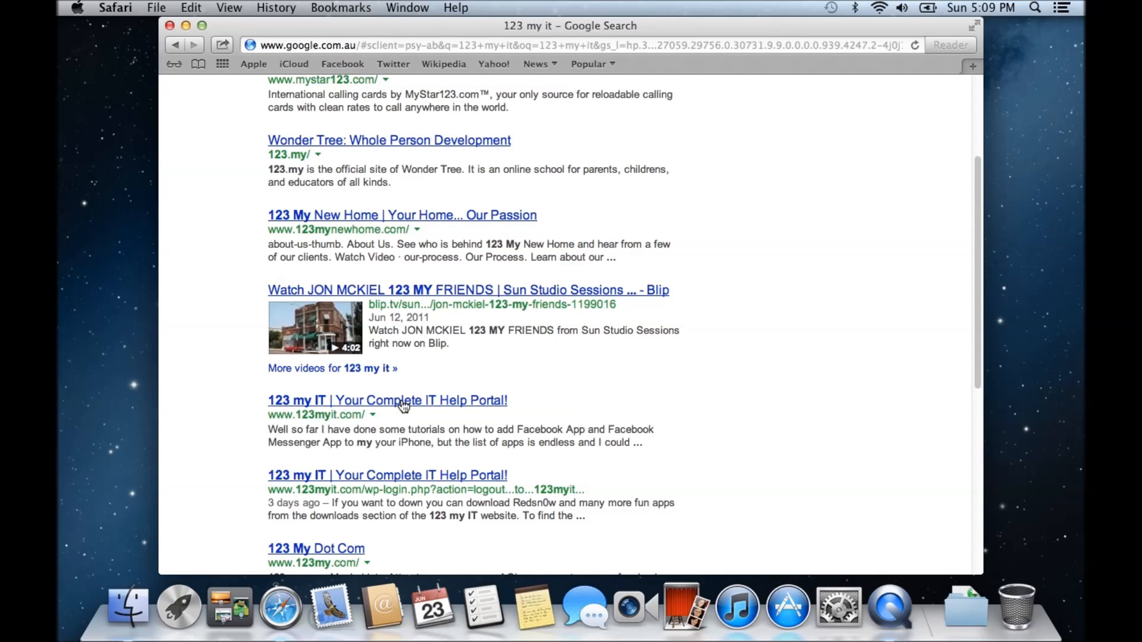
{"action": "left_click", "coordinate": [387, 400]}
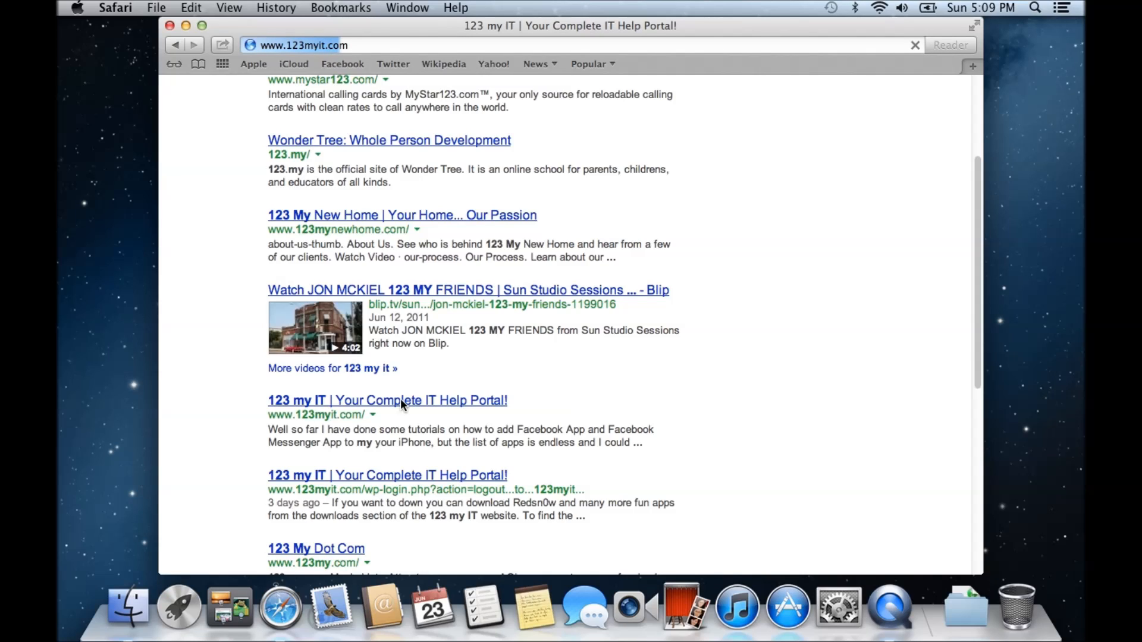
Step: Dismiss the Flash Player out-of-date warning on the 123 my IT site
{"action": "left_click", "coordinate": [387, 400]}
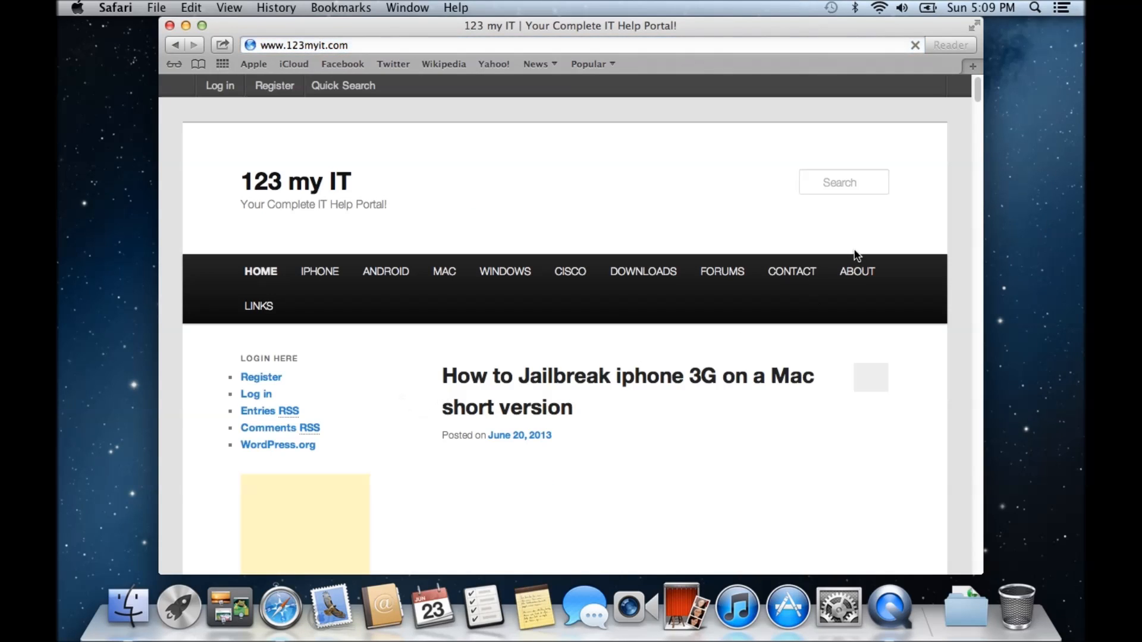
{"action": "scroll", "scroll_direction": "up", "scroll_amount": 3}
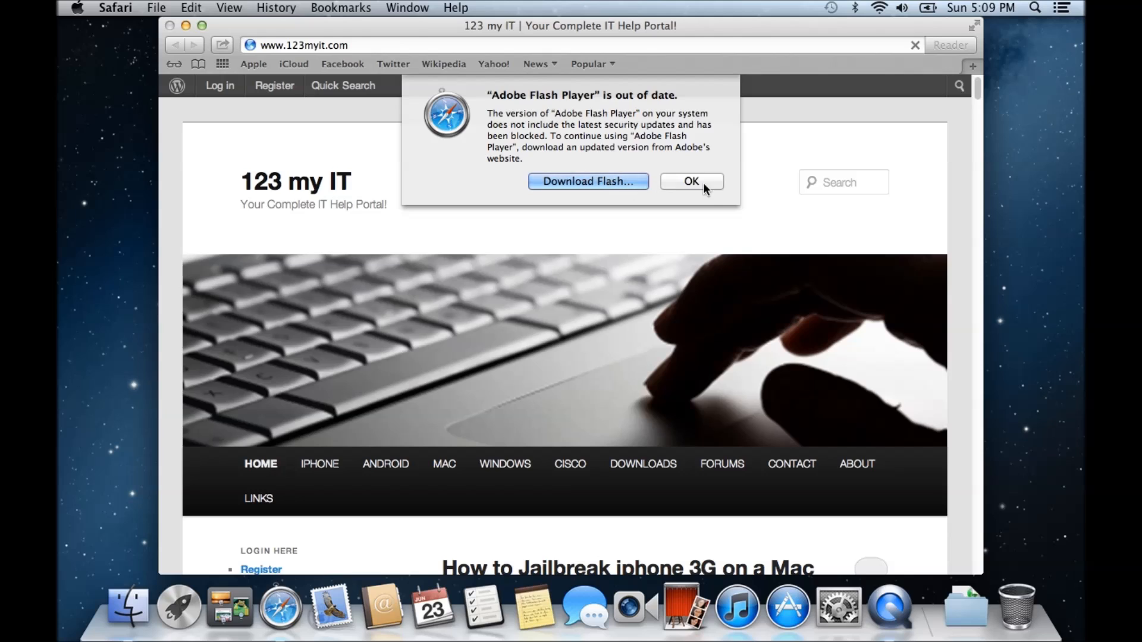
{"action": "left_click", "coordinate": [691, 181]}
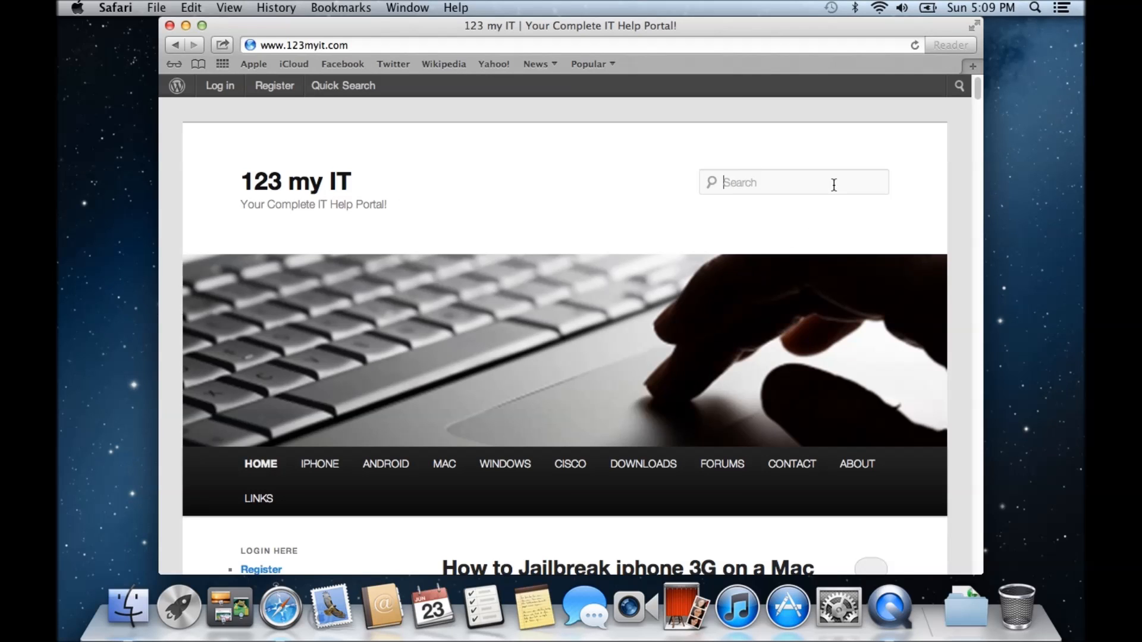
Step: Search the 123 my IT site for 'boot camp' and bring up its results
{"action": "type", "text": "boot"}
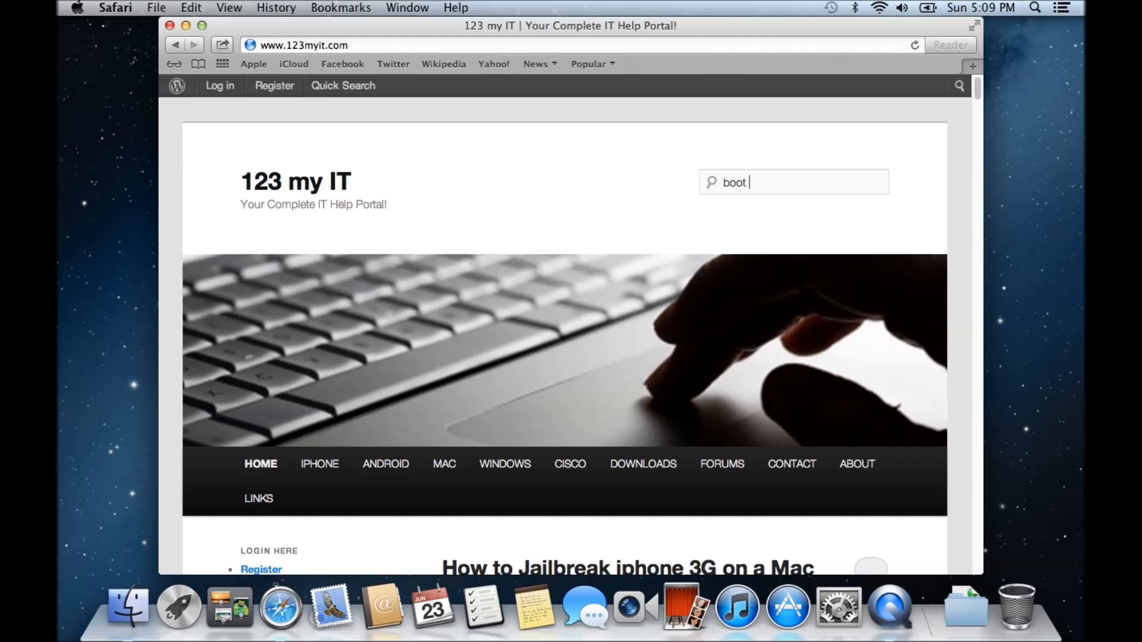
{"action": "type", "text": "camp"}
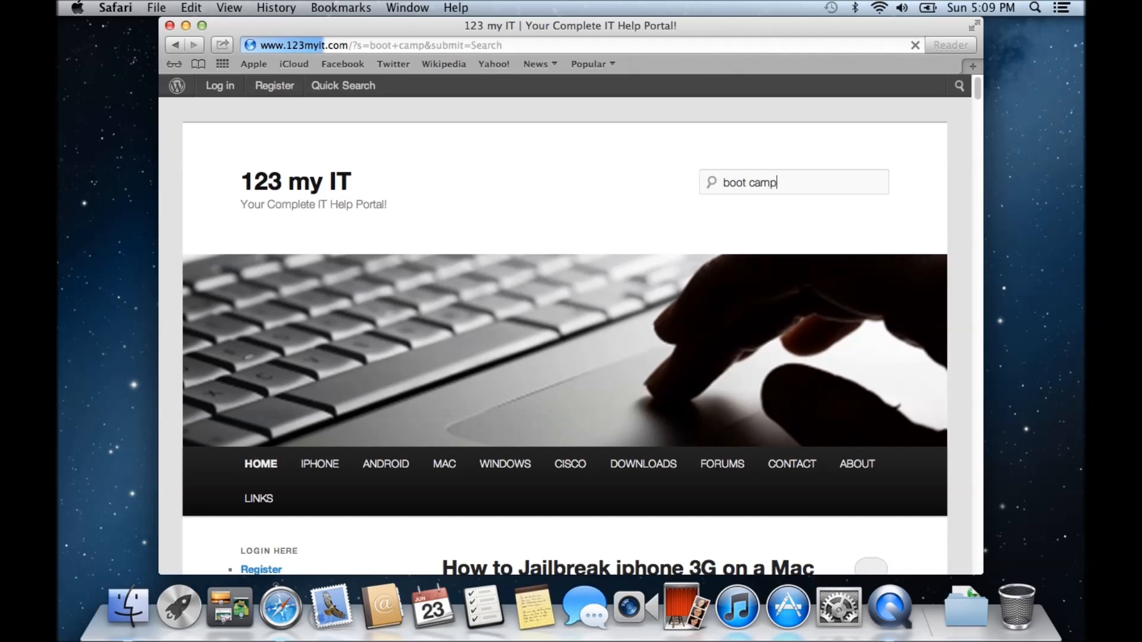
{"action": "mouse_move", "coordinate": [800, 270]}
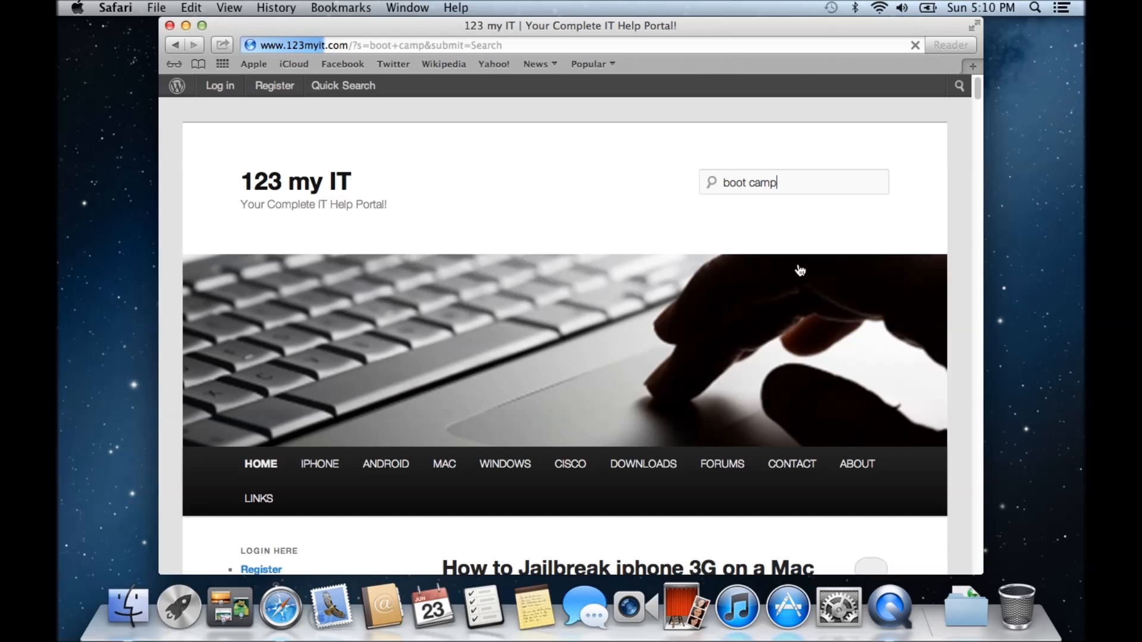
{"action": "key", "text": "Return"}
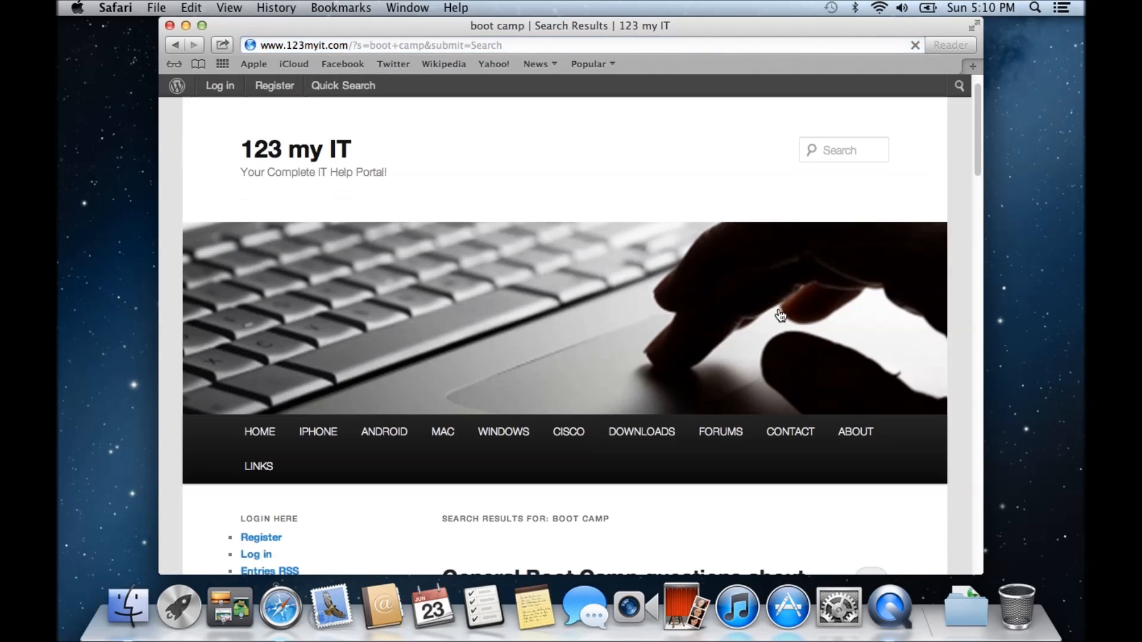
{"action": "scroll", "scroll_direction": "down", "scroll_amount": 3}
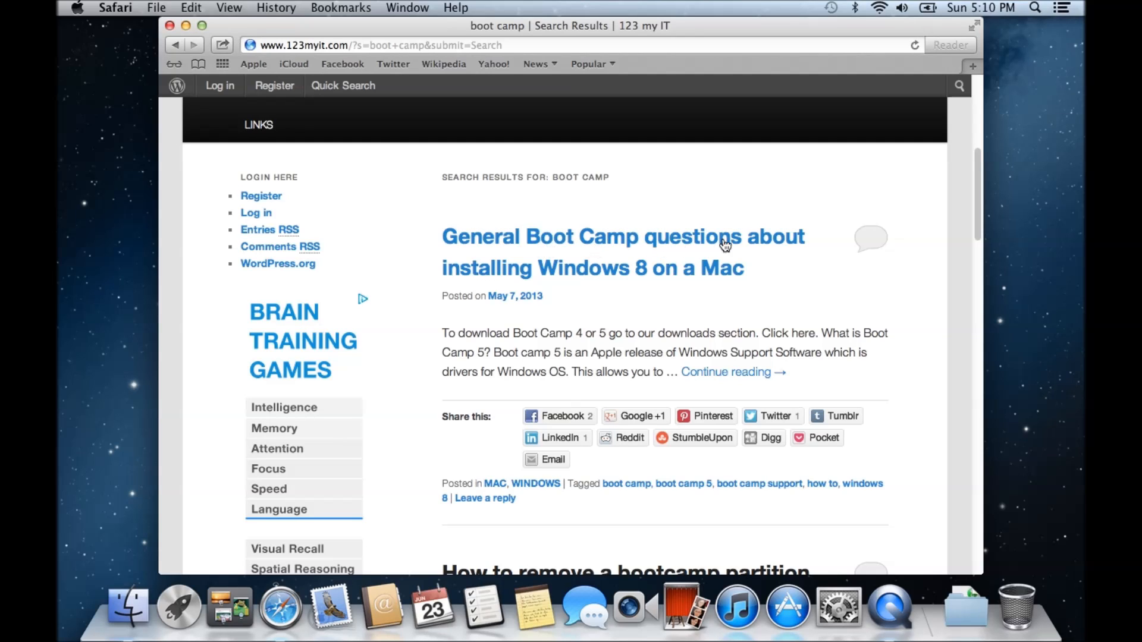
{"action": "left_click", "coordinate": [592, 267]}
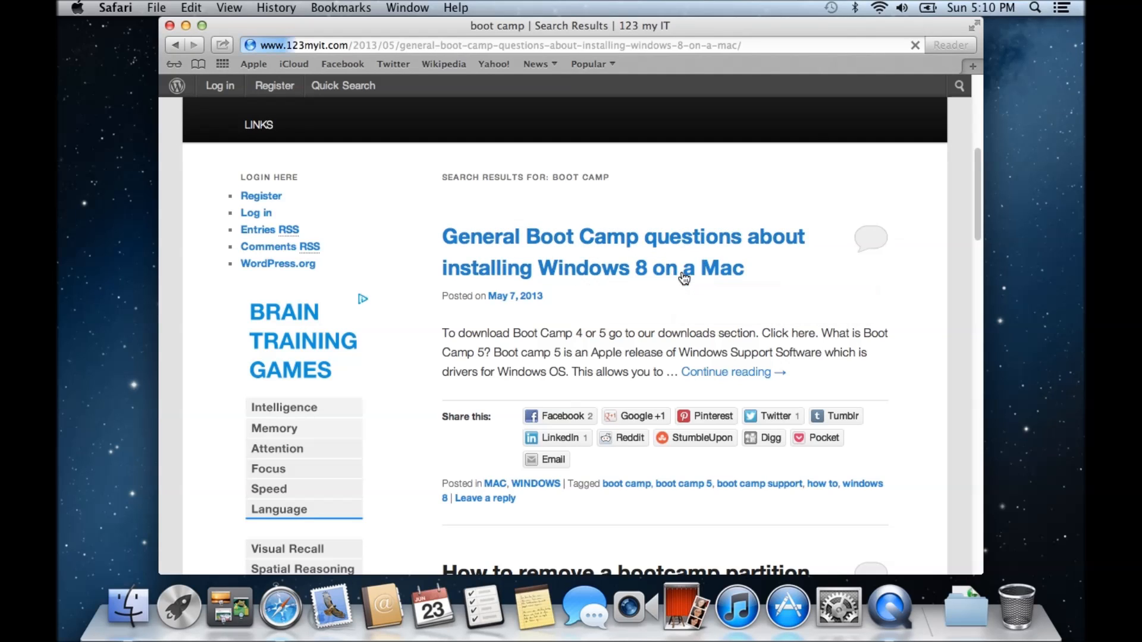
{"action": "left_click", "coordinate": [593, 267]}
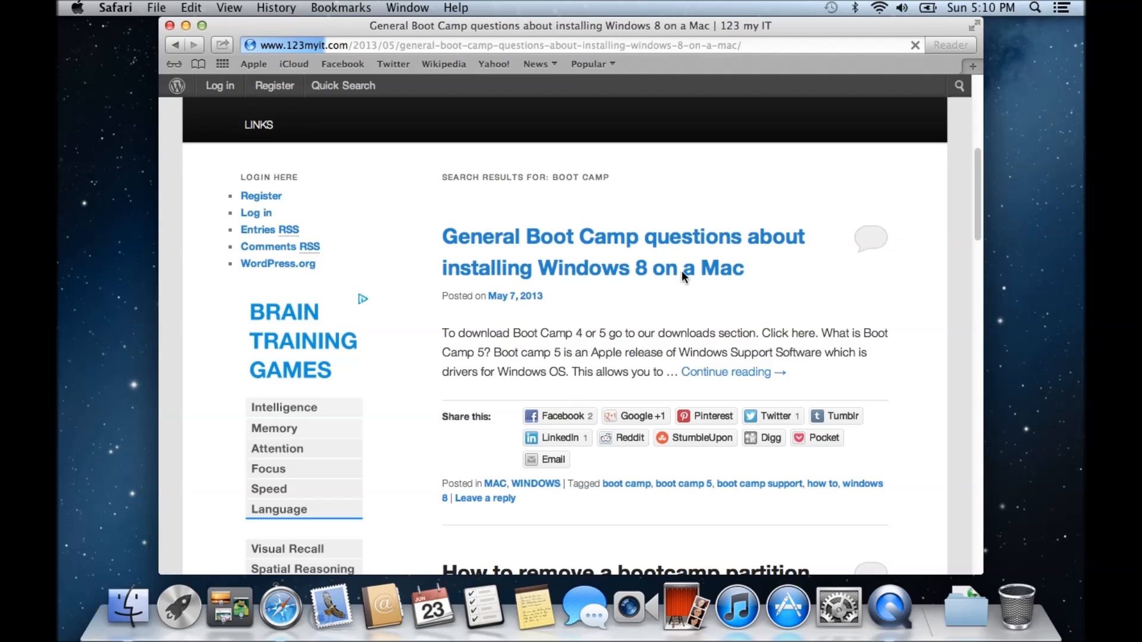
{"action": "scroll", "scroll_direction": "up", "scroll_amount": 3}
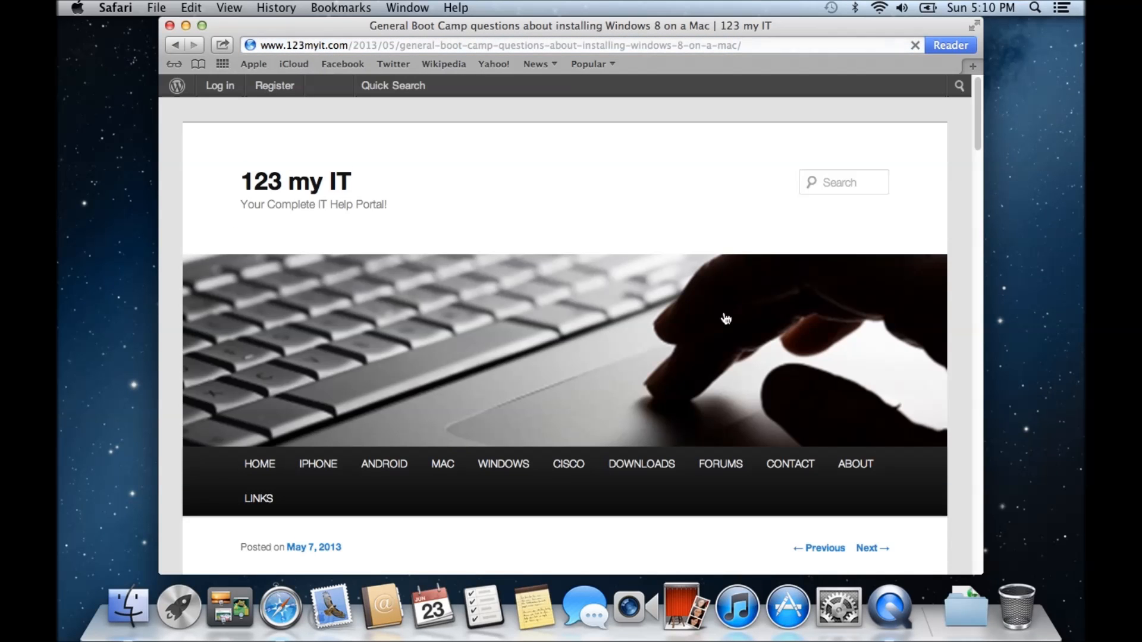
{"action": "scroll", "scroll_direction": "down", "scroll_amount": 3}
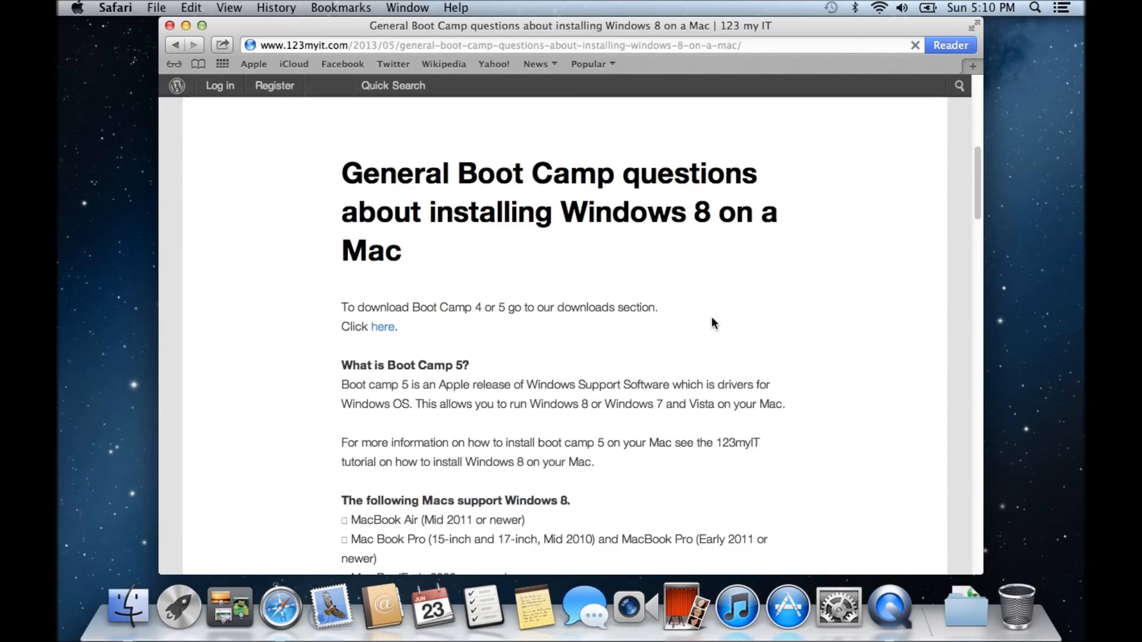
{"action": "scroll", "scroll_direction": "down", "scroll_amount": 3}
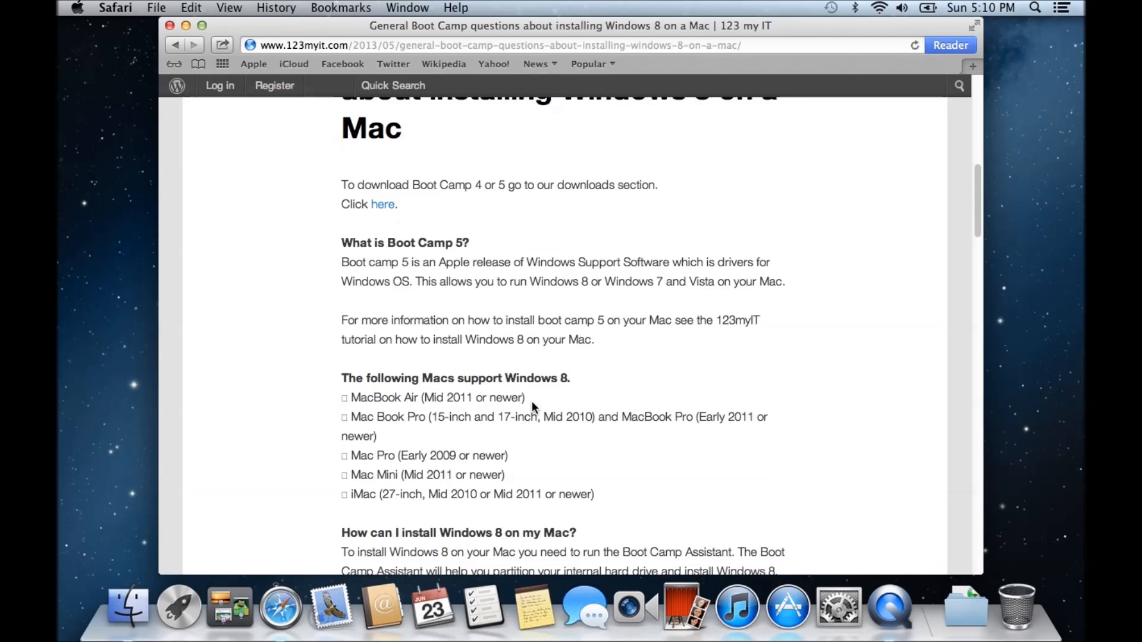
{"action": "scroll", "scroll_direction": "down", "scroll_amount": 3}
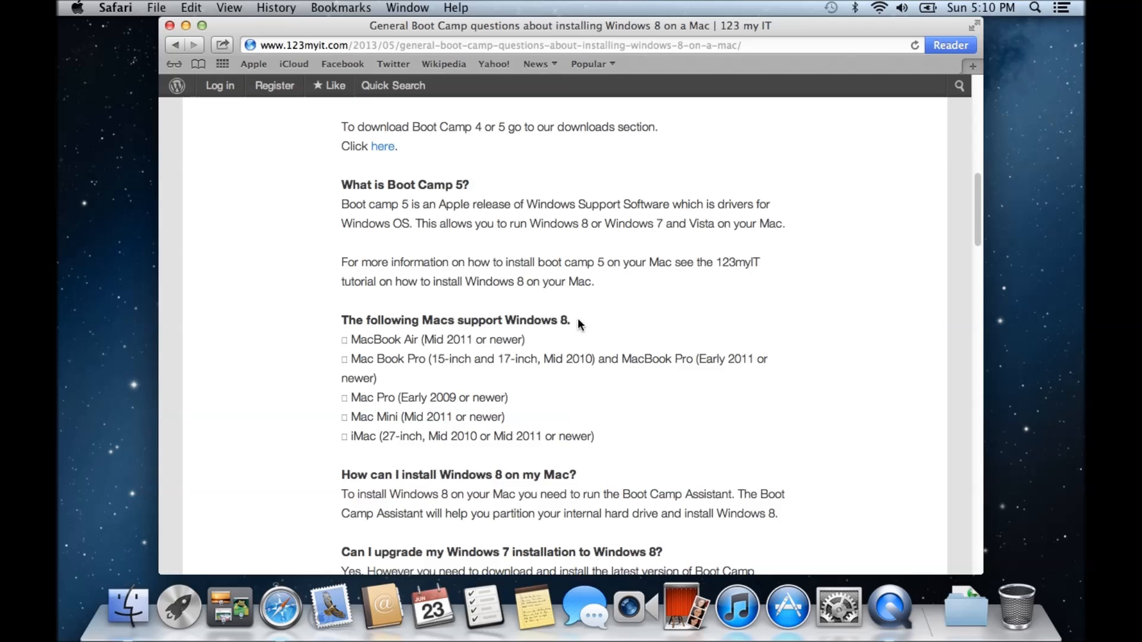
{"action": "mouse_move", "coordinate": [576, 433]}
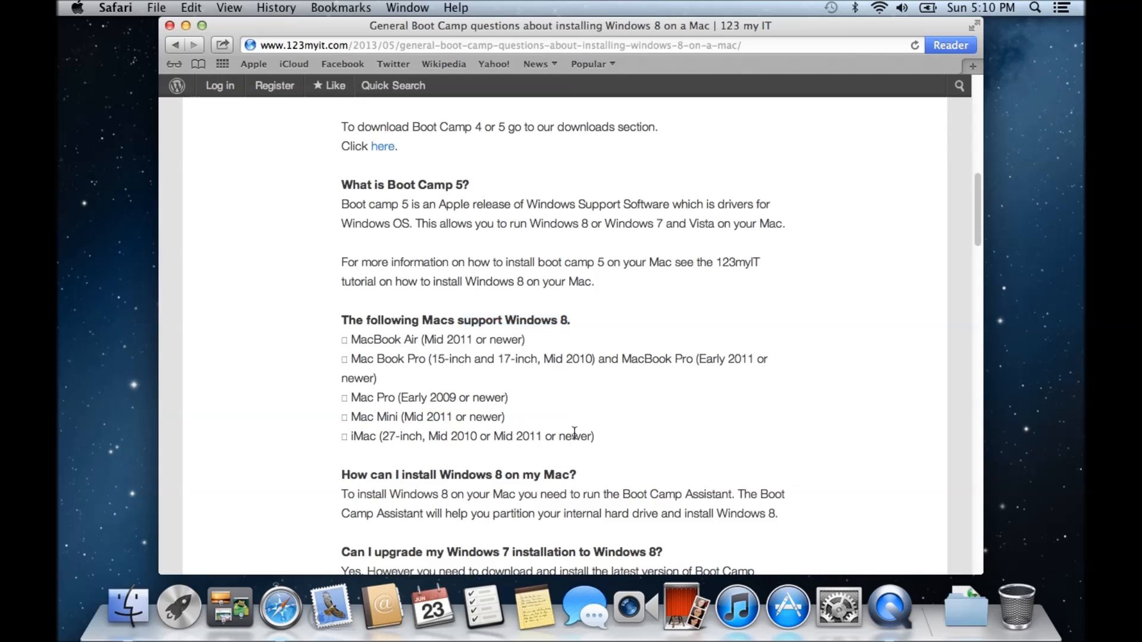
{"action": "mouse_move", "coordinate": [459, 347]}
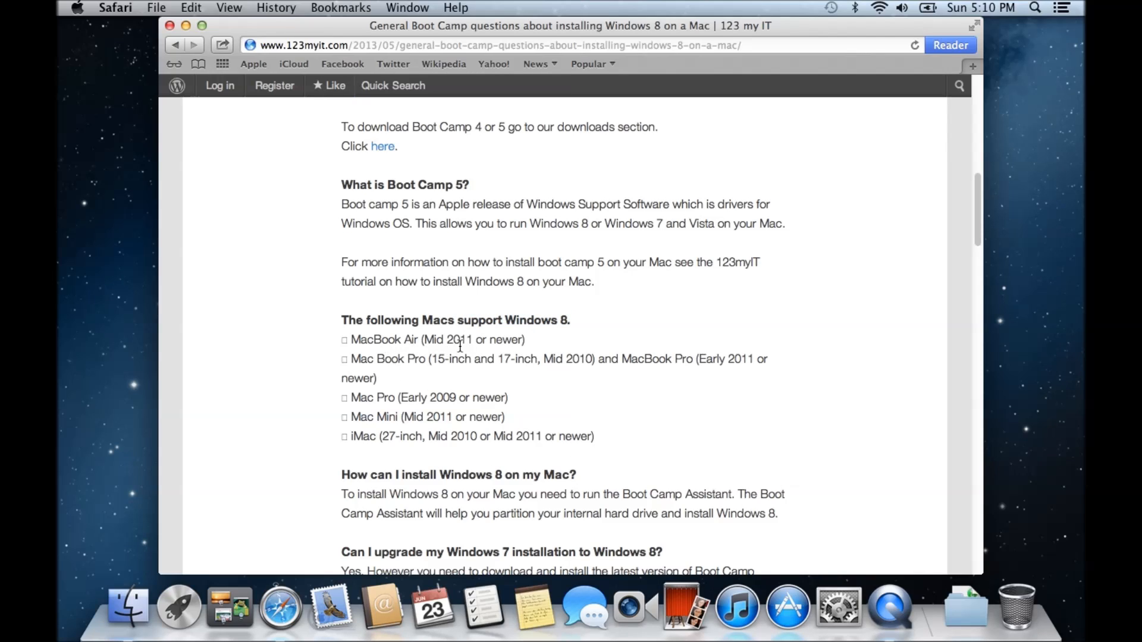
{"action": "mouse_move", "coordinate": [425, 431]}
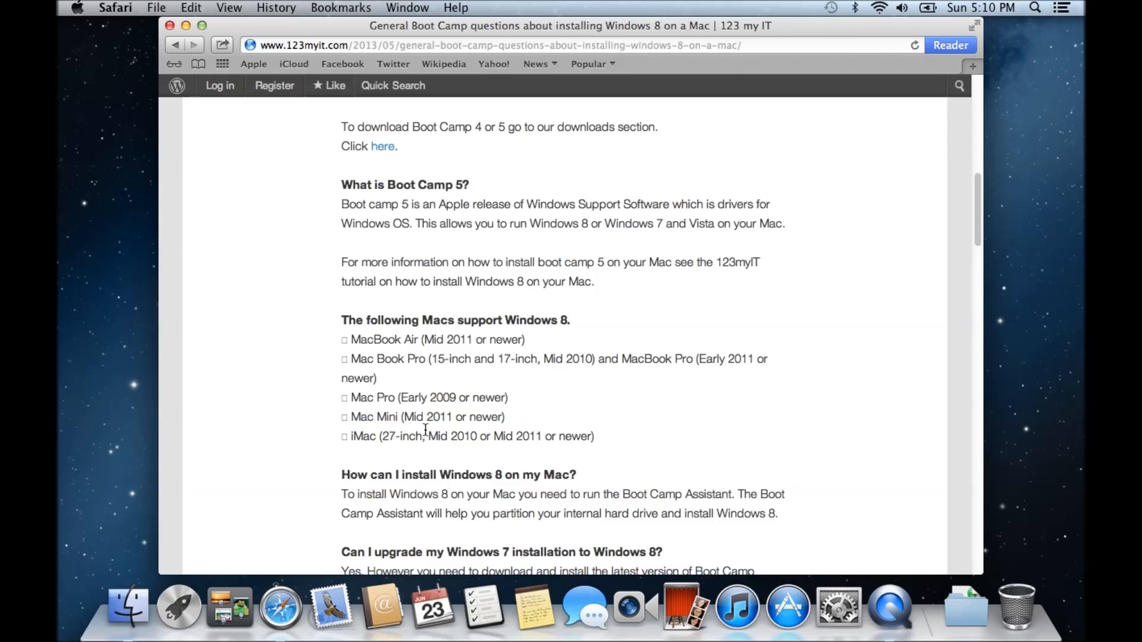
{"action": "mouse_move", "coordinate": [594, 243]}
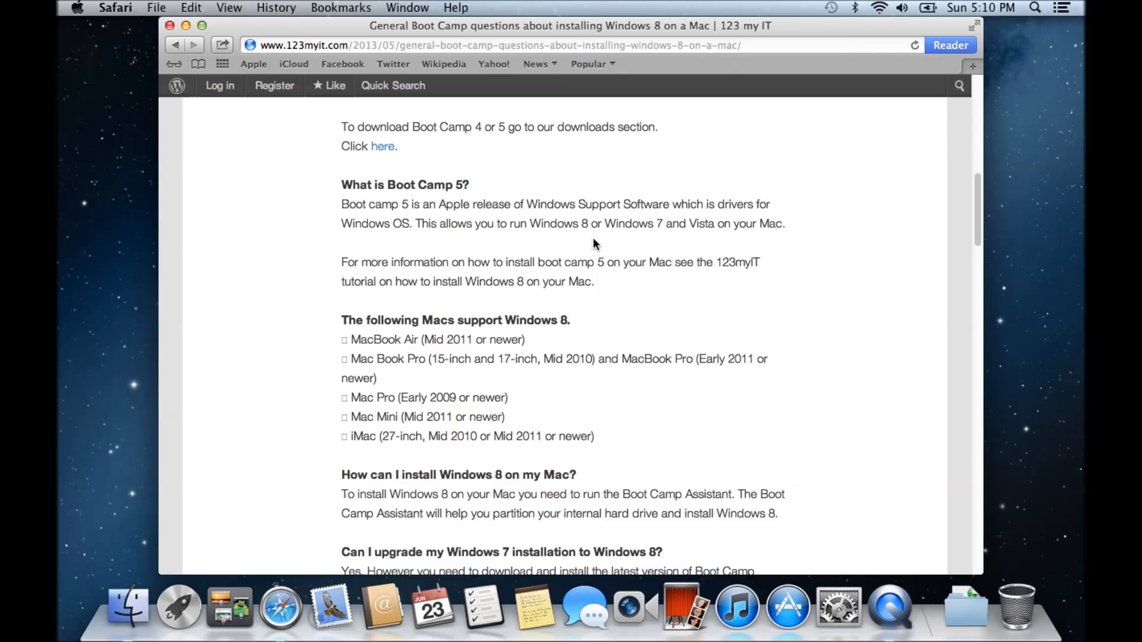
{"action": "scroll", "scroll_direction": "down", "scroll_amount": 3}
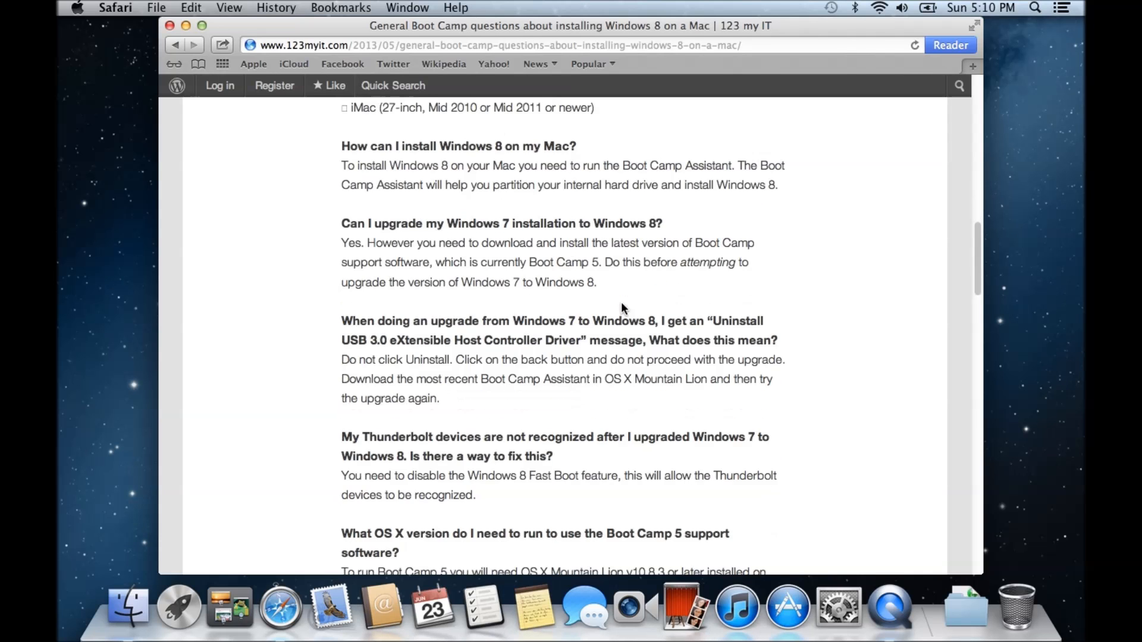
{"action": "scroll", "scroll_direction": "up", "scroll_amount": 3}
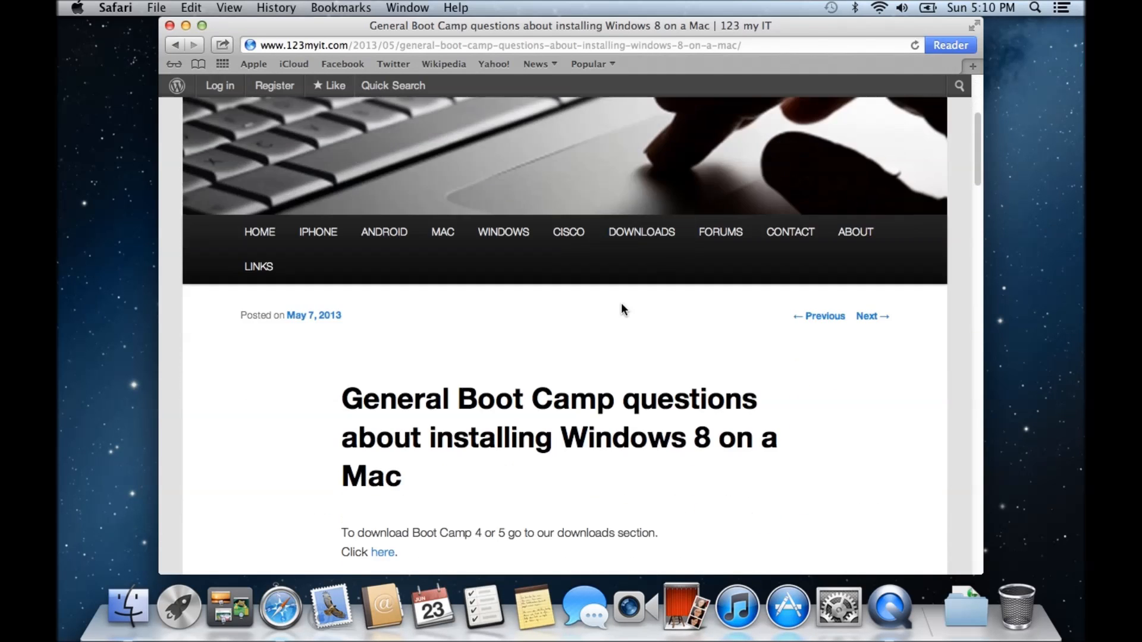
{"action": "scroll", "scroll_direction": "down", "scroll_amount": 3}
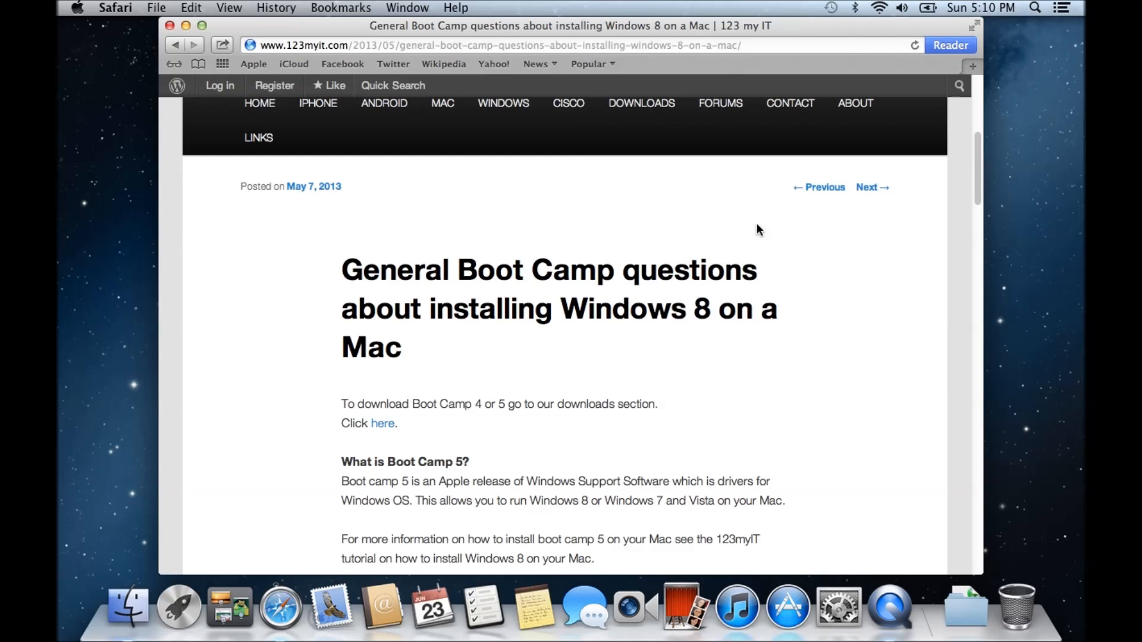
{"action": "mouse_move", "coordinate": [413, 415]}
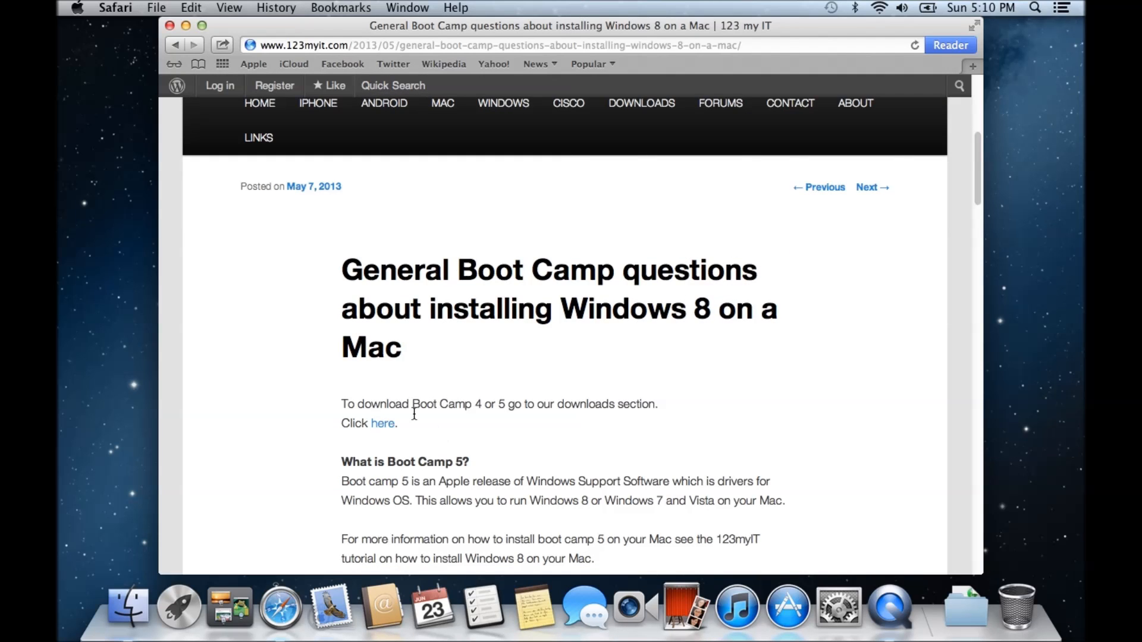
{"action": "mouse_move", "coordinate": [382, 423]}
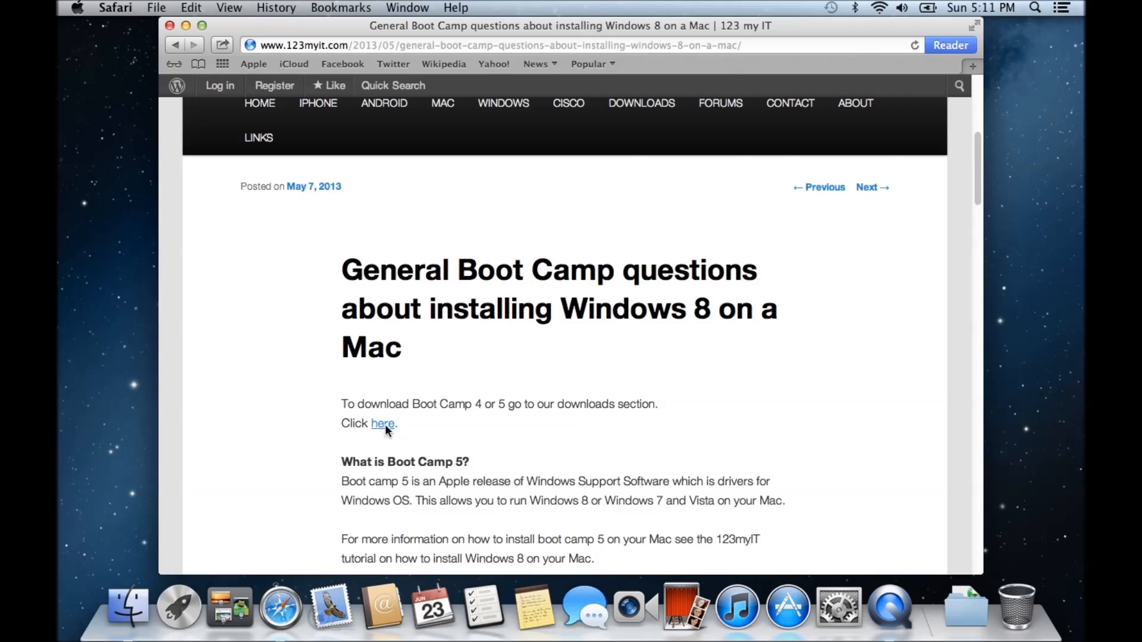
{"action": "mouse_move", "coordinate": [480, 404]}
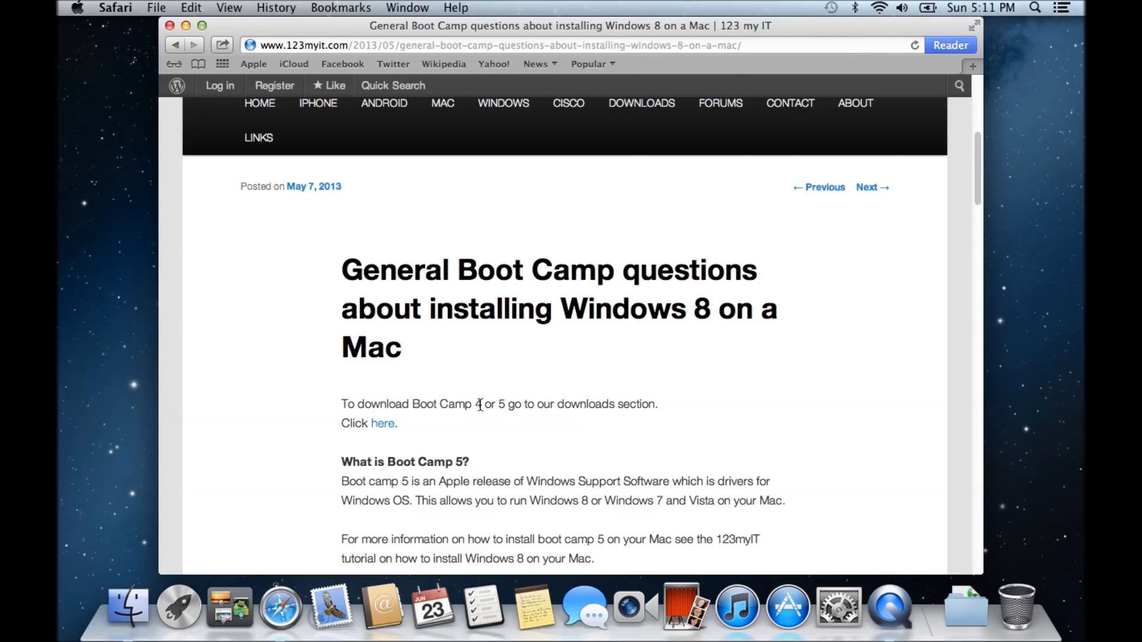
{"action": "mouse_move", "coordinate": [431, 427]}
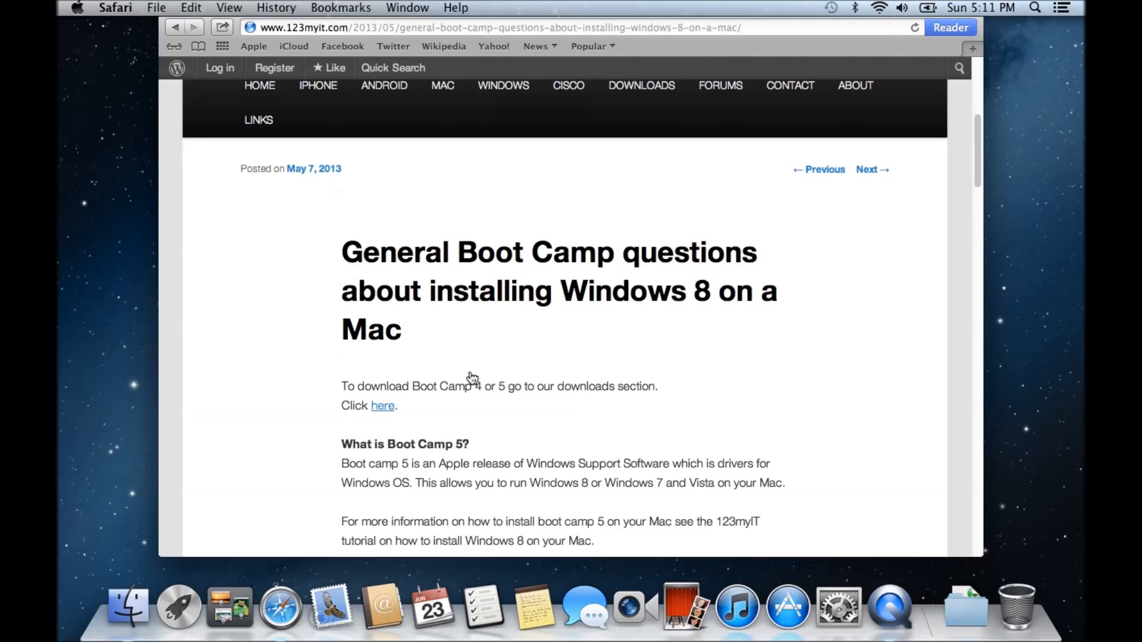
{"action": "left_click", "coordinate": [382, 406]}
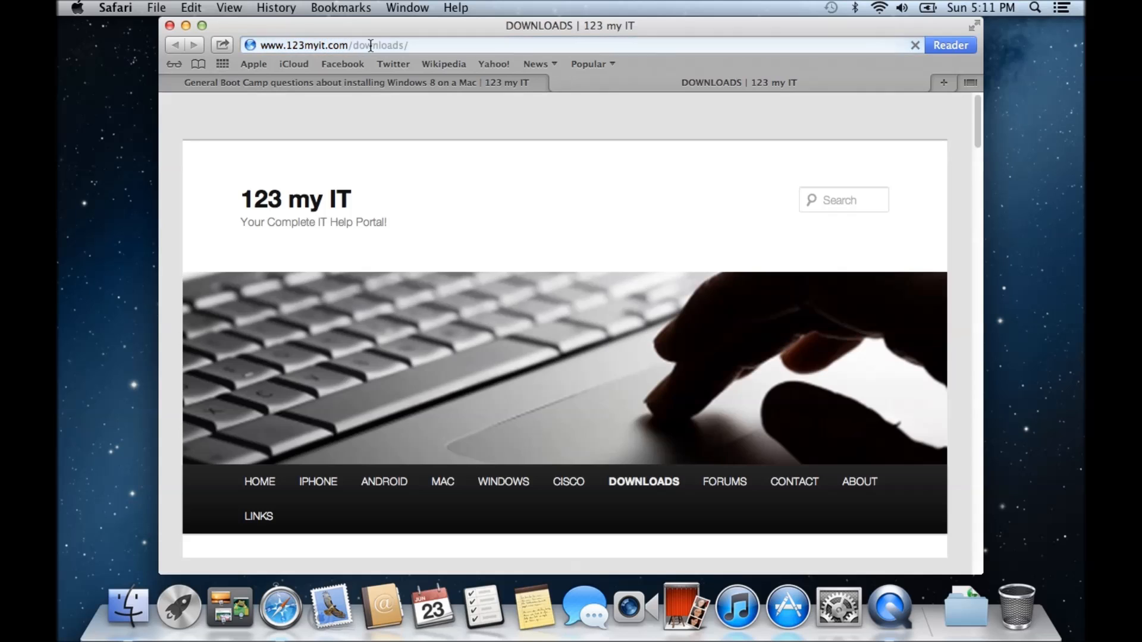
Step: Scroll the Downloads page to the Boot Camp 5.0.5033 and 4.1.4586 links
{"action": "scroll", "scroll_direction": "down", "scroll_amount": 3}
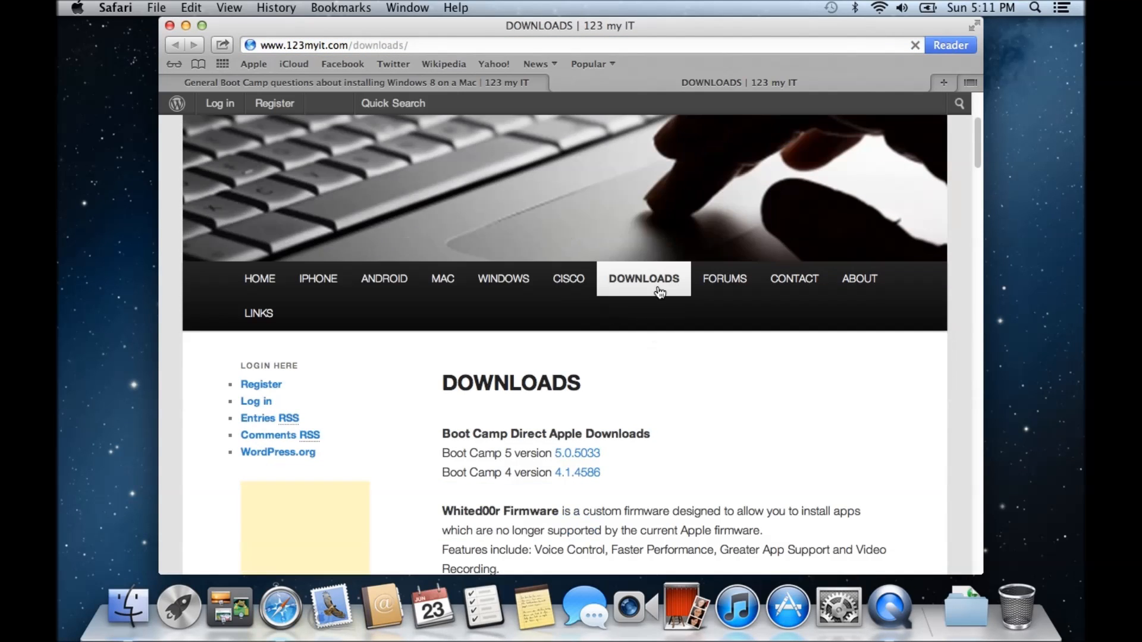
{"action": "scroll", "scroll_direction": "down", "scroll_amount": 3}
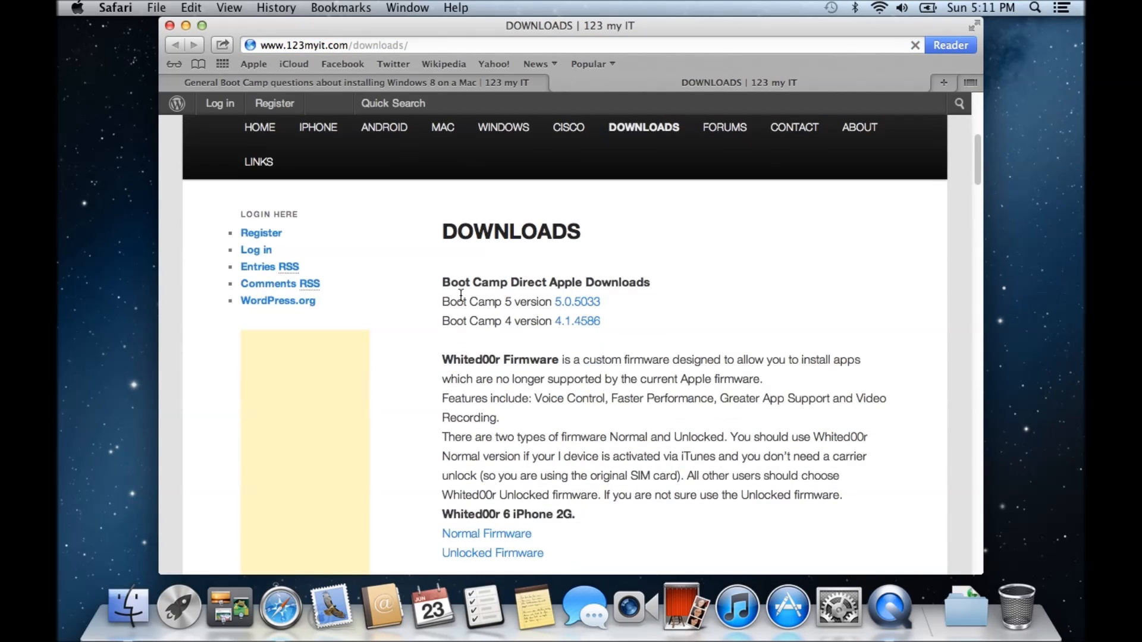
{"action": "mouse_move", "coordinate": [650, 285]}
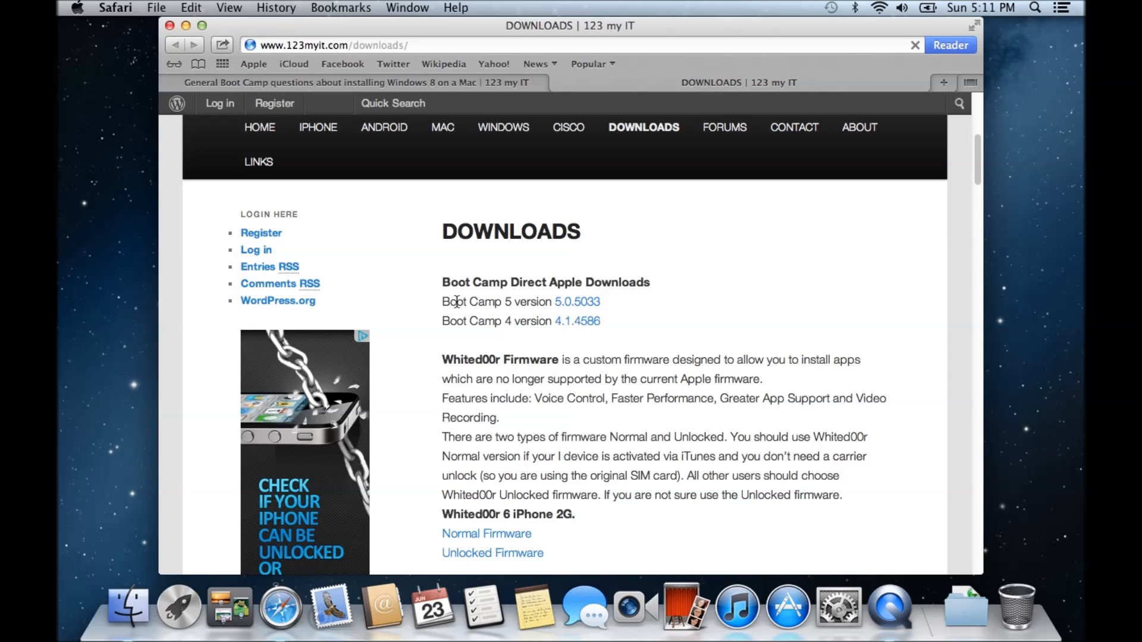
{"action": "mouse_move", "coordinate": [577, 302]}
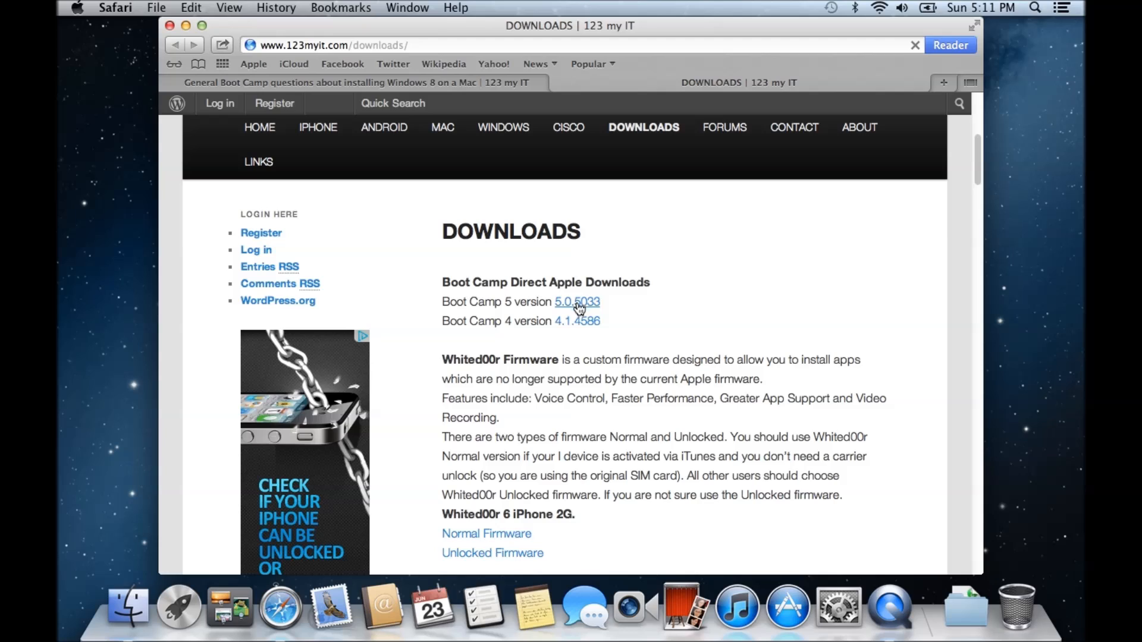
{"action": "mouse_move", "coordinate": [538, 297]}
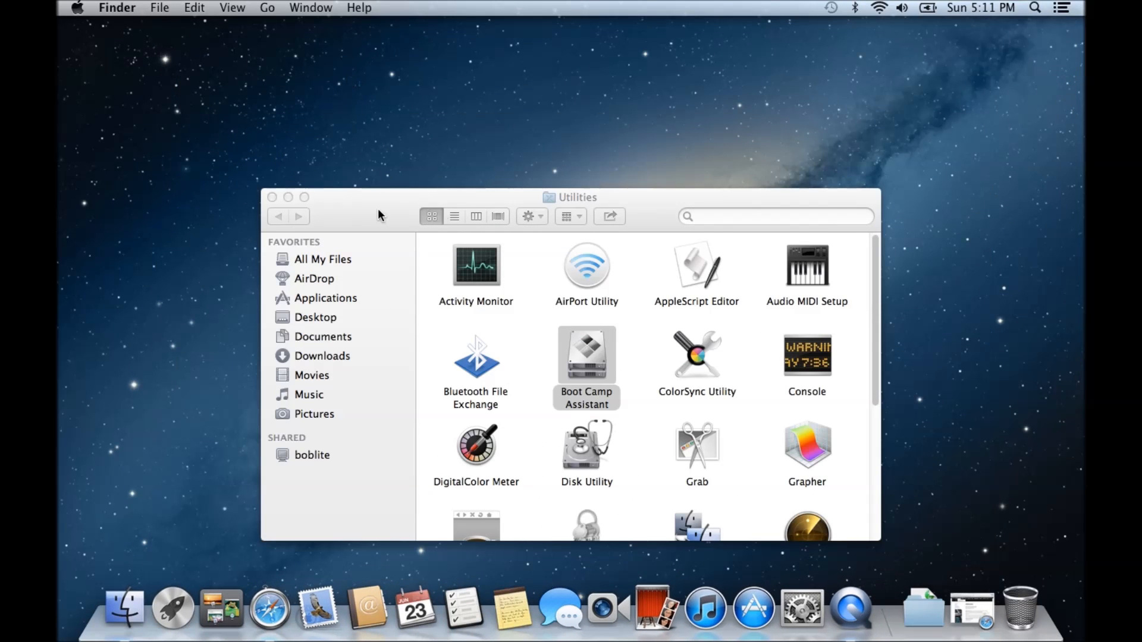
Step: Select Boot Camp Assistant in Utilities, dismiss Spotlight, and launch the assistant
{"action": "left_click", "coordinate": [587, 357]}
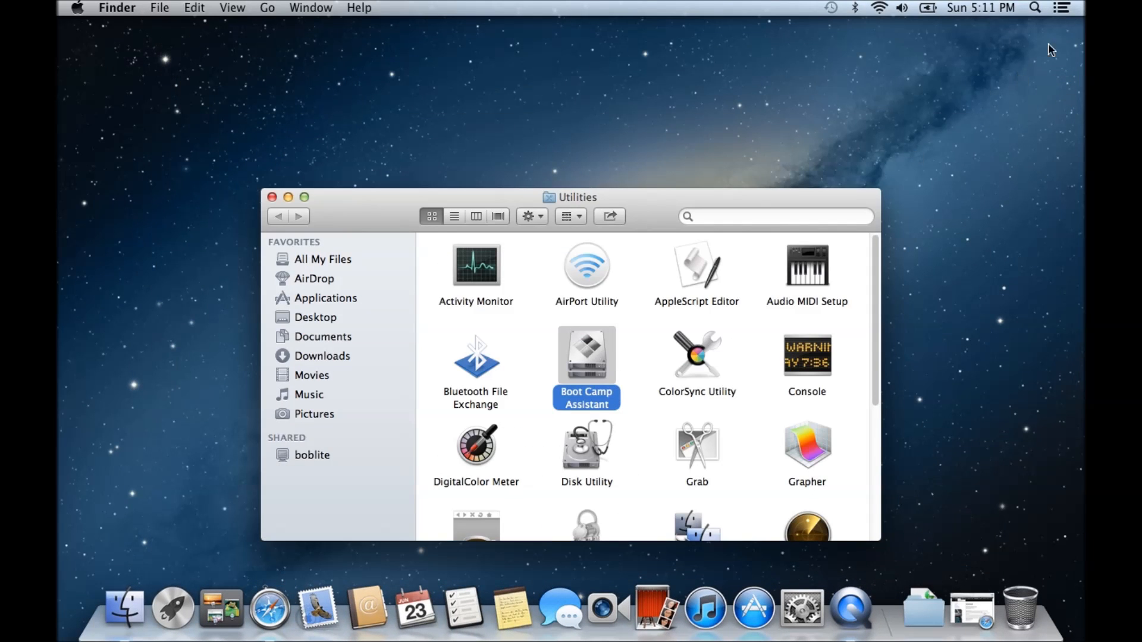
{"action": "left_click", "coordinate": [1034, 8]}
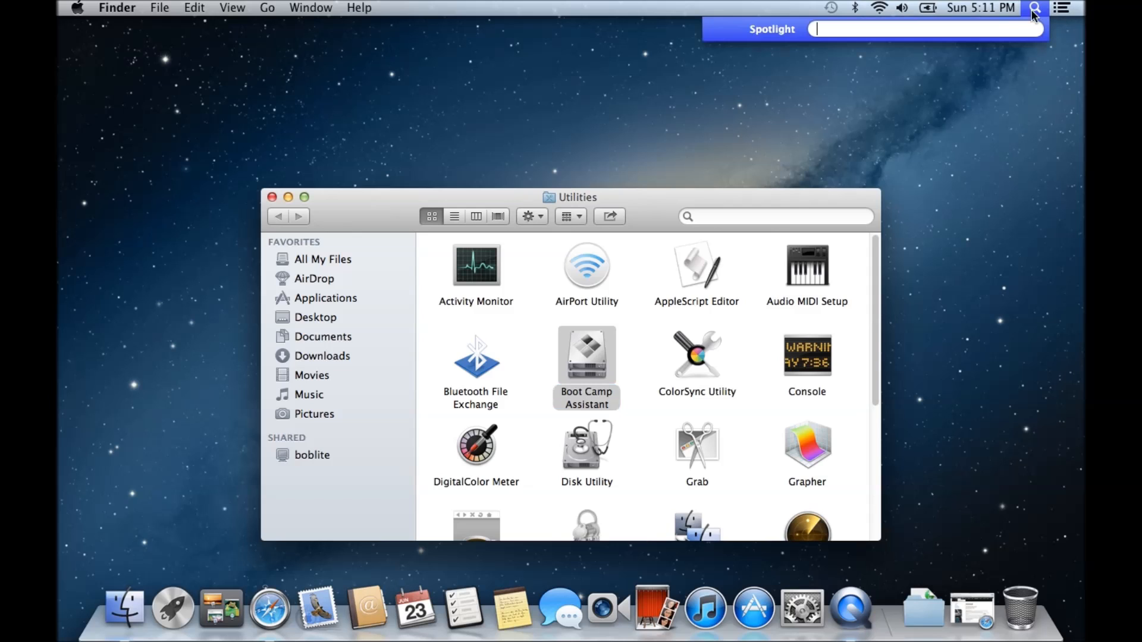
{"action": "mouse_move", "coordinate": [989, 209]}
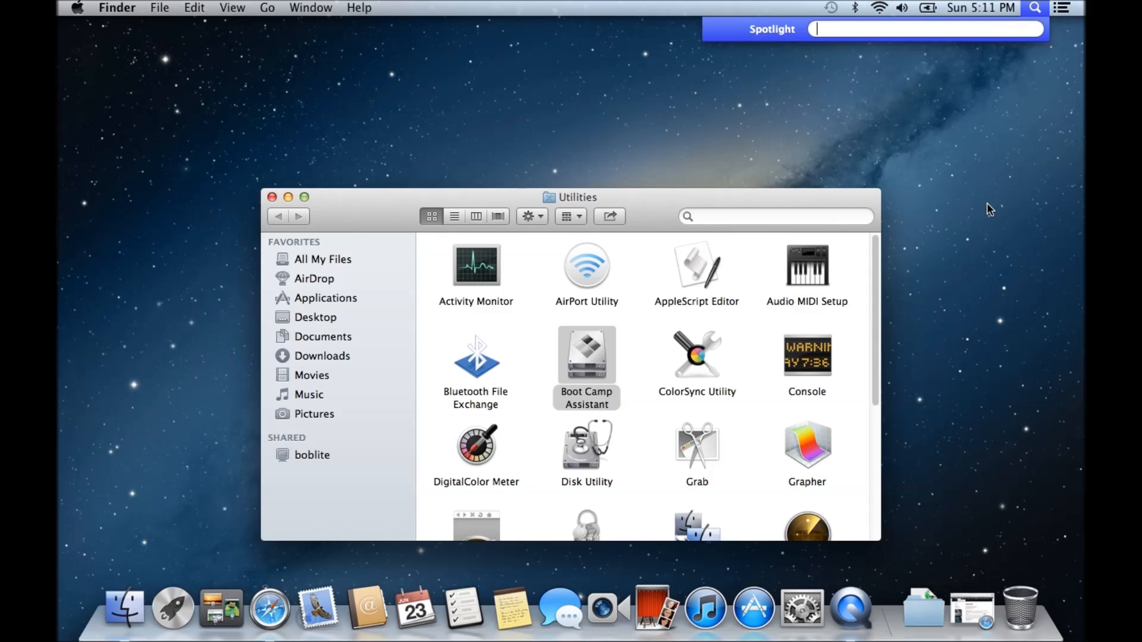
{"action": "left_click", "coordinate": [267, 8]}
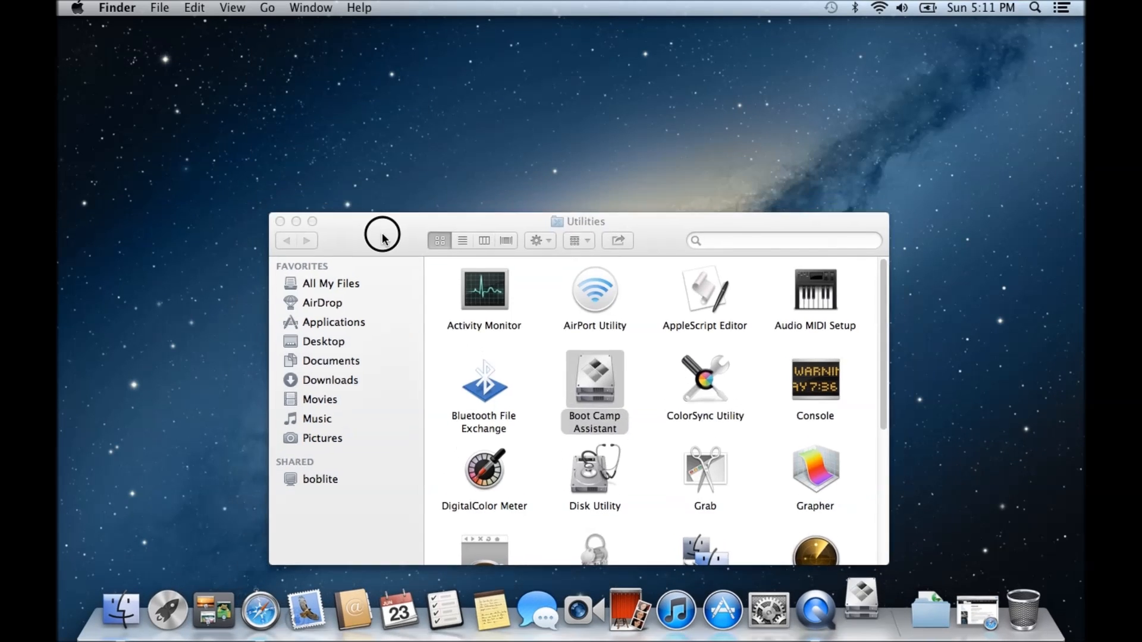
{"action": "double_click", "coordinate": [594, 380]}
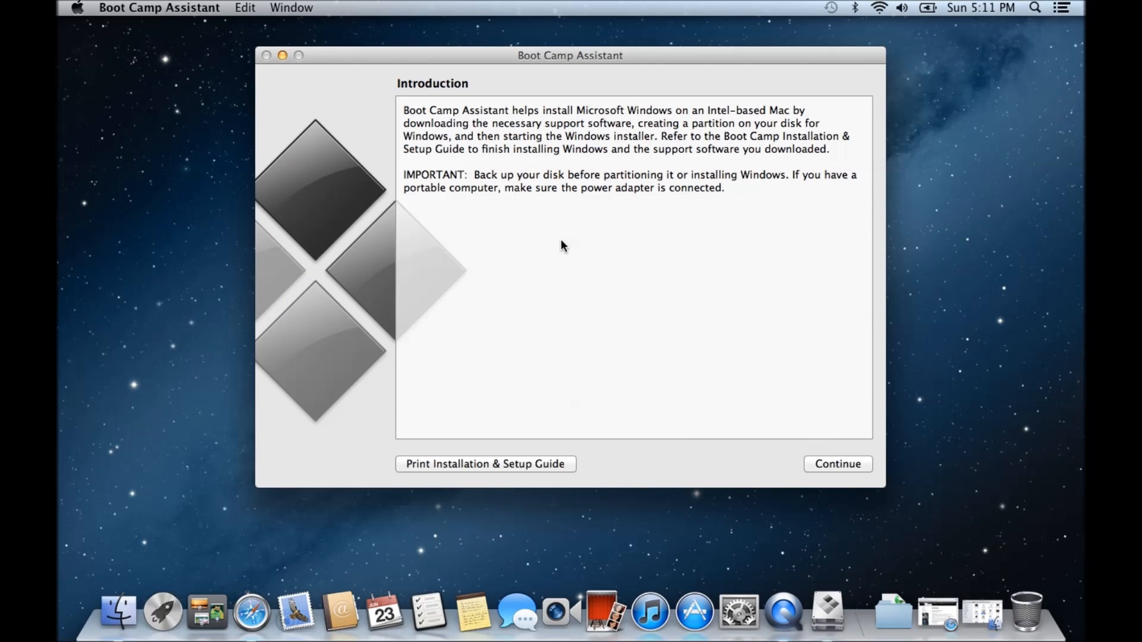
{"action": "mouse_move", "coordinate": [671, 123]}
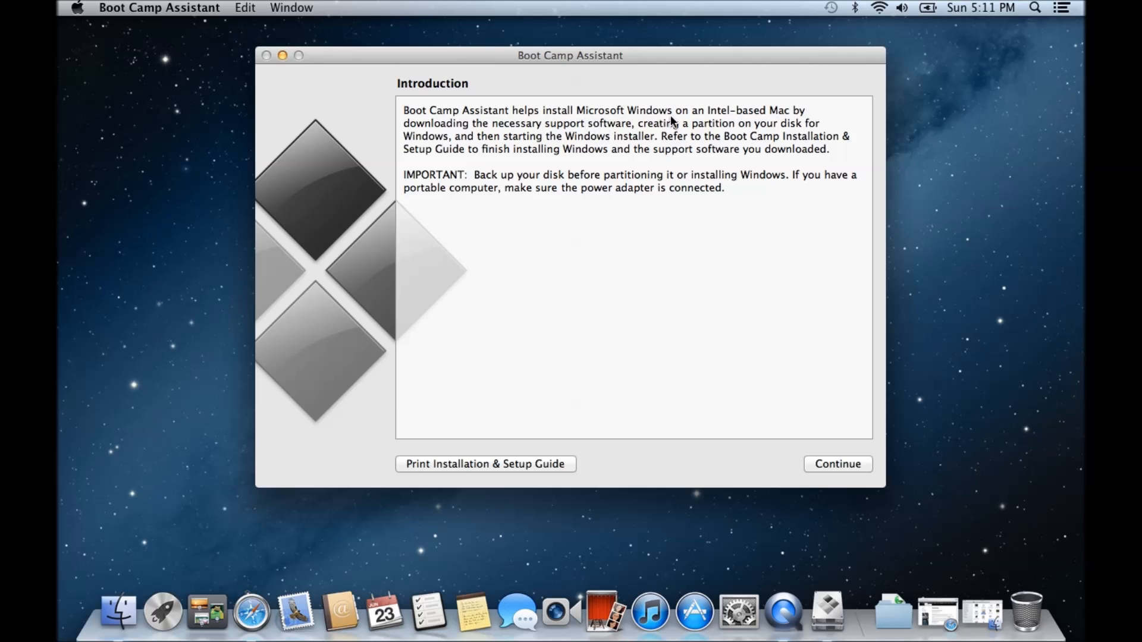
{"action": "mouse_move", "coordinate": [460, 120]}
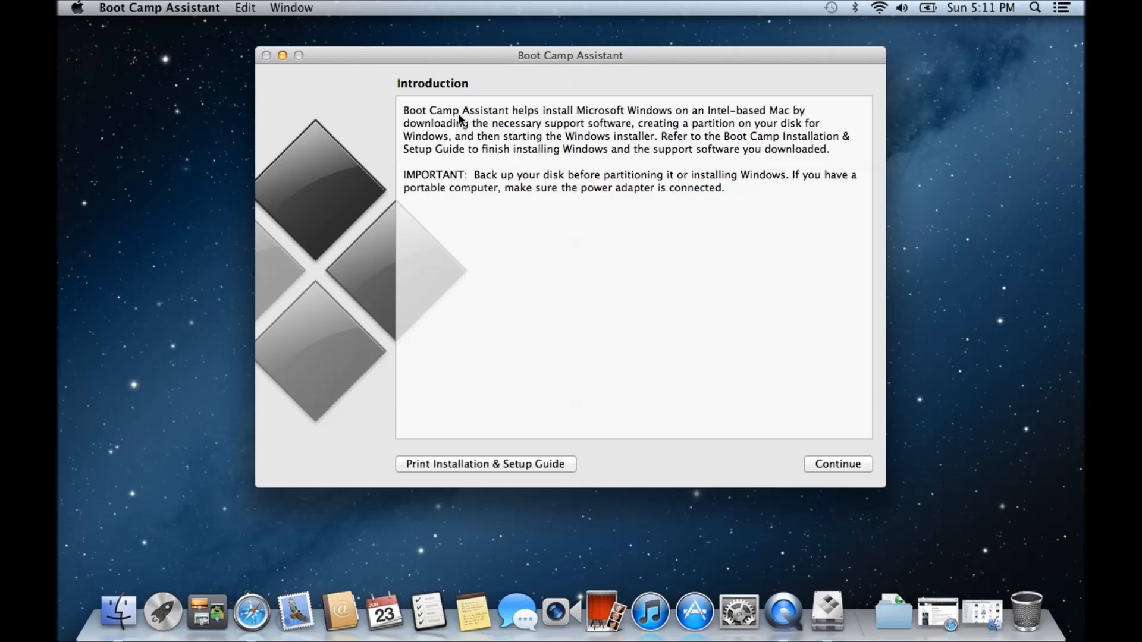
{"action": "mouse_move", "coordinate": [653, 132]}
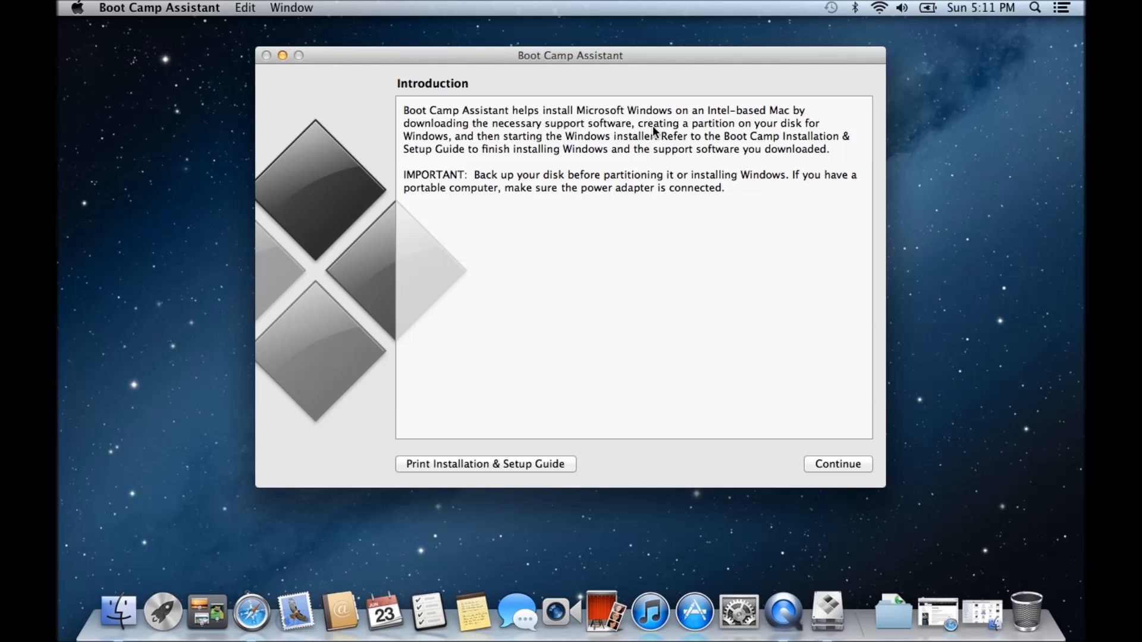
{"action": "mouse_move", "coordinate": [767, 131]}
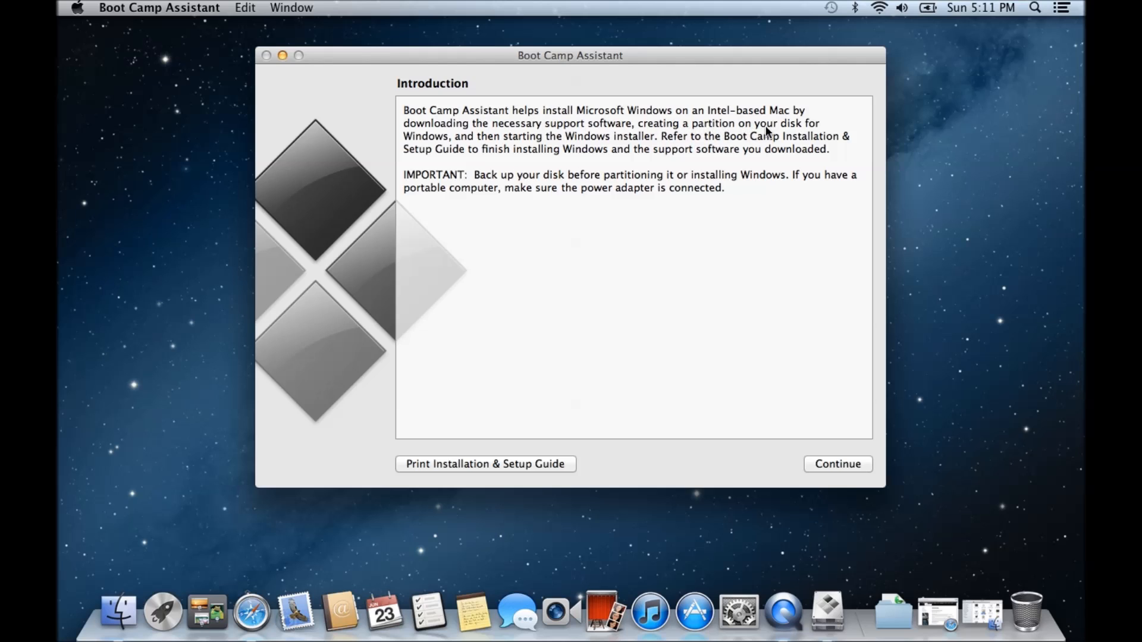
{"action": "mouse_move", "coordinate": [691, 133]}
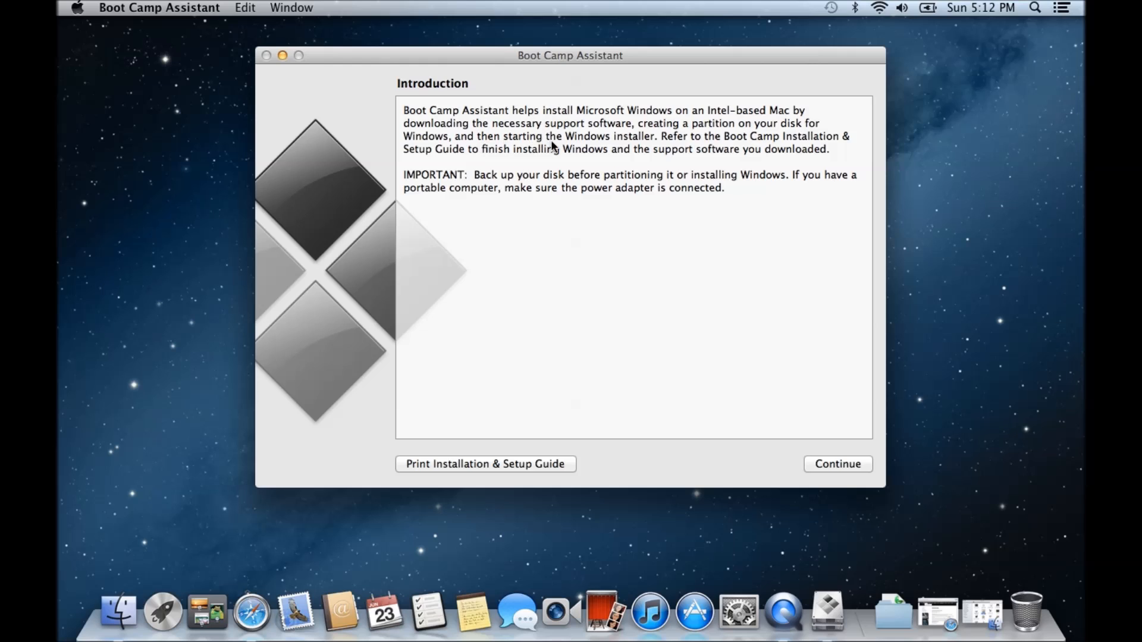
{"action": "mouse_move", "coordinate": [801, 445]}
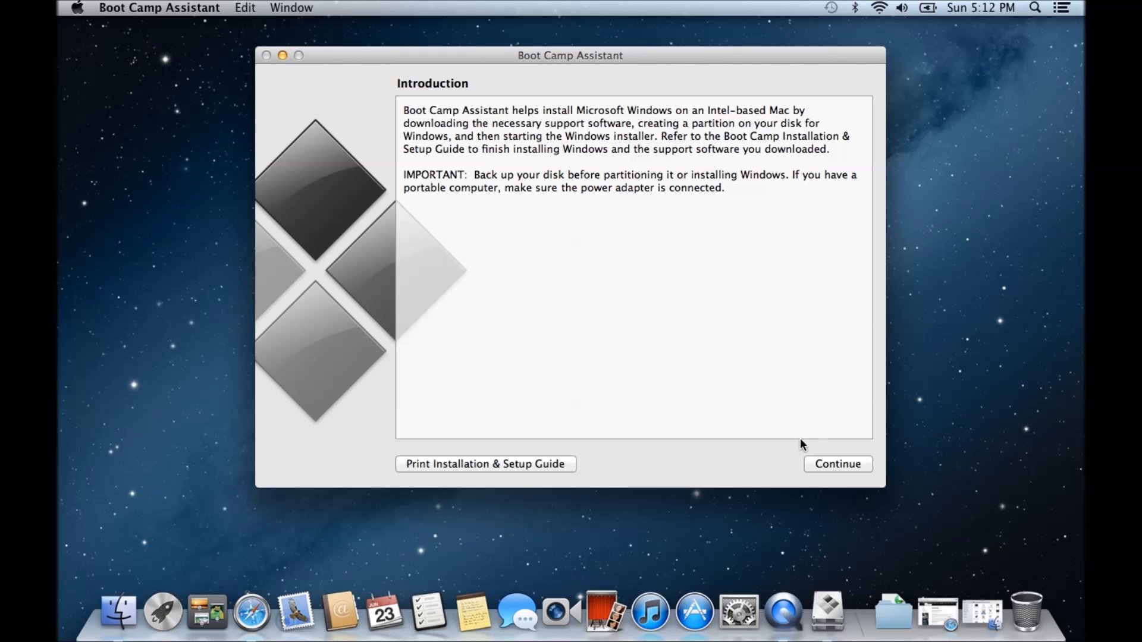
Step: Continue from the Introduction to Select Tasks with both checkboxes left ticked
{"action": "left_click", "coordinate": [837, 464]}
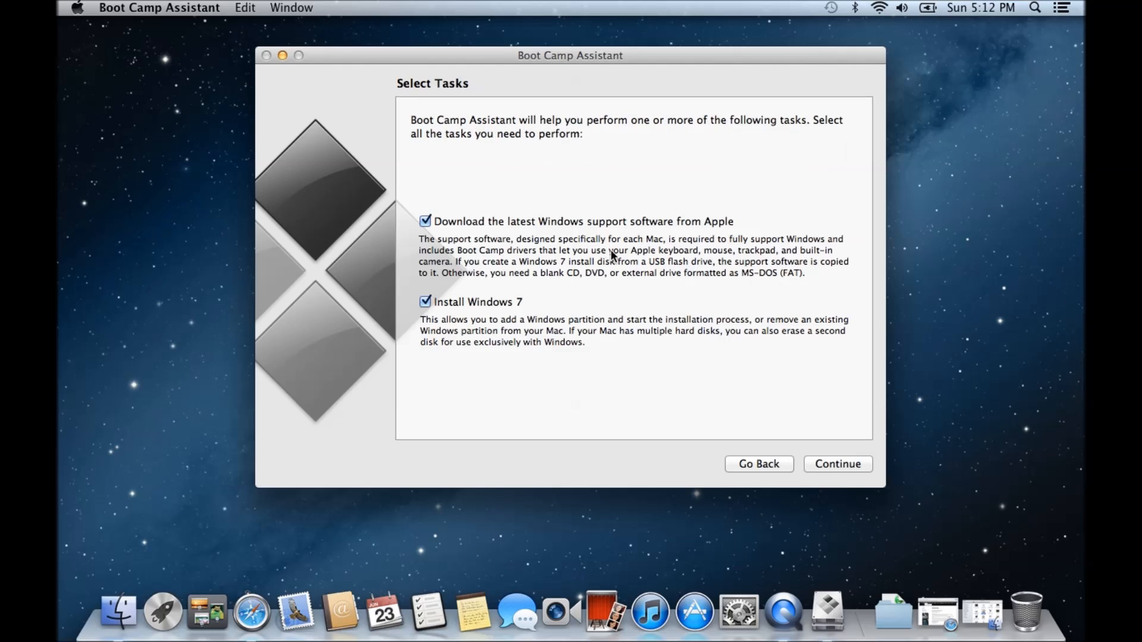
{"action": "mouse_move", "coordinate": [470, 242]}
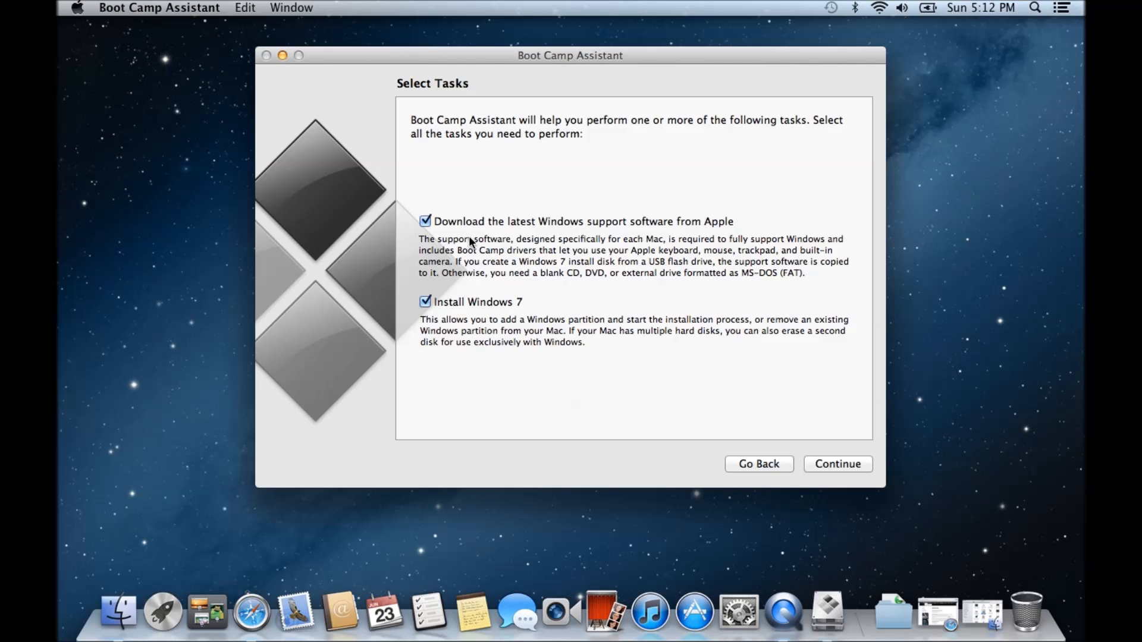
{"action": "mouse_move", "coordinate": [568, 238]}
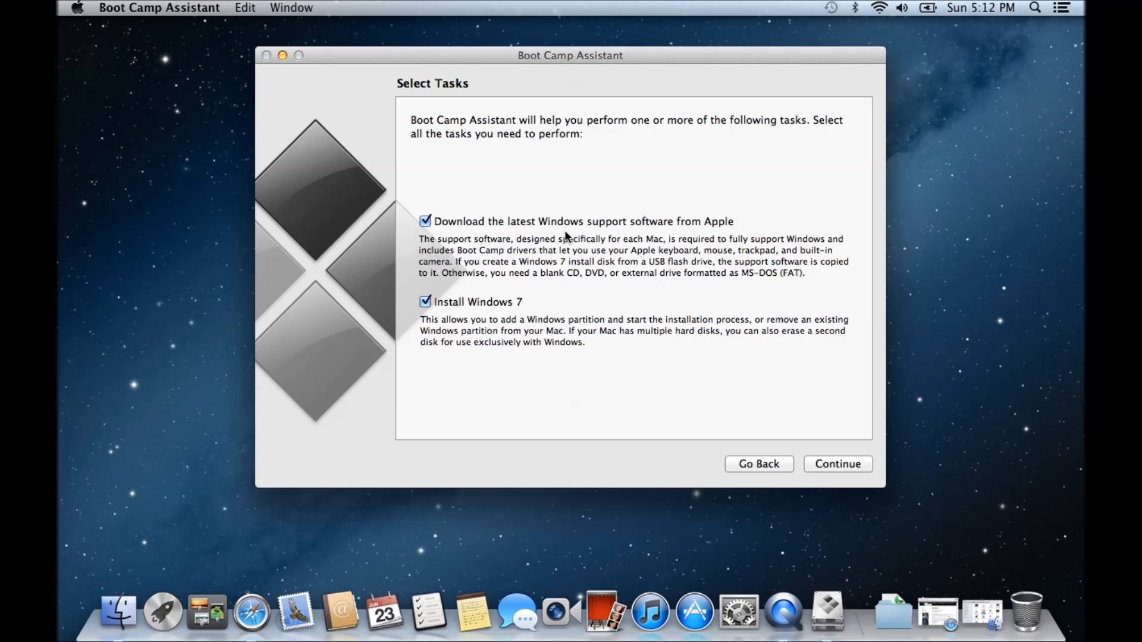
{"action": "mouse_move", "coordinate": [647, 237]}
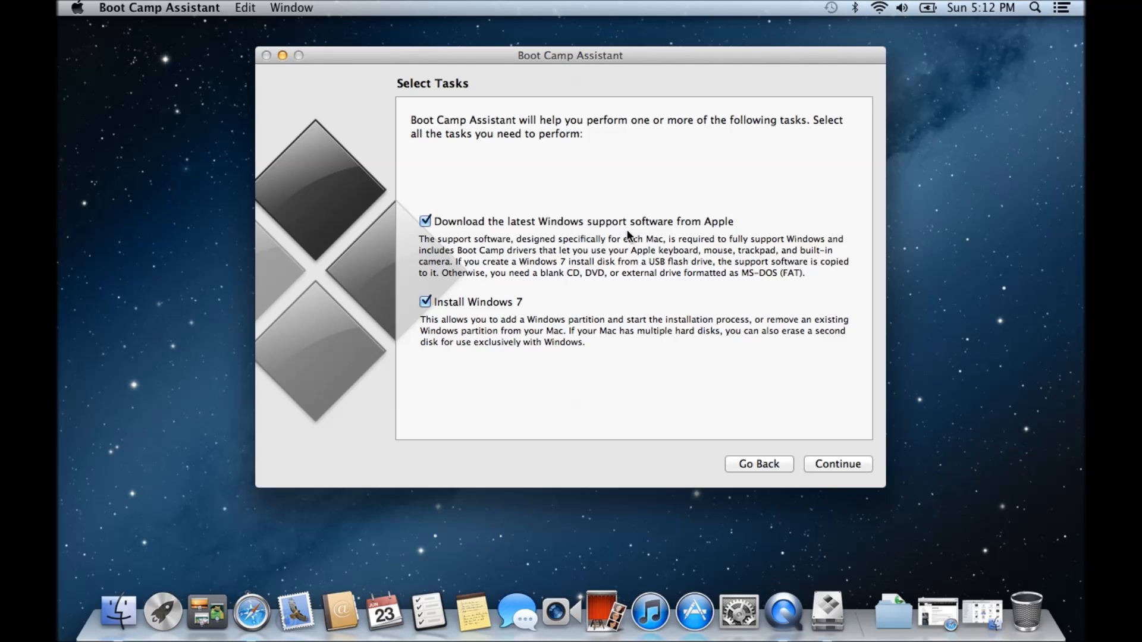
{"action": "mouse_move", "coordinate": [560, 298]}
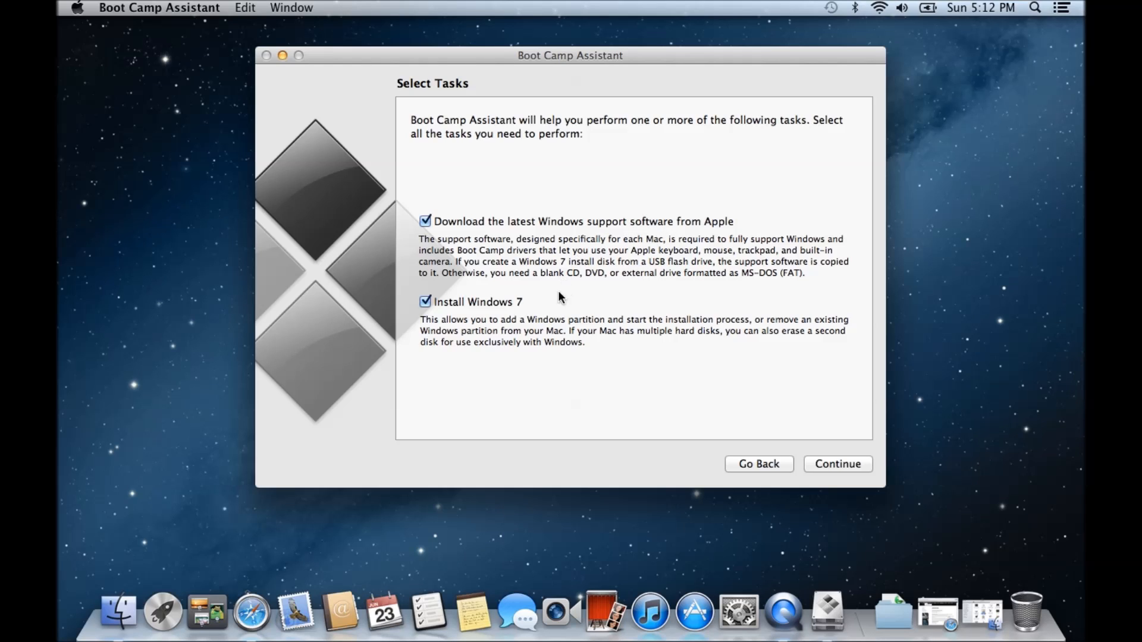
{"action": "mouse_move", "coordinate": [466, 312]}
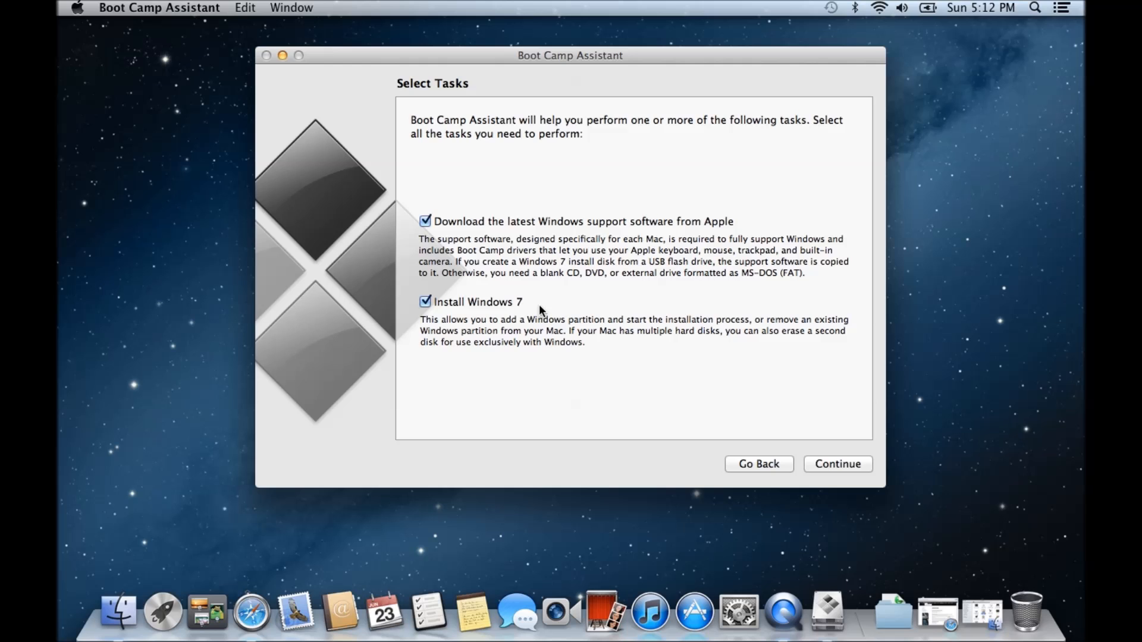
{"action": "mouse_move", "coordinate": [967, 614]}
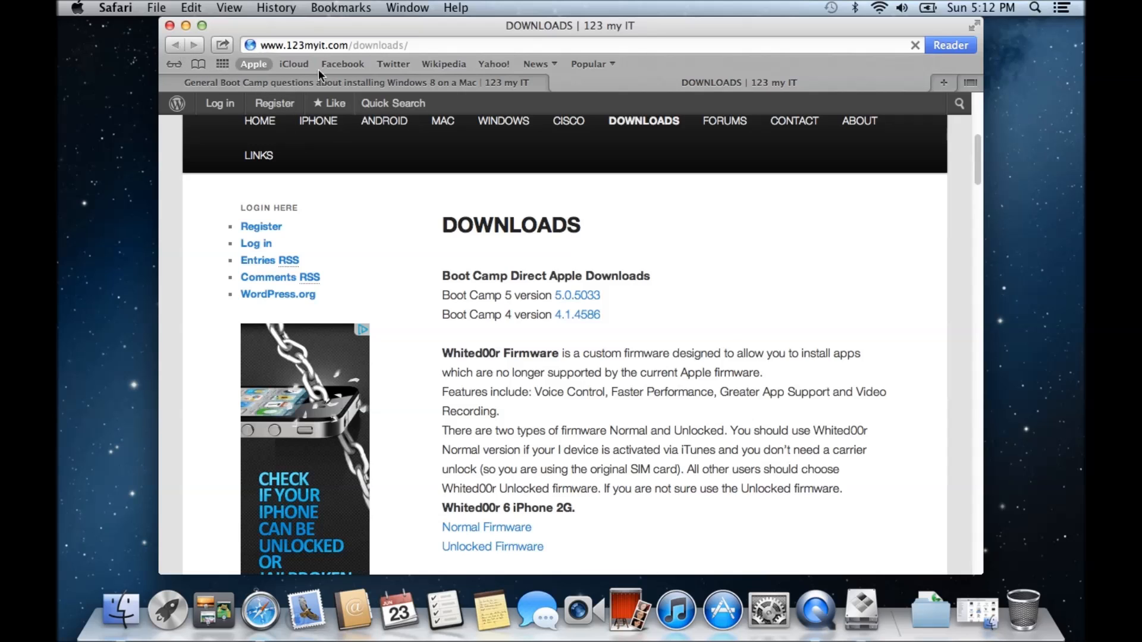
Step: Enter 'boot camp' in the 123 my IT site search from the downloads page
{"action": "scroll", "scroll_direction": "down", "scroll_amount": 3}
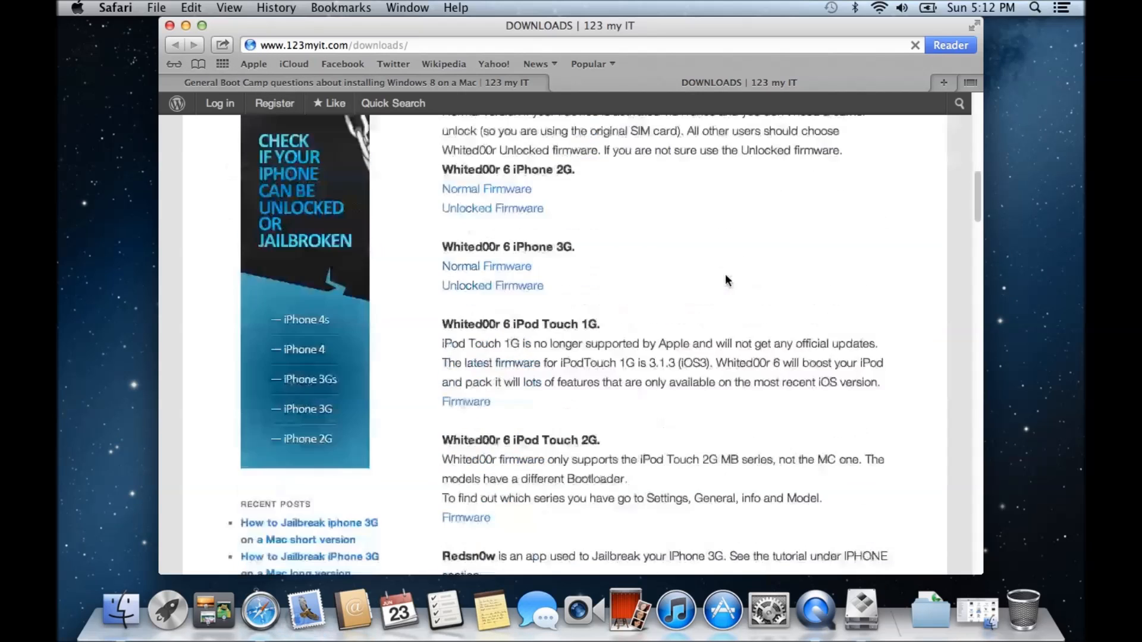
{"action": "scroll", "scroll_direction": "up", "scroll_amount": 3}
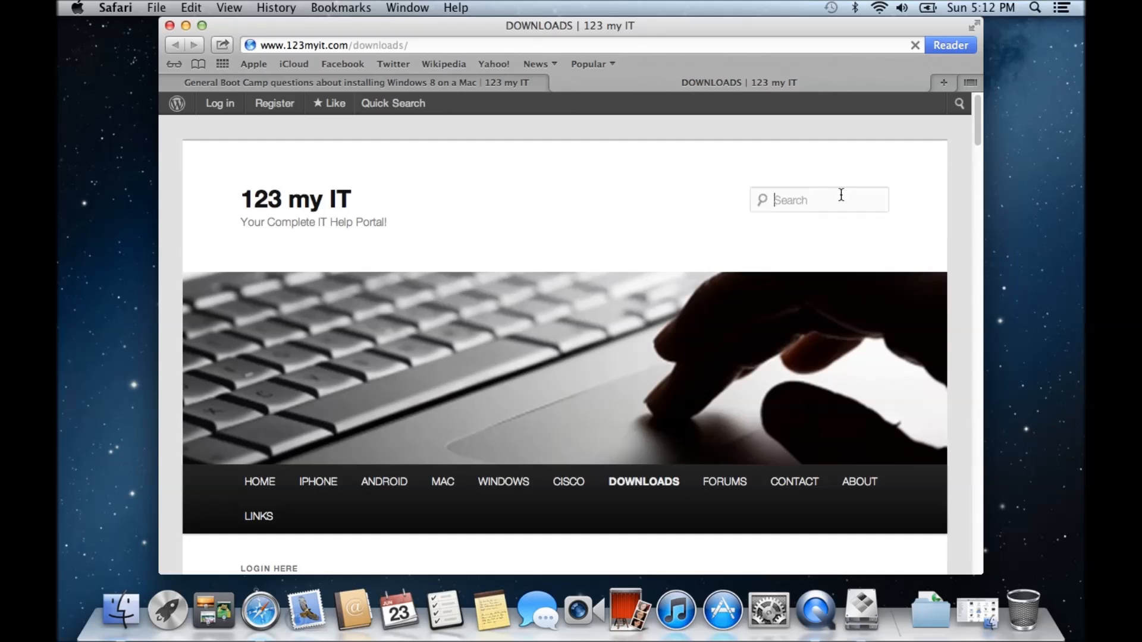
{"action": "type", "text": "boot"}
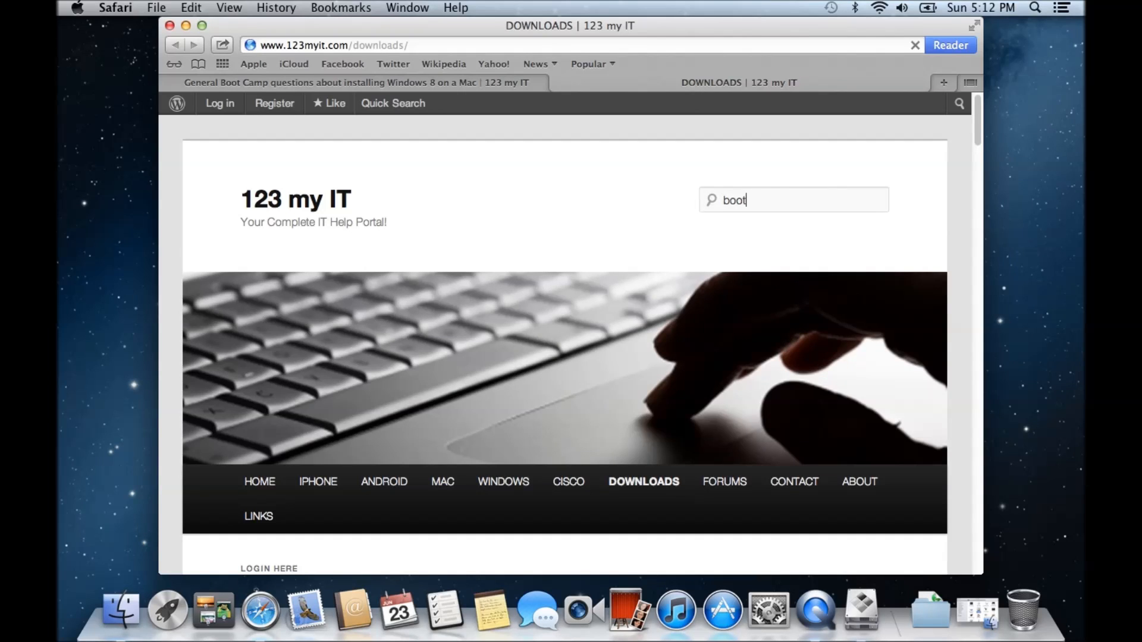
{"action": "type", "text": "camp"}
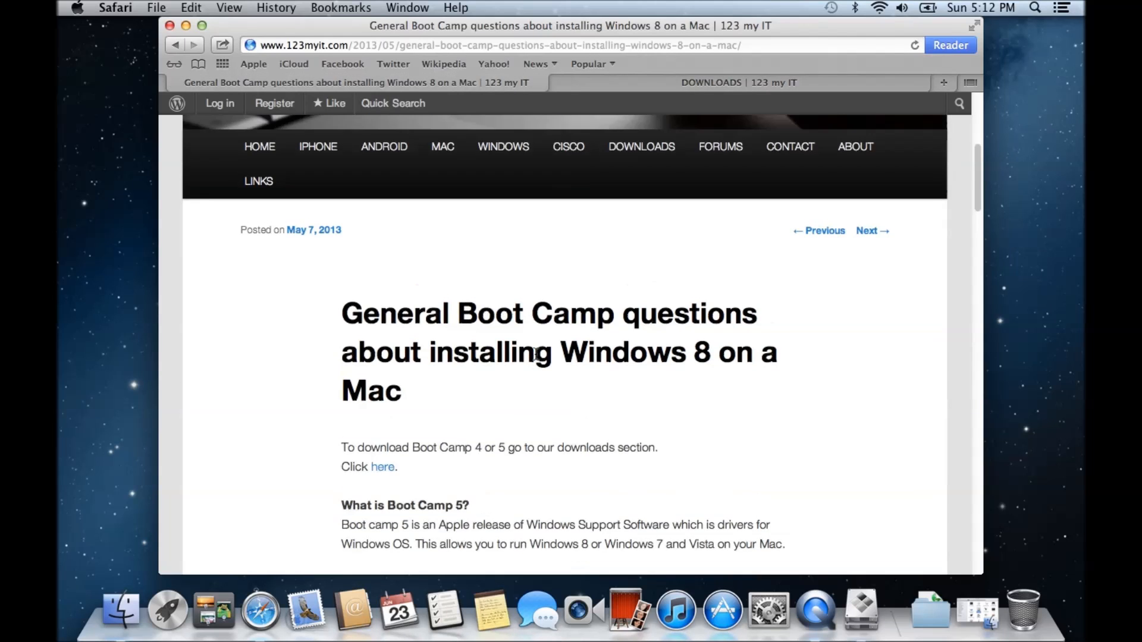
{"action": "scroll", "scroll_direction": "down", "scroll_amount": 3}
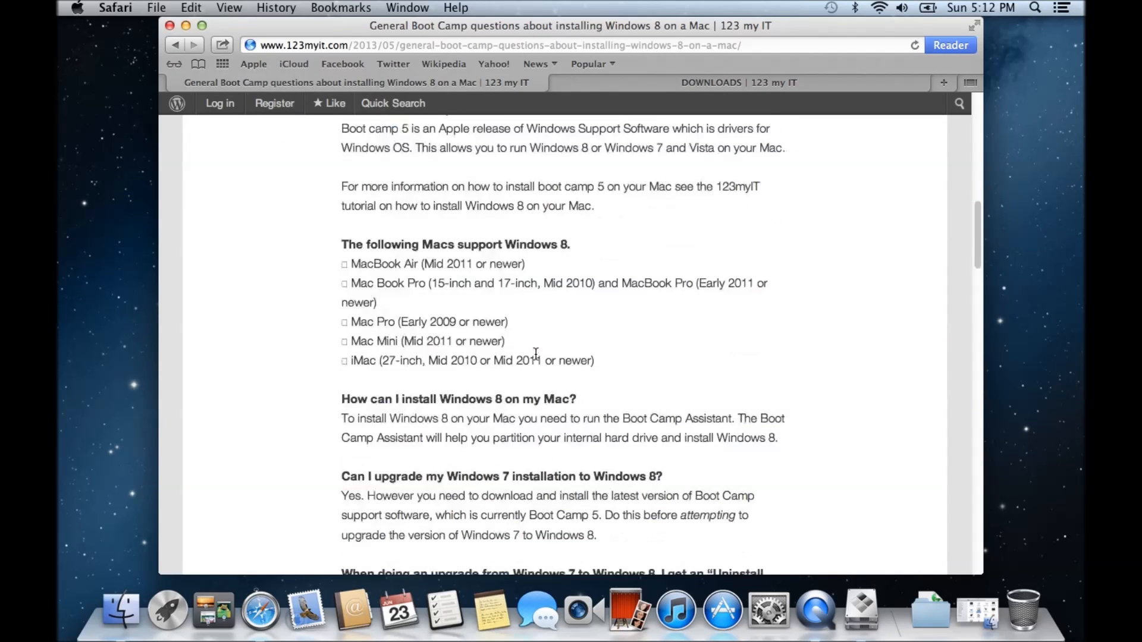
{"action": "scroll", "scroll_direction": "down", "scroll_amount": 3}
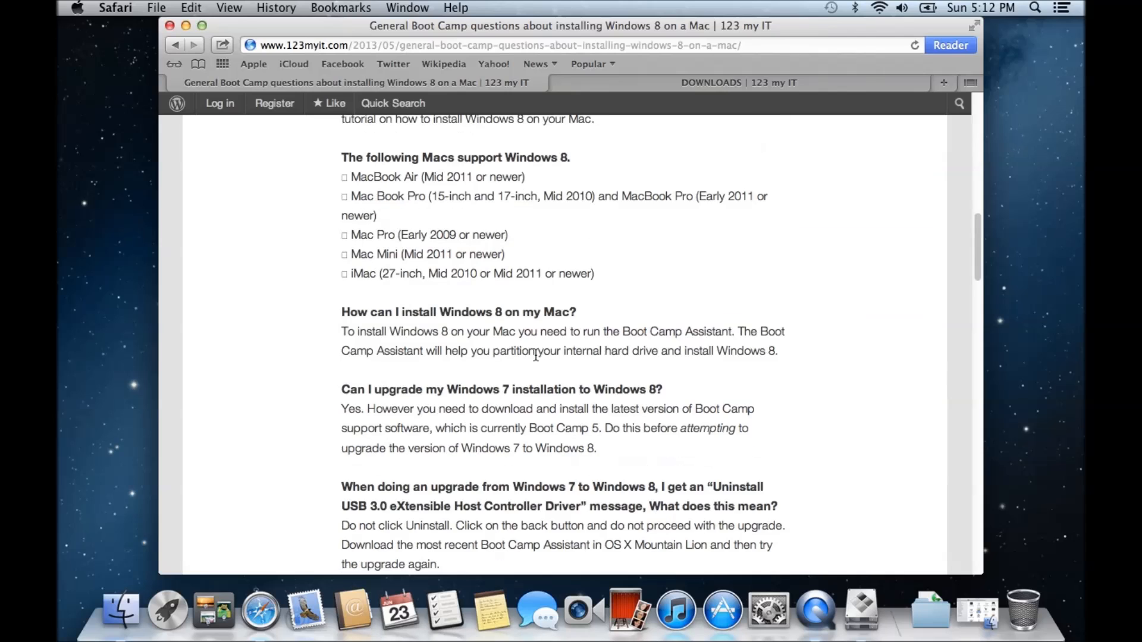
{"action": "scroll", "scroll_direction": "down", "scroll_amount": 3}
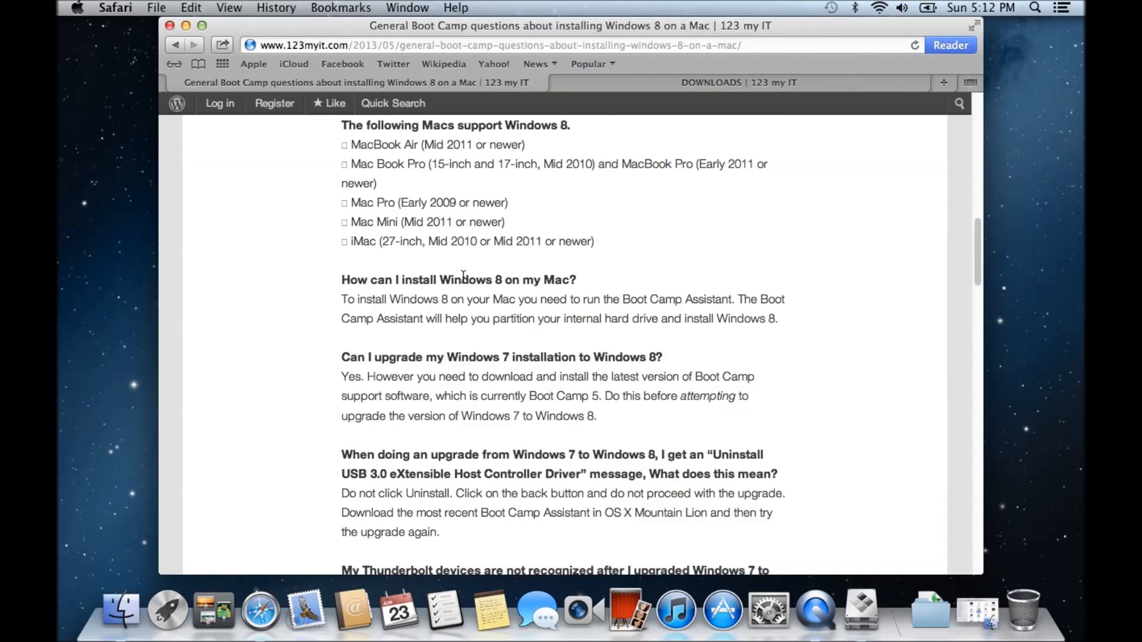
{"action": "scroll", "scroll_direction": "down", "scroll_amount": 3}
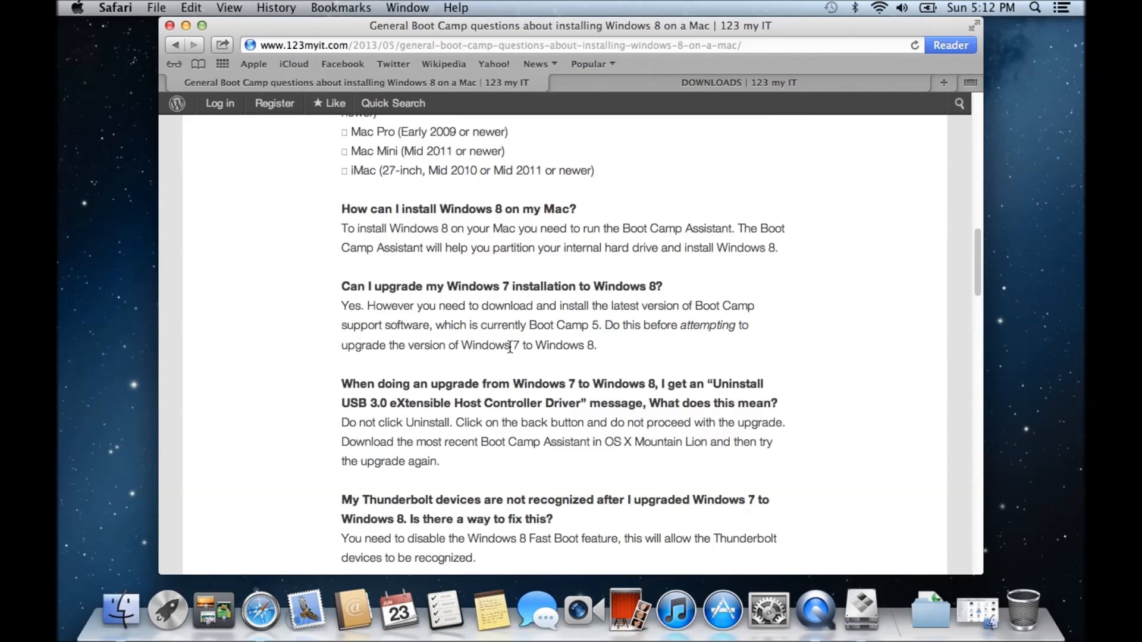
{"action": "scroll", "scroll_direction": "up", "scroll_amount": 3}
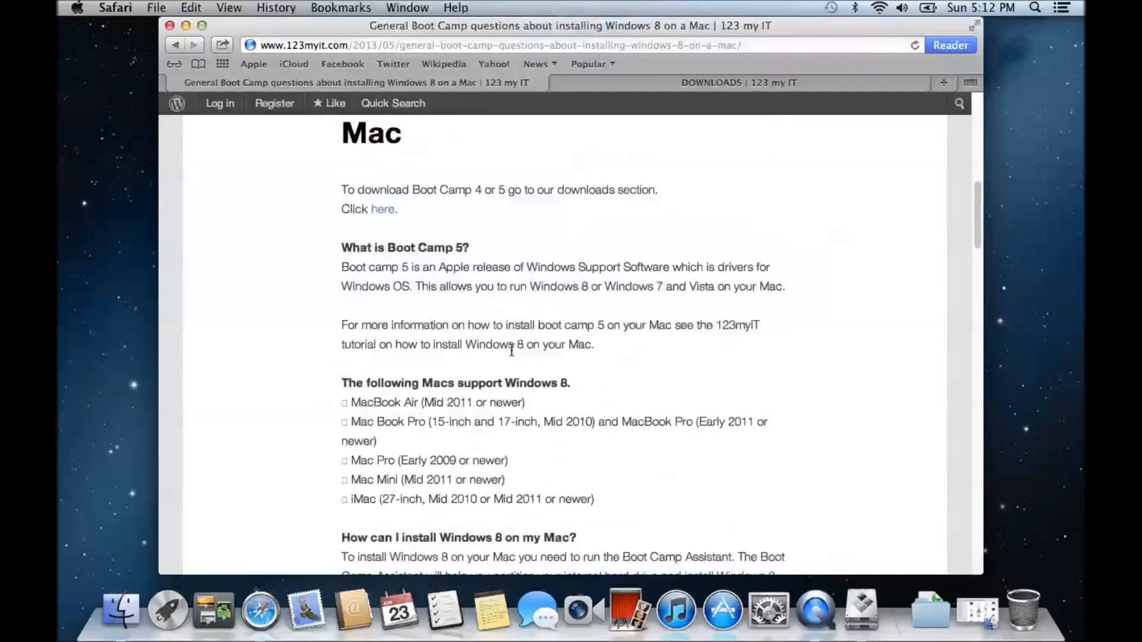
{"action": "scroll", "scroll_direction": "up", "scroll_amount": 3}
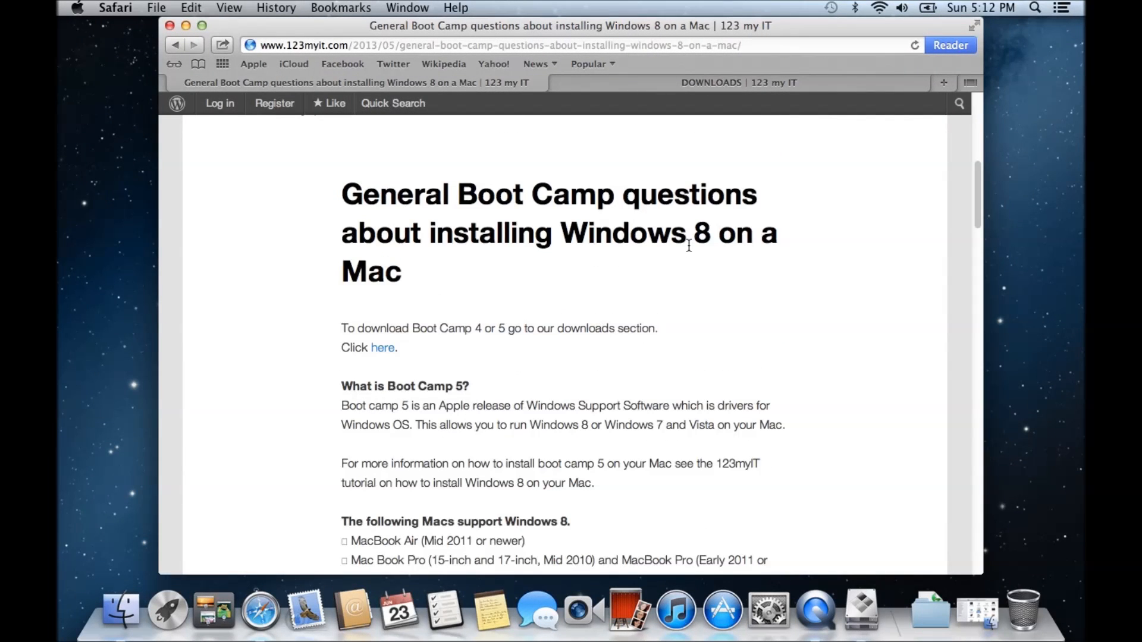
{"action": "double_click", "coordinate": [616, 233]}
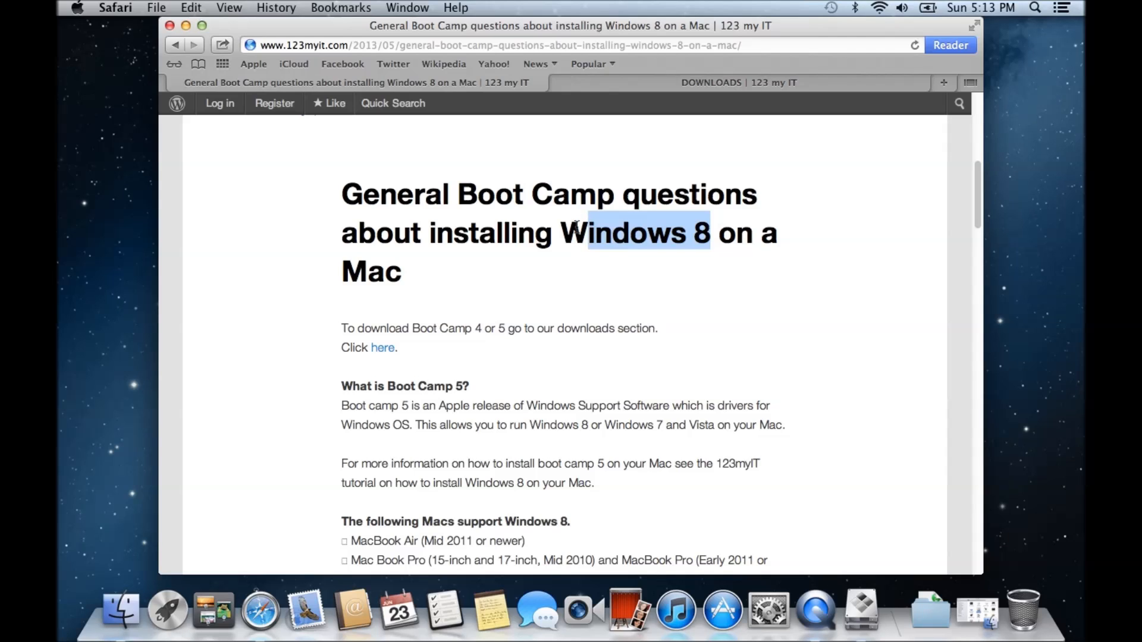
{"action": "mouse_move", "coordinate": [601, 329]}
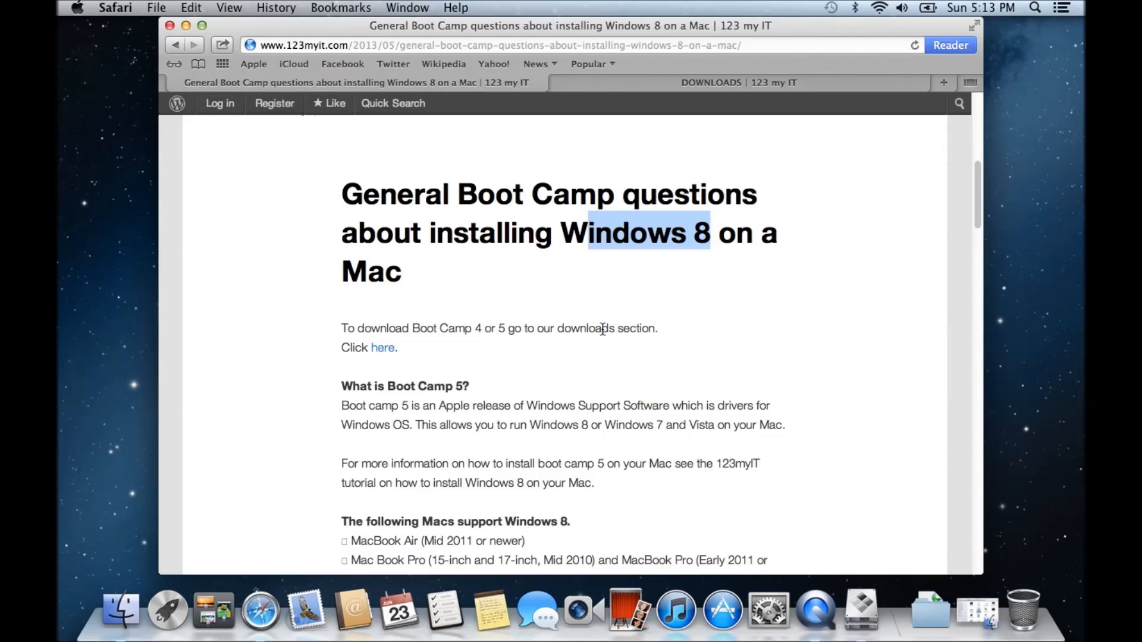
{"action": "mouse_move", "coordinate": [471, 332]}
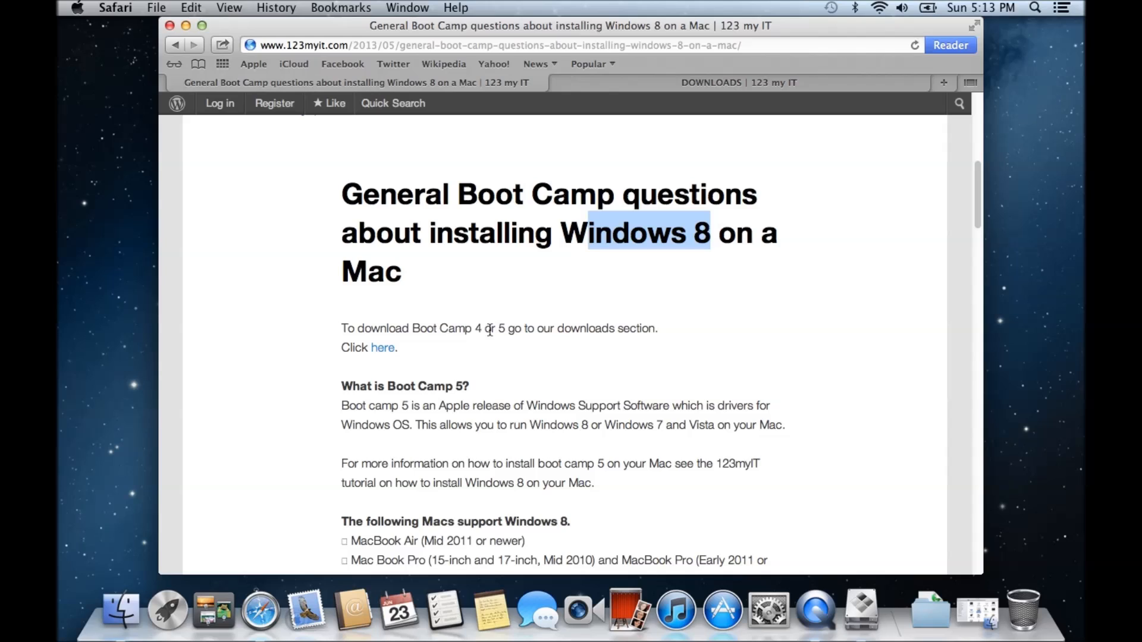
{"action": "mouse_move", "coordinate": [503, 328]}
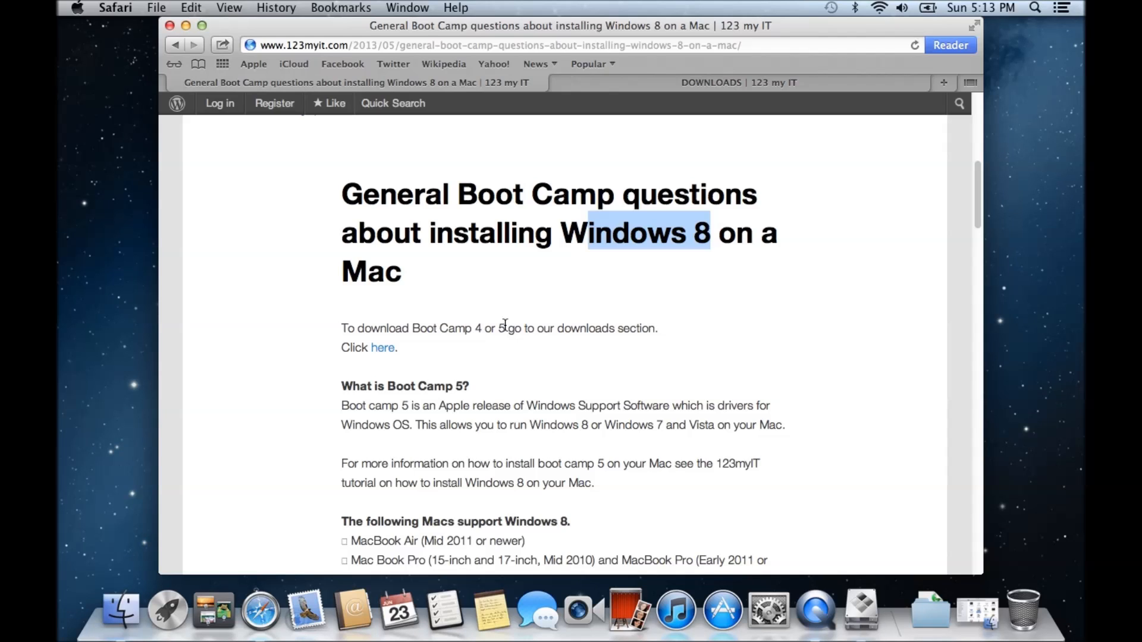
{"action": "mouse_move", "coordinate": [692, 302]}
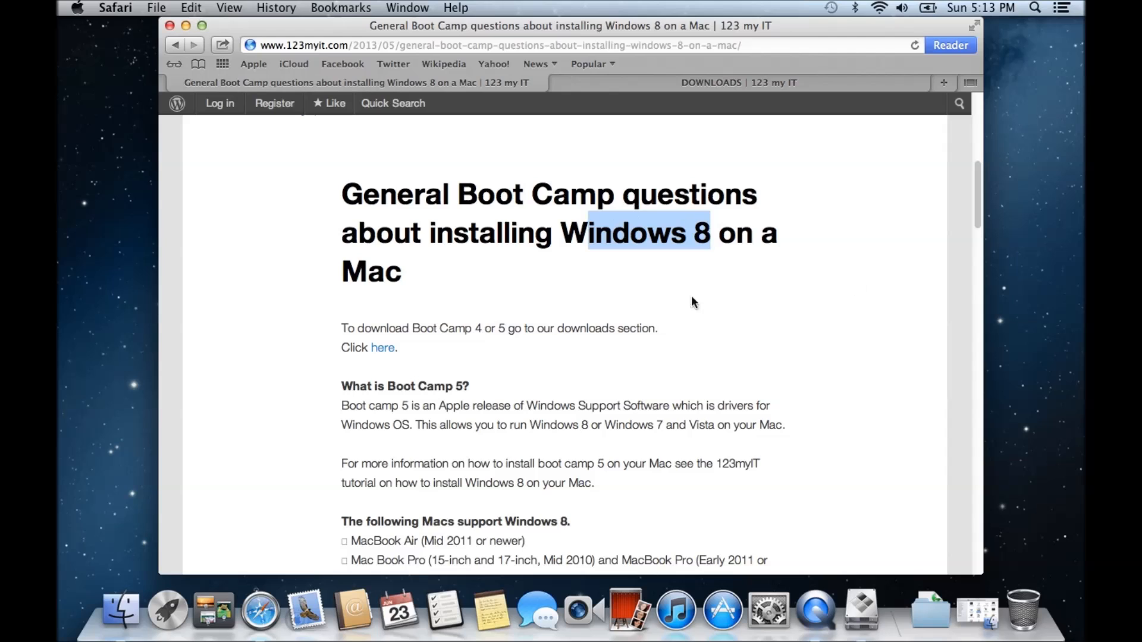
{"action": "left_click", "coordinate": [738, 82]}
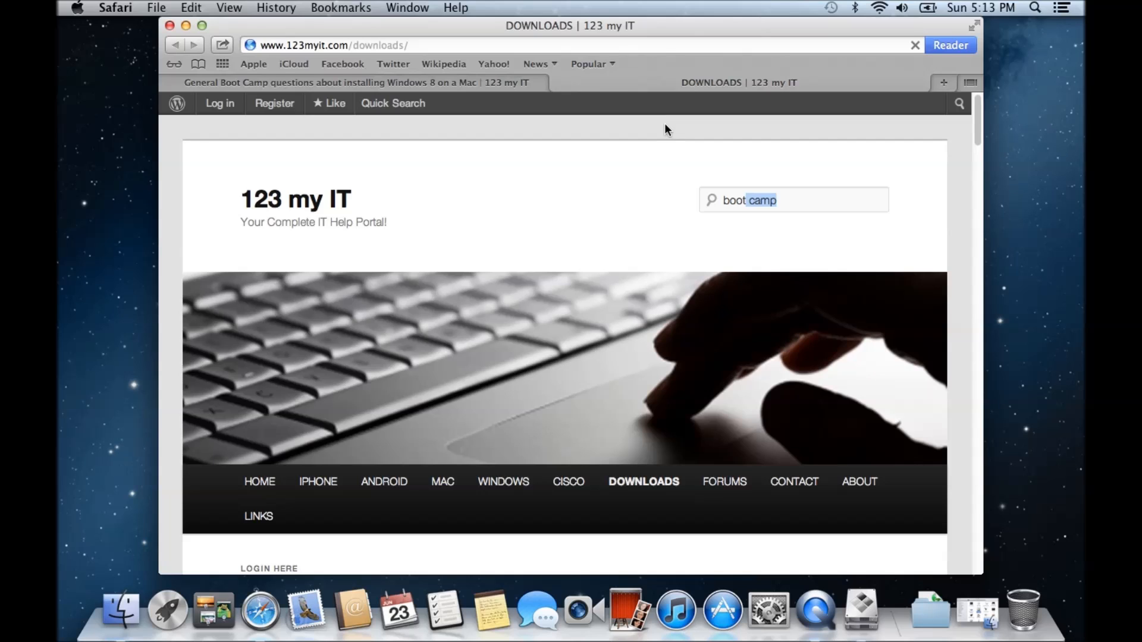
{"action": "mouse_move", "coordinate": [954, 122]}
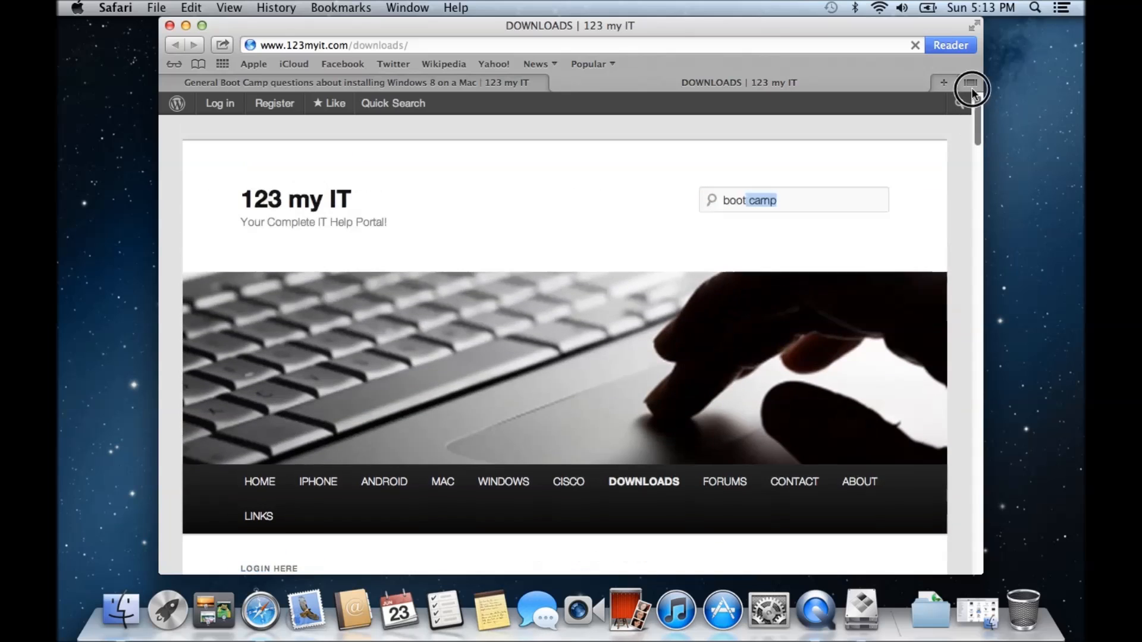
{"action": "mouse_move", "coordinate": [880, 91]}
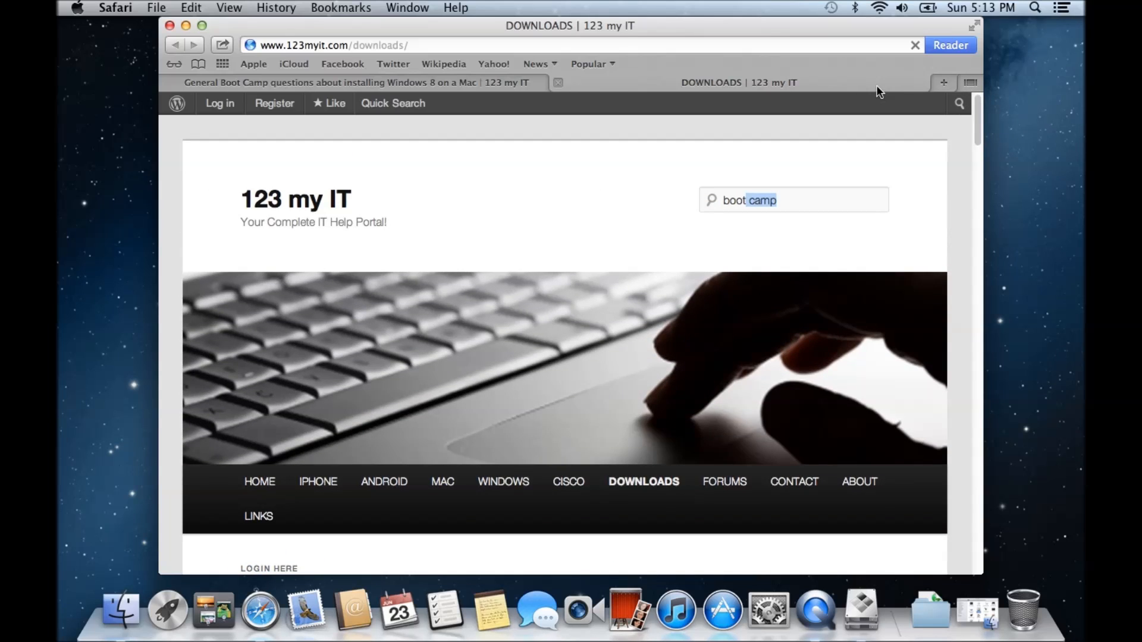
{"action": "mouse_move", "coordinate": [1018, 89]}
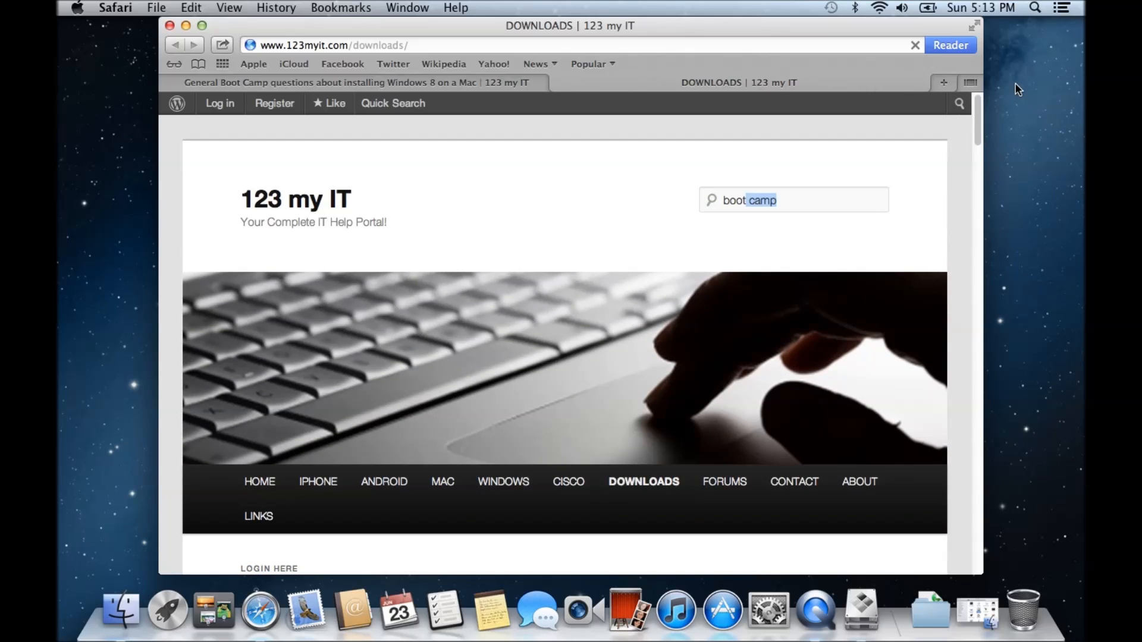
{"action": "mouse_move", "coordinate": [989, 389]}
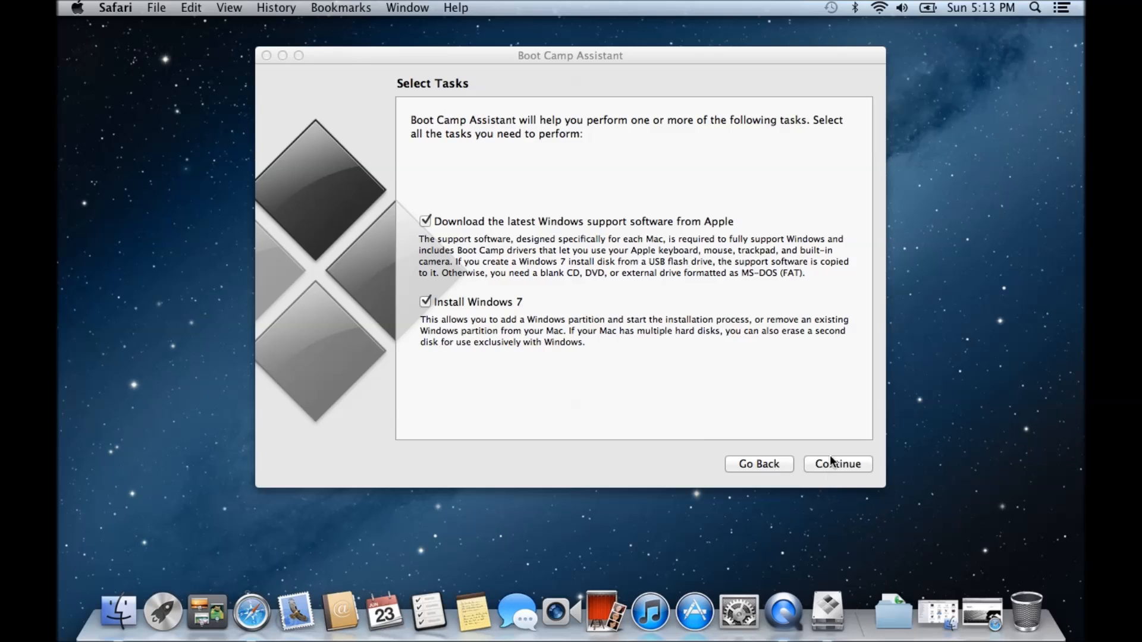
Step: Confirm the tasks and choose saving the support software to an external drive
{"action": "left_click", "coordinate": [837, 464]}
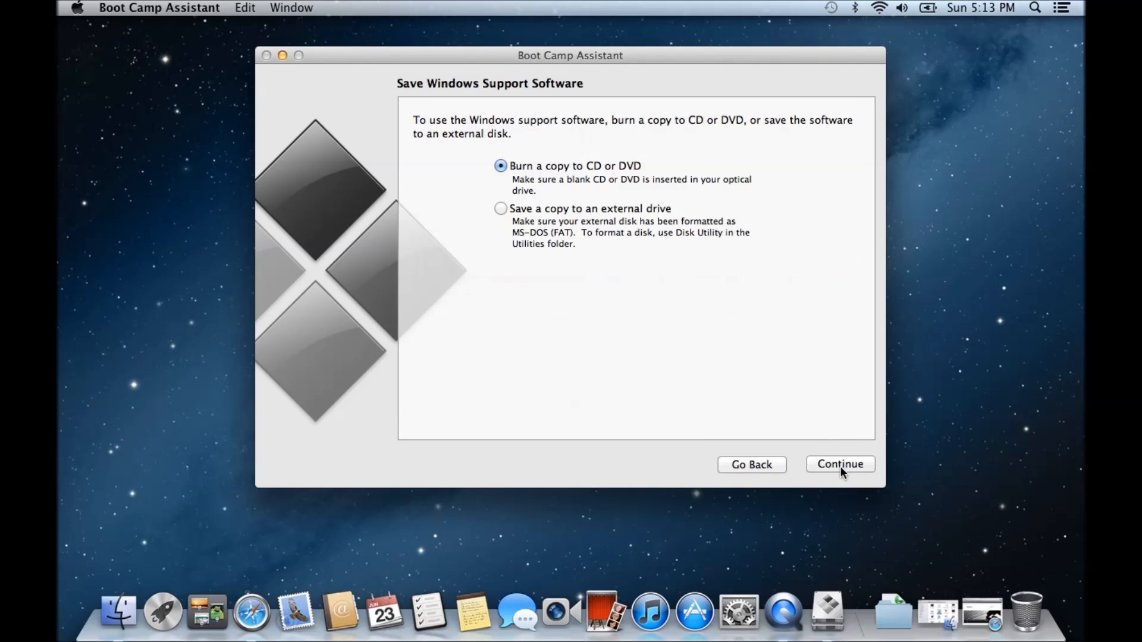
{"action": "mouse_move", "coordinate": [501, 208]}
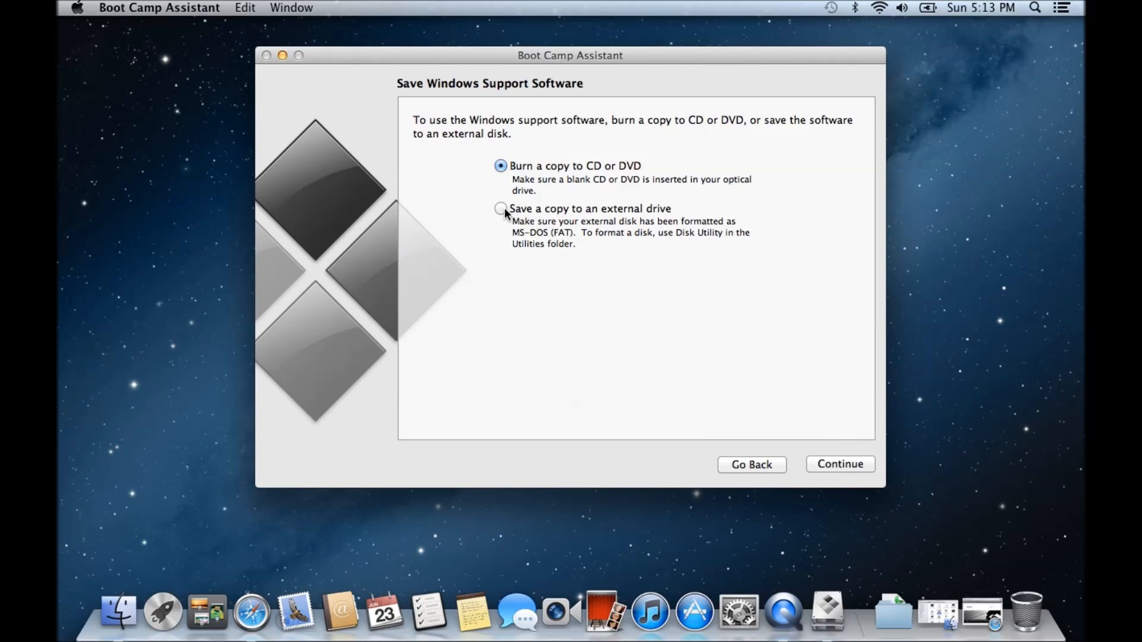
{"action": "left_click", "coordinate": [501, 208]}
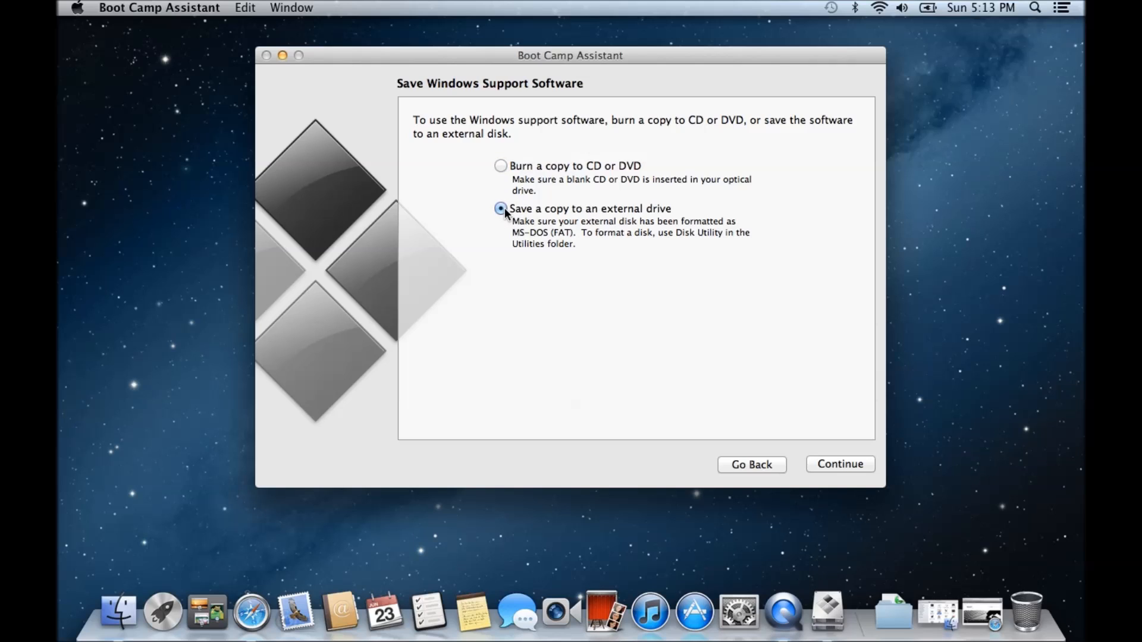
{"action": "mouse_move", "coordinate": [889, 509]}
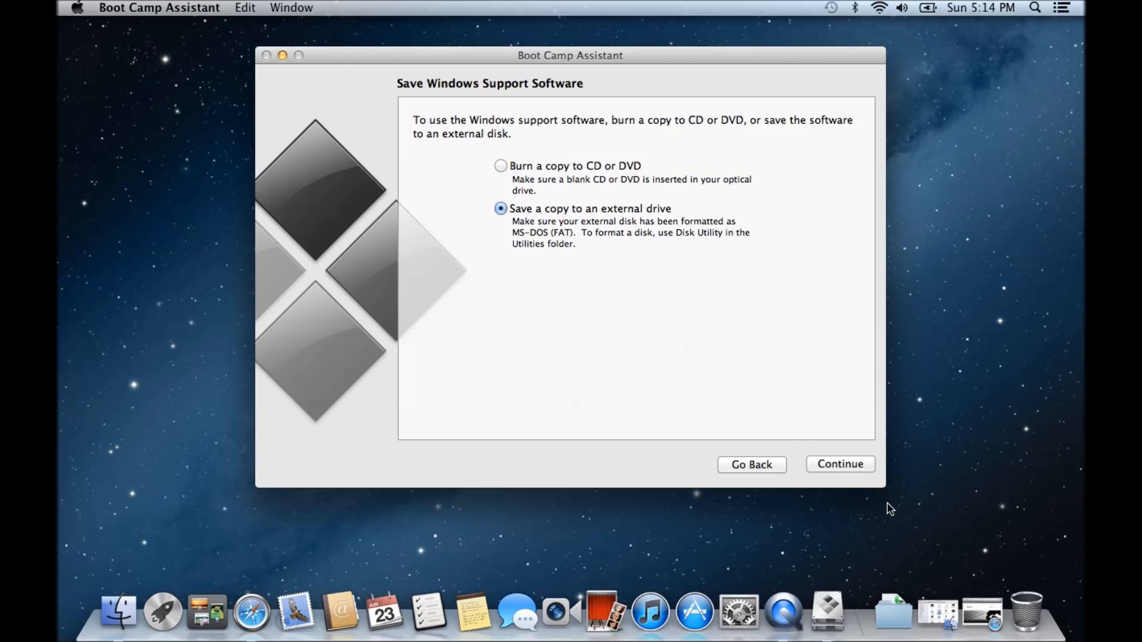
{"action": "left_click", "coordinate": [840, 464]}
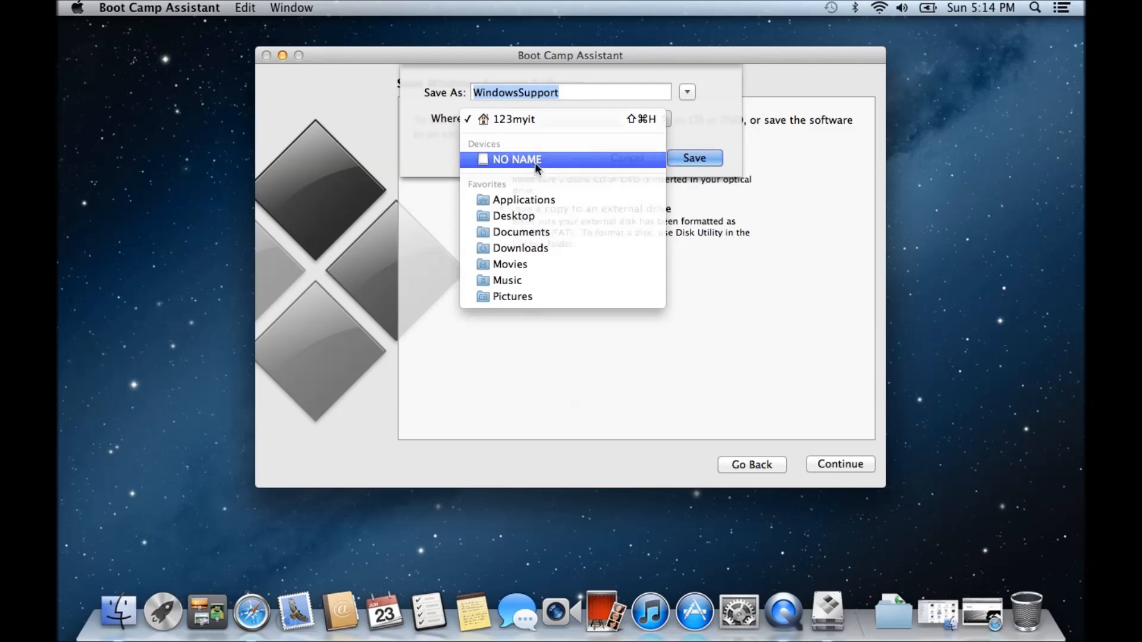
Step: Save the Windows support software to the NO NAME drive, starting its download
{"action": "left_click", "coordinate": [517, 158]}
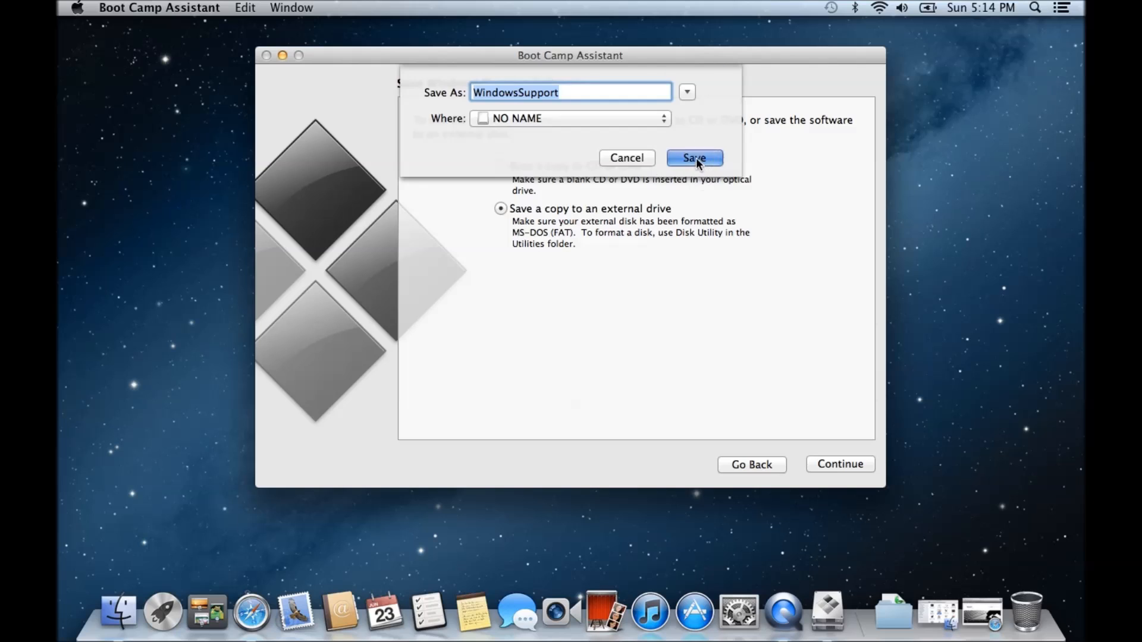
{"action": "left_click", "coordinate": [694, 159]}
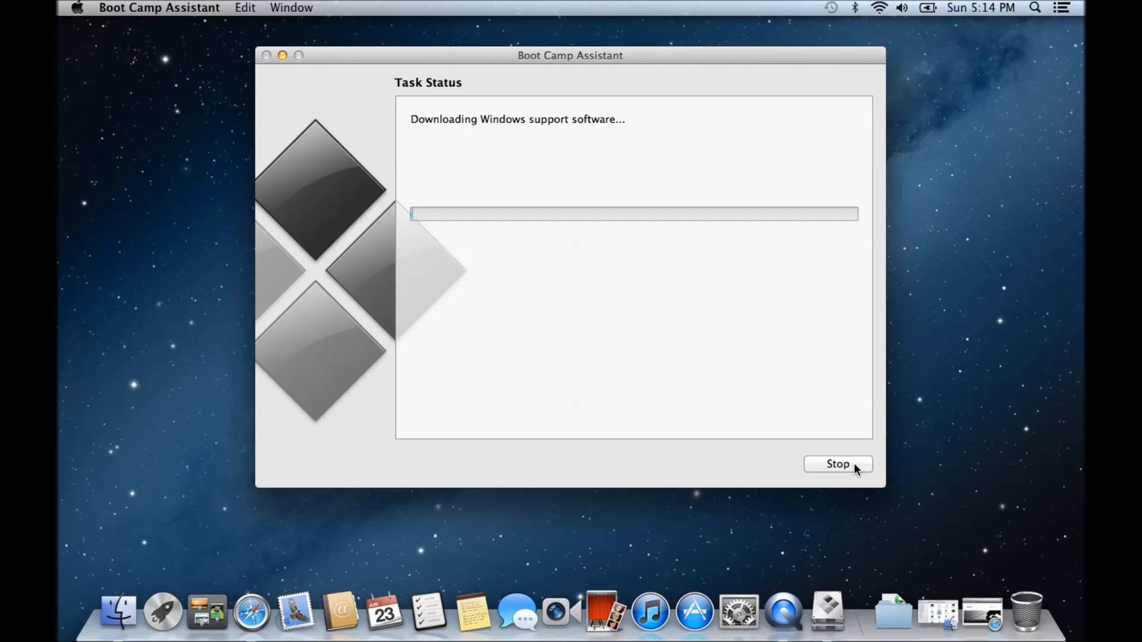
{"action": "mouse_move", "coordinate": [535, 209]}
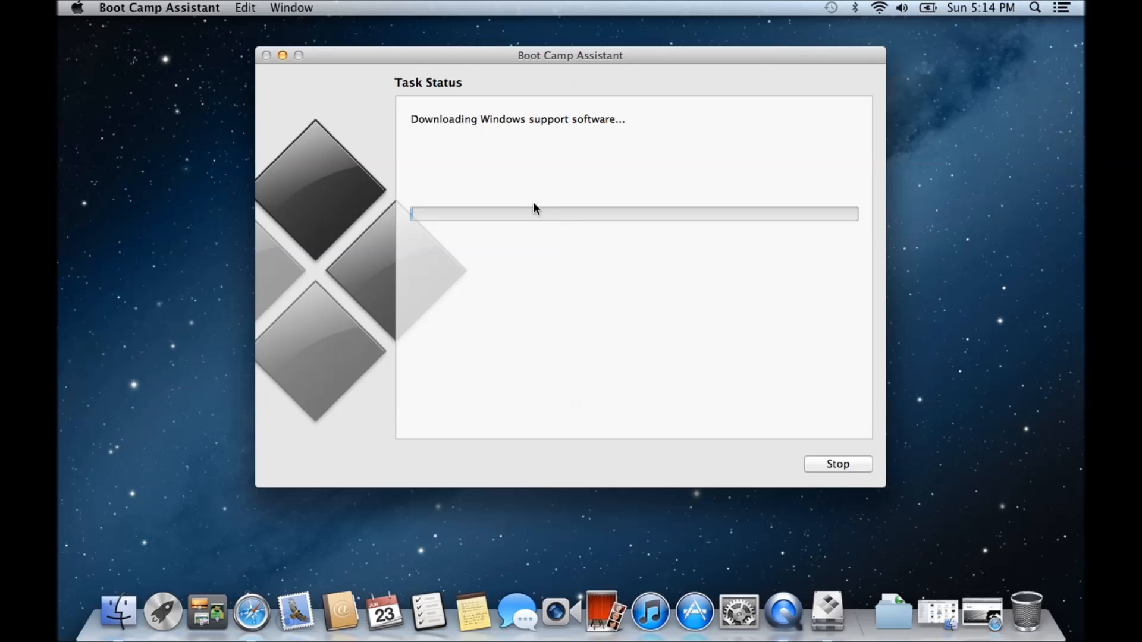
{"action": "mouse_move", "coordinate": [528, 205]}
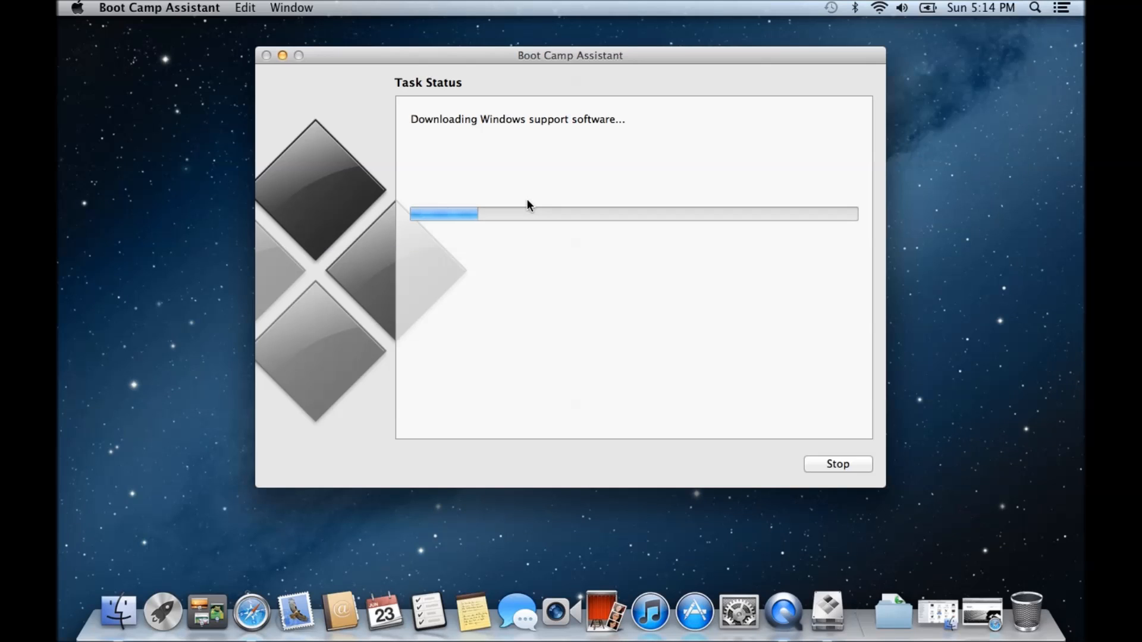
{"action": "mouse_move", "coordinate": [228, 162]}
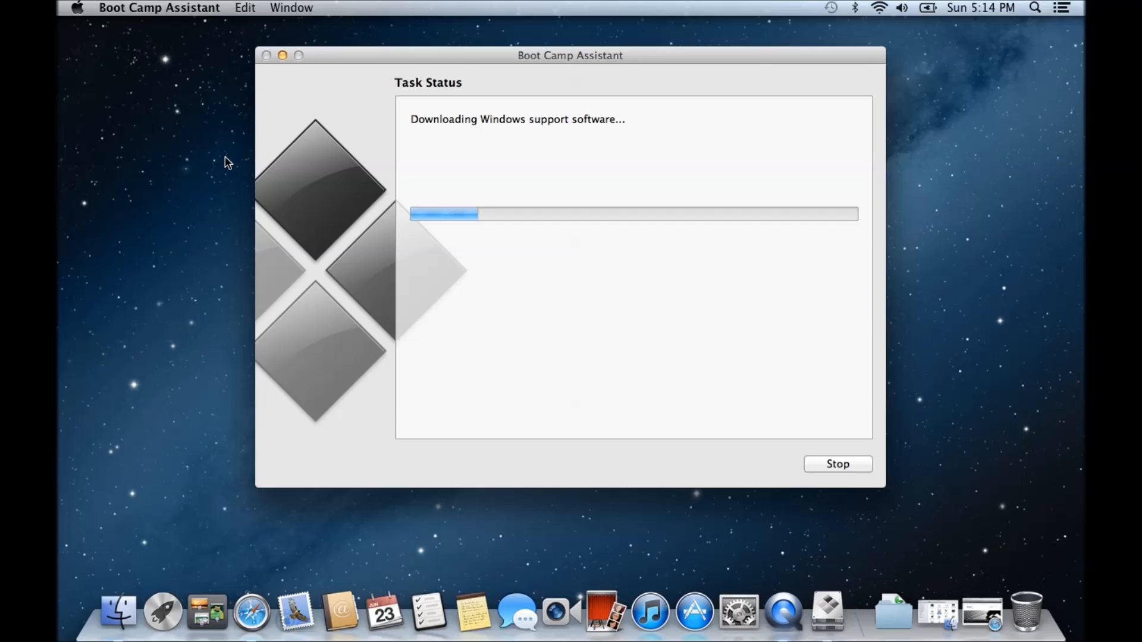
{"action": "mouse_move", "coordinate": [305, 185]}
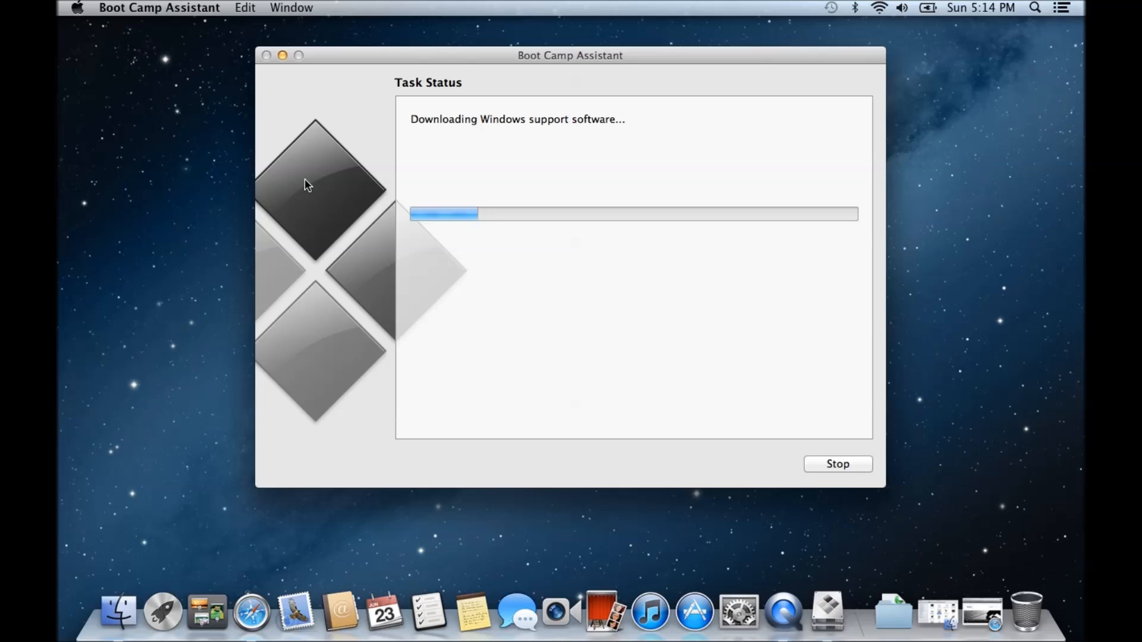
{"action": "mouse_move", "coordinate": [215, 164]}
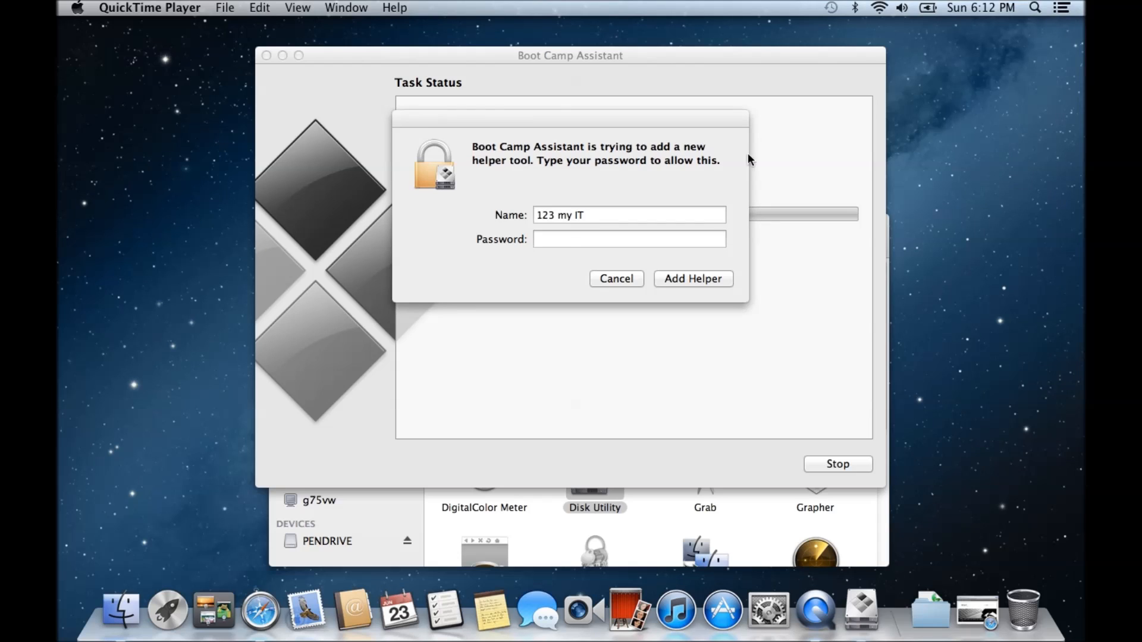
Step: Enter the password and authorise the helper tool with Add Helper
{"action": "type", "text": "•••"}
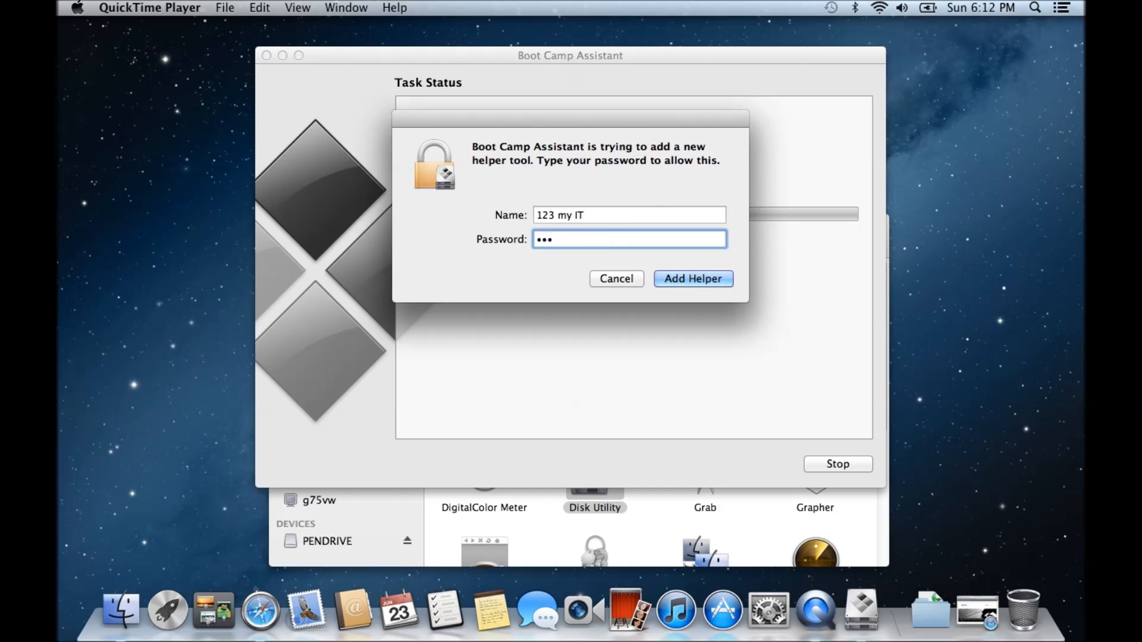
{"action": "left_click", "coordinate": [692, 279]}
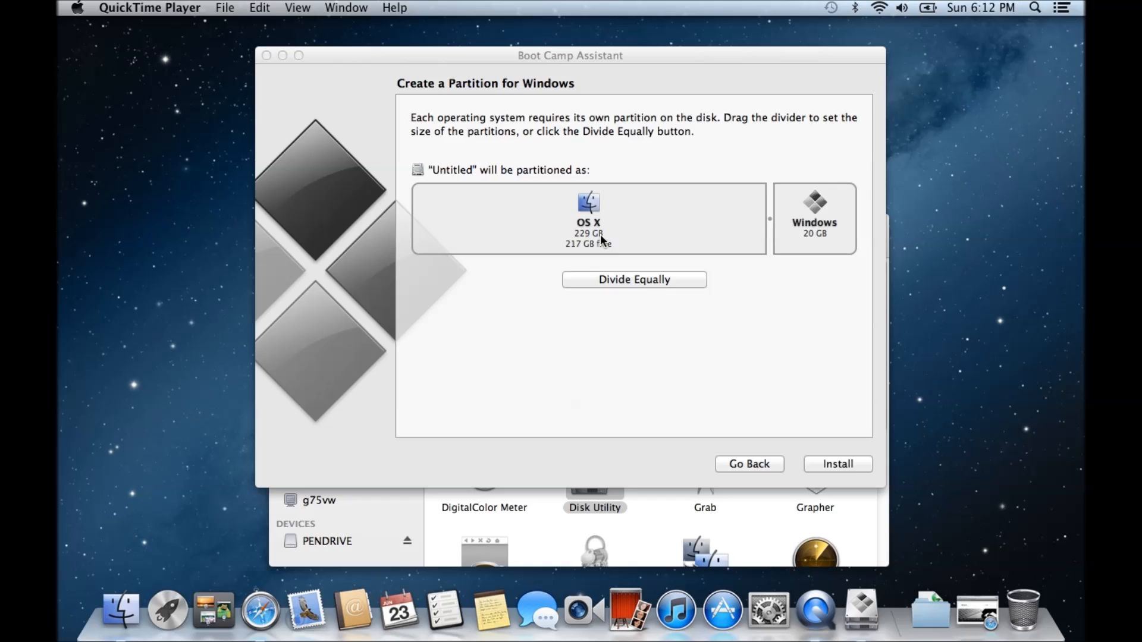
{"action": "mouse_move", "coordinate": [798, 286]}
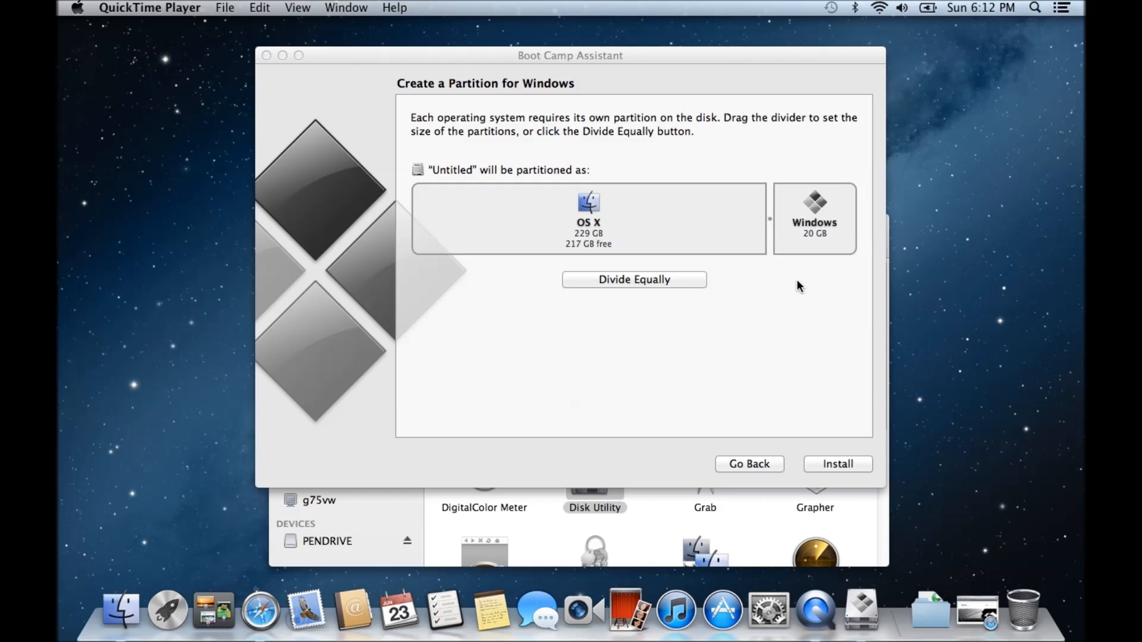
{"action": "mouse_move", "coordinate": [853, 328]}
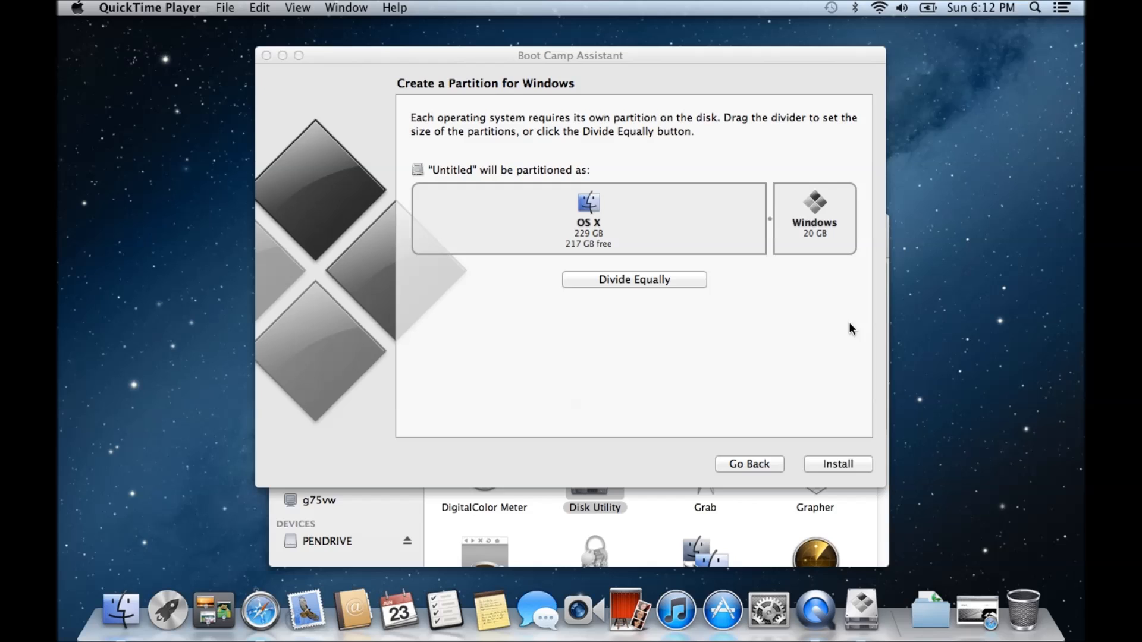
{"action": "mouse_move", "coordinate": [772, 219]}
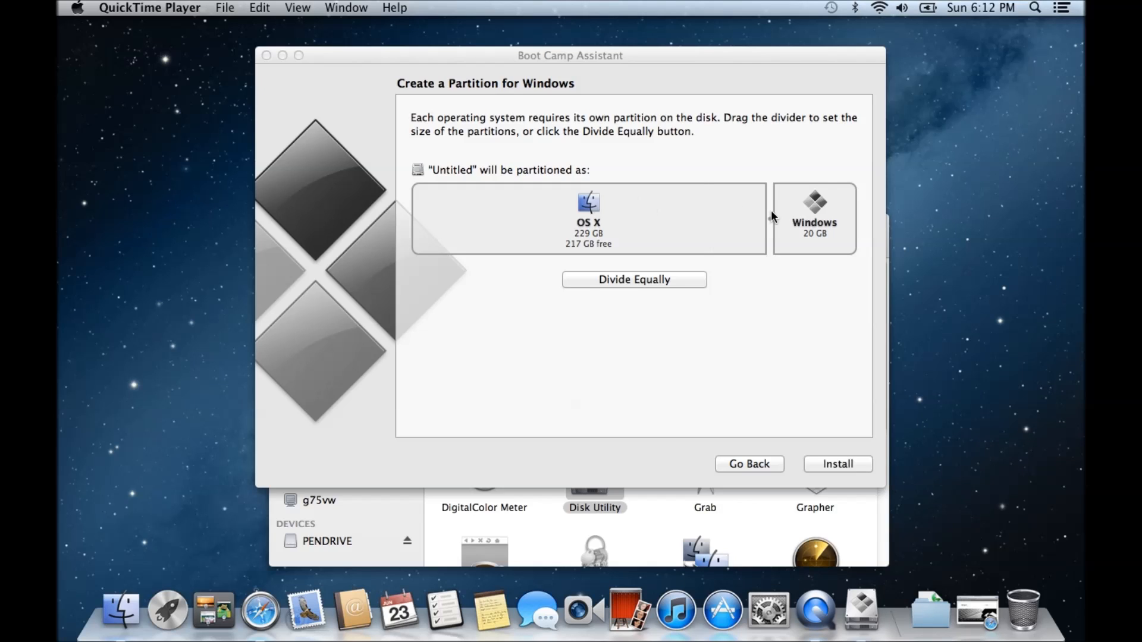
{"action": "mouse_move", "coordinate": [716, 202]}
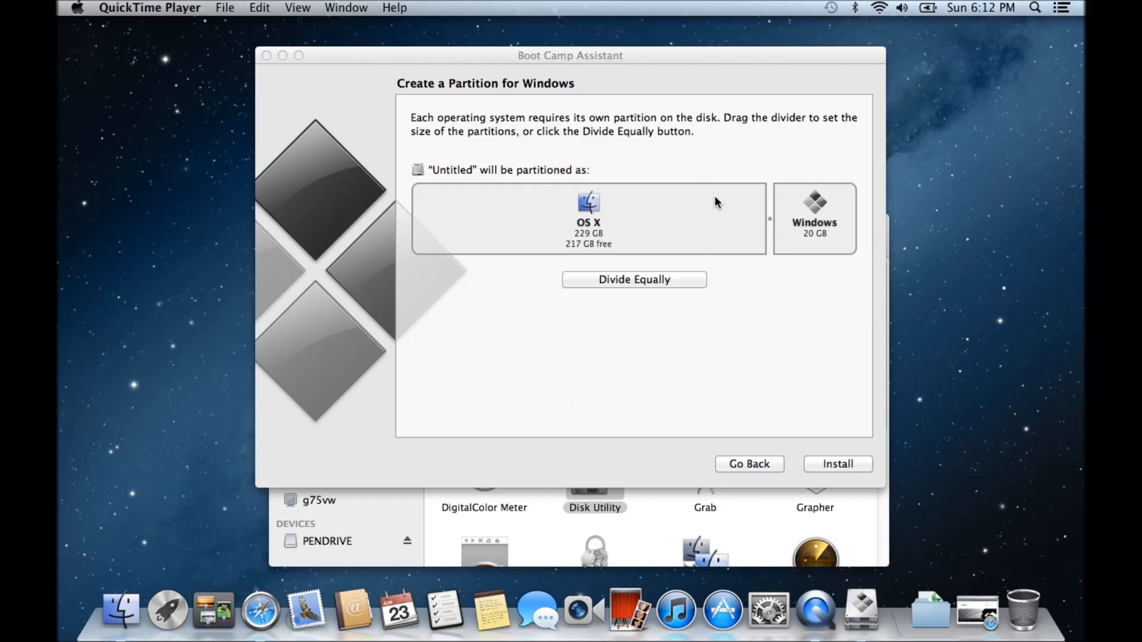
{"action": "mouse_move", "coordinate": [796, 224]}
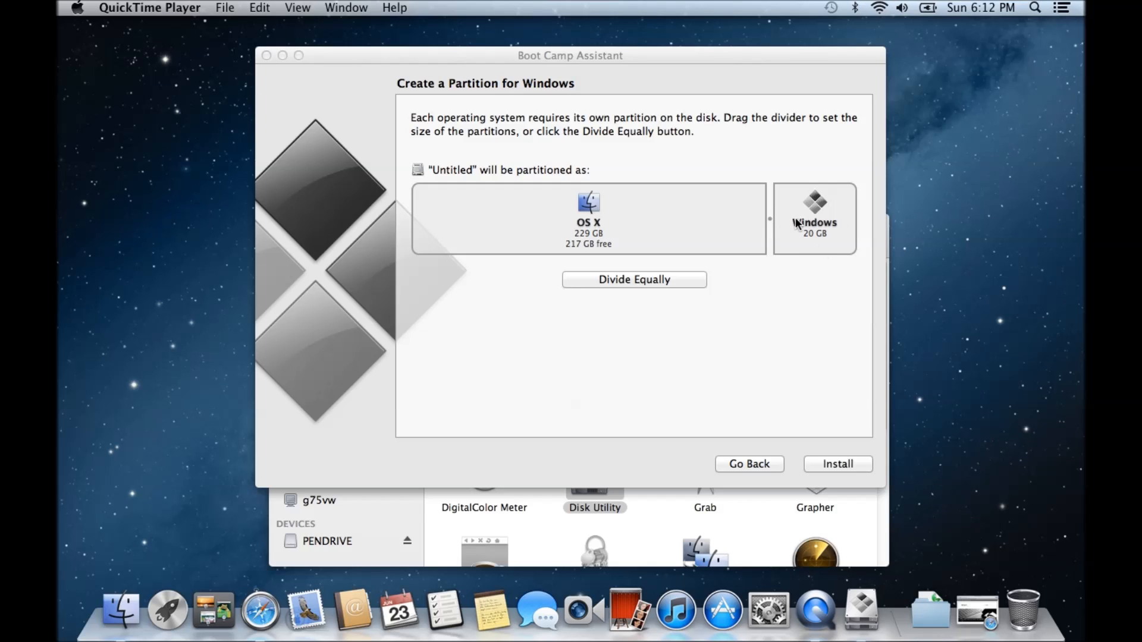
{"action": "mouse_move", "coordinate": [811, 244]}
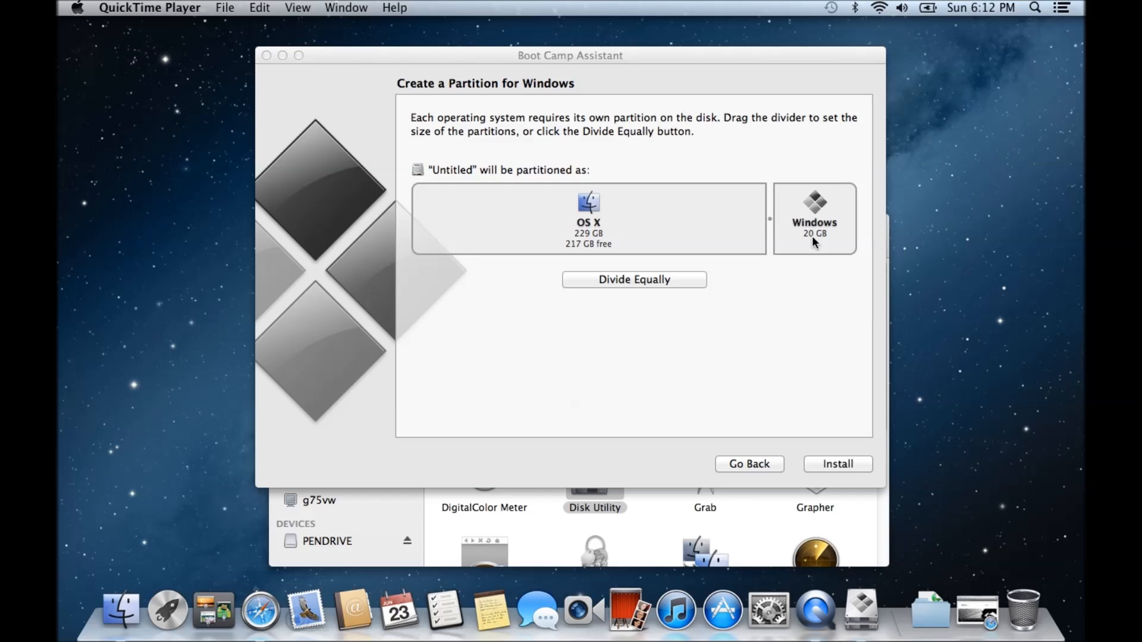
{"action": "mouse_move", "coordinate": [773, 224]}
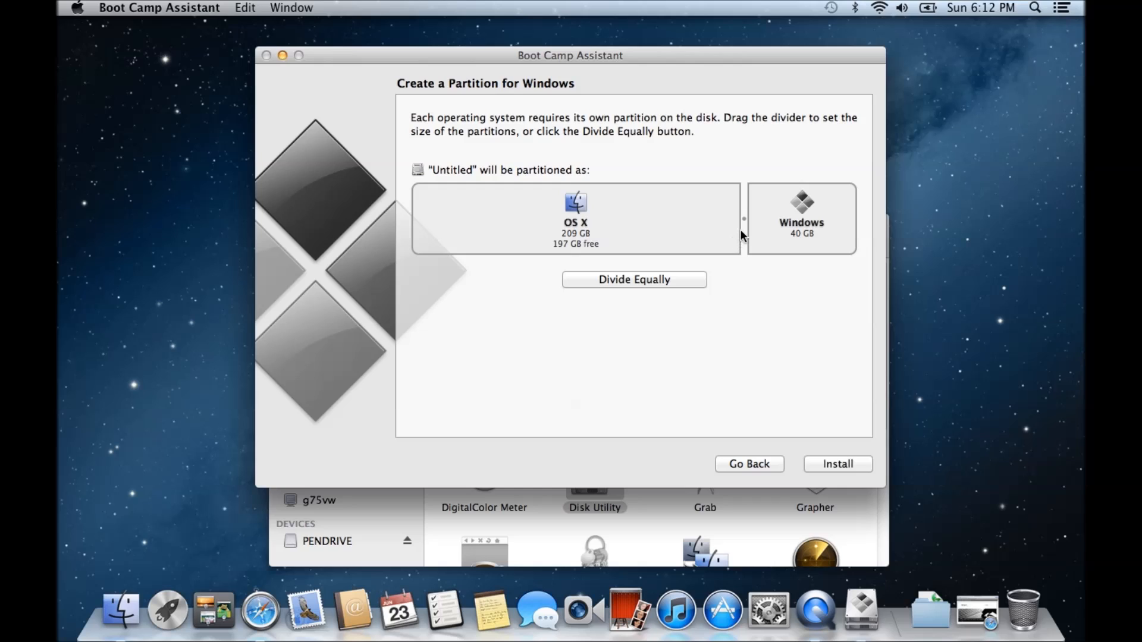
{"action": "mouse_move", "coordinate": [689, 214]}
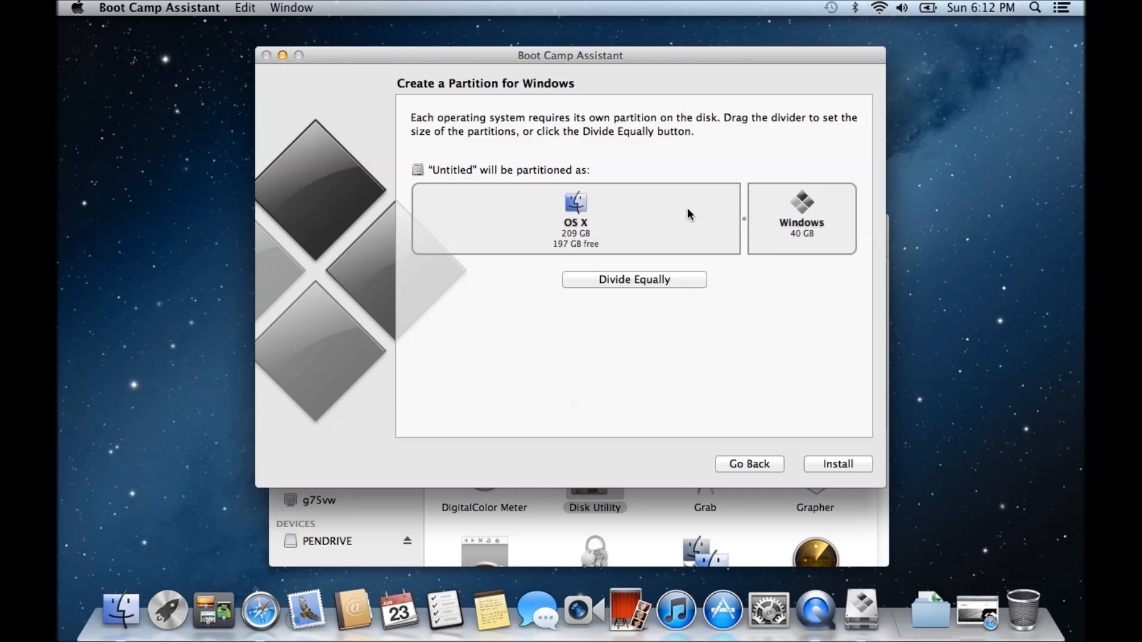
{"action": "left_click", "coordinate": [633, 280]}
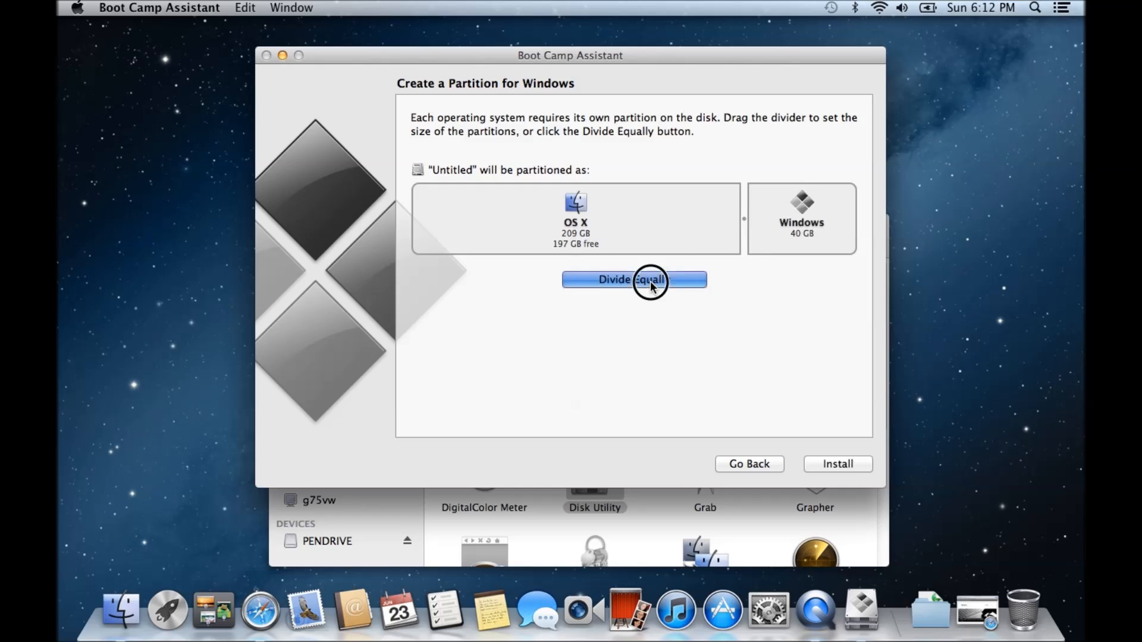
{"action": "left_click", "coordinate": [633, 280]}
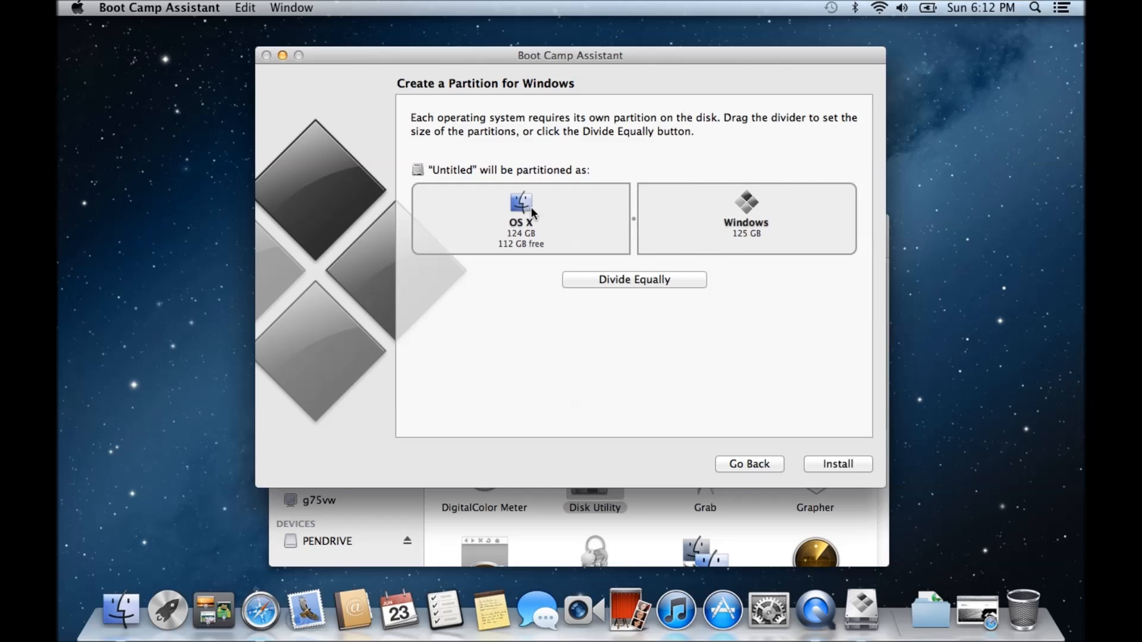
{"action": "mouse_move", "coordinate": [715, 226]}
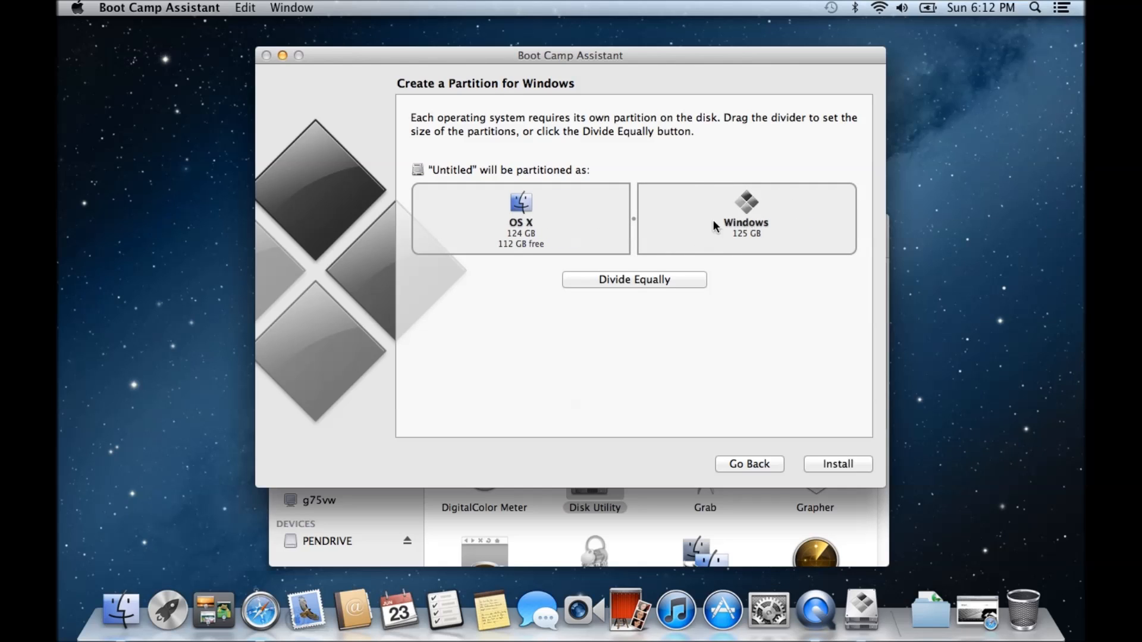
{"action": "mouse_move", "coordinate": [552, 211]}
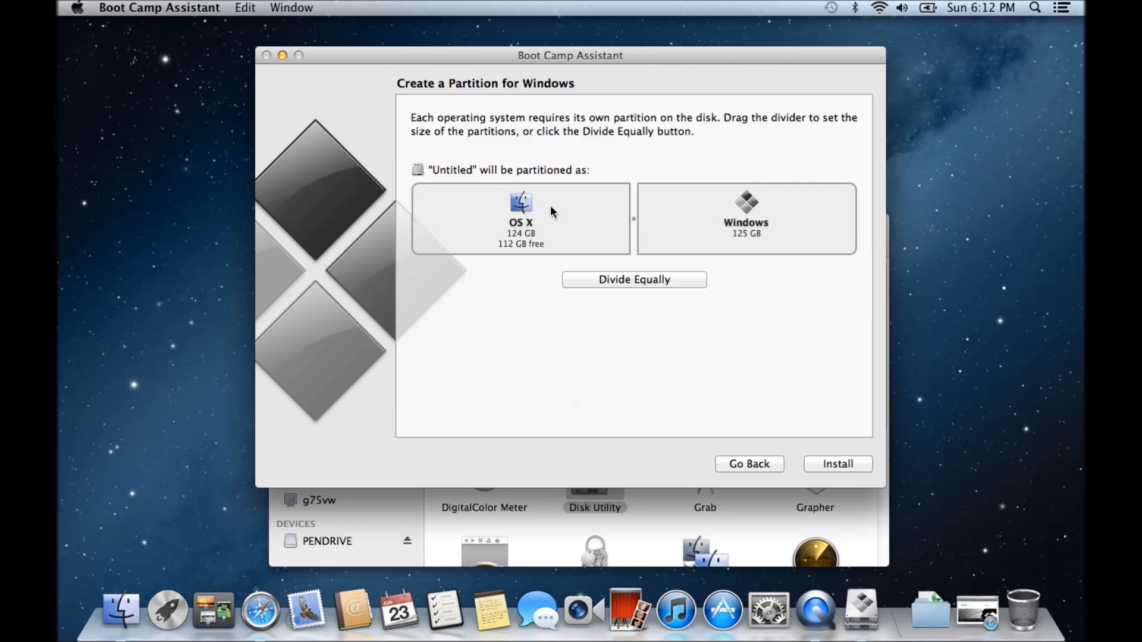
{"action": "mouse_move", "coordinate": [740, 242]}
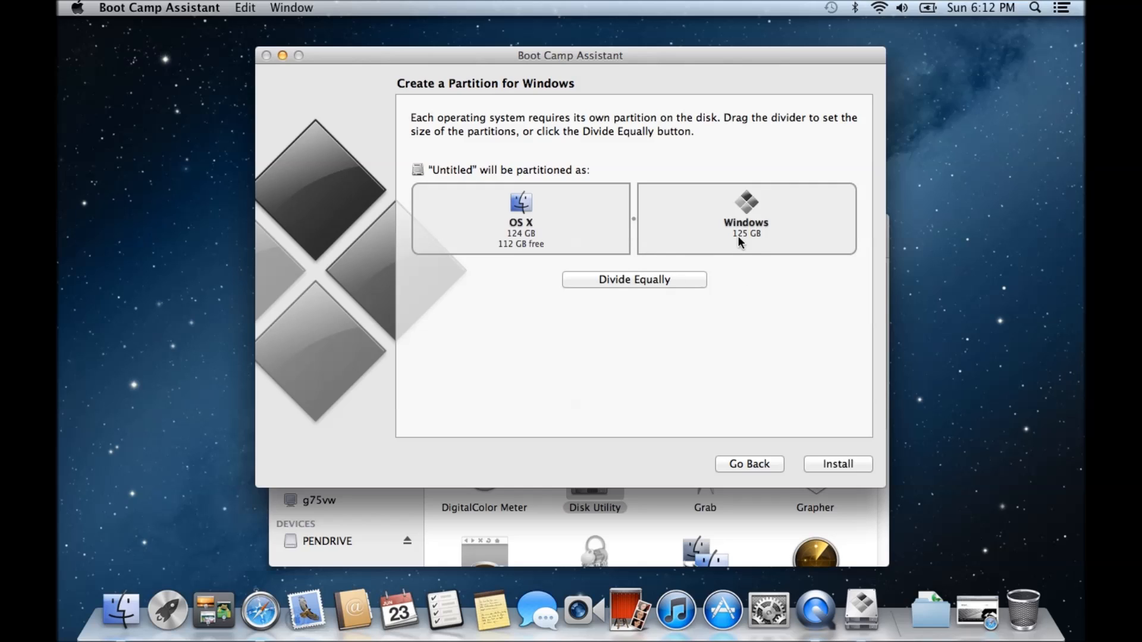
{"action": "mouse_move", "coordinate": [510, 241]}
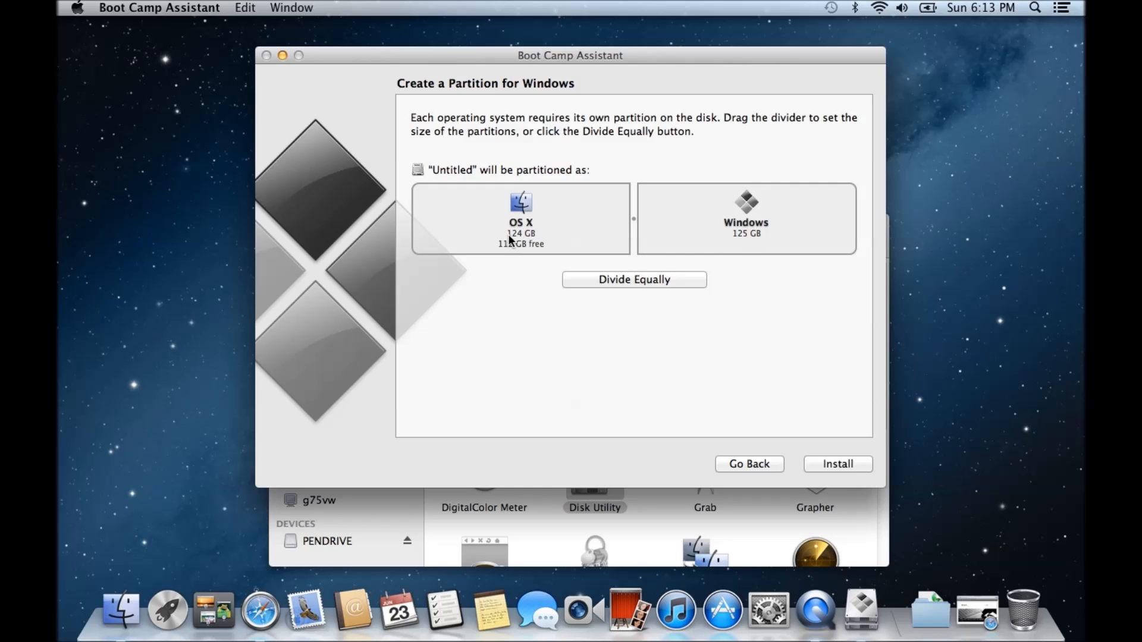
{"action": "mouse_move", "coordinate": [532, 269]}
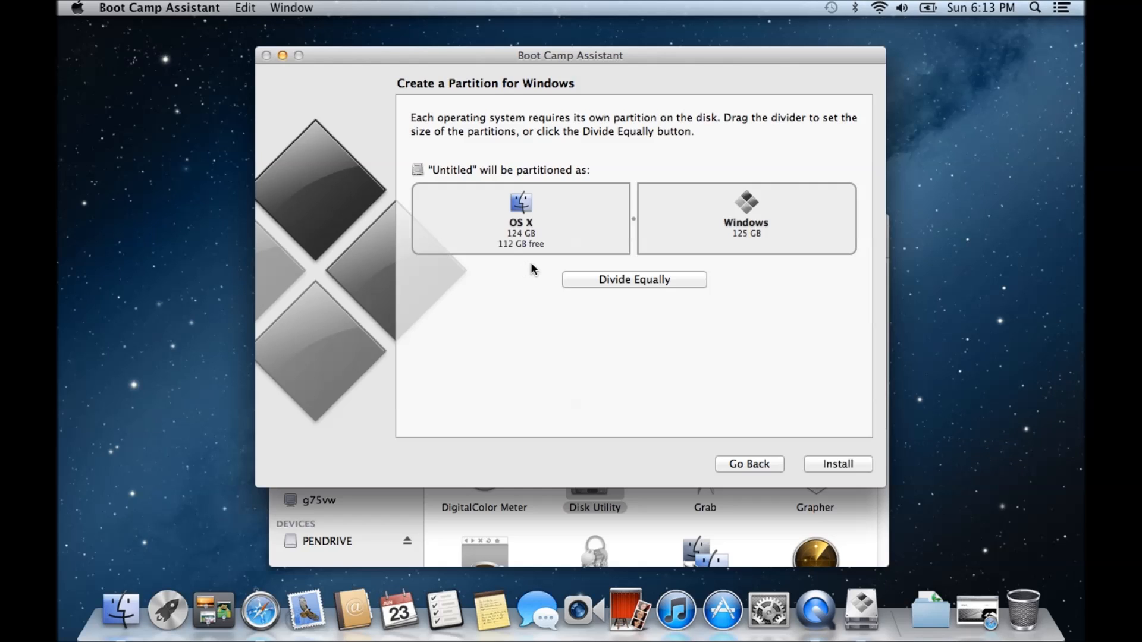
{"action": "mouse_move", "coordinate": [548, 232]}
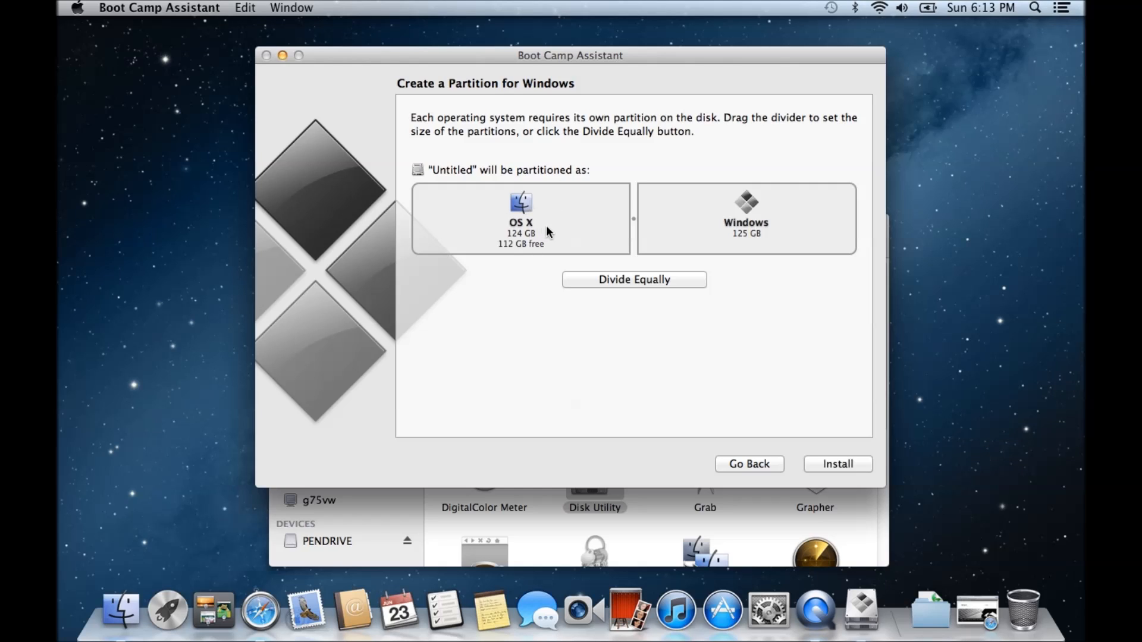
{"action": "mouse_move", "coordinate": [575, 250]}
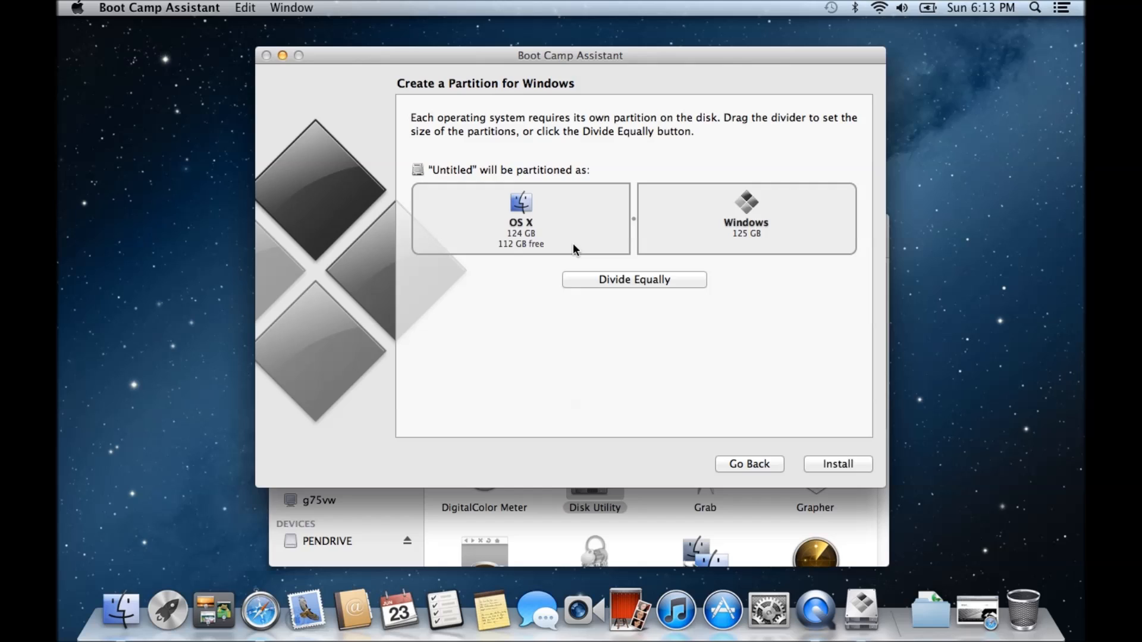
{"action": "mouse_move", "coordinate": [561, 241]}
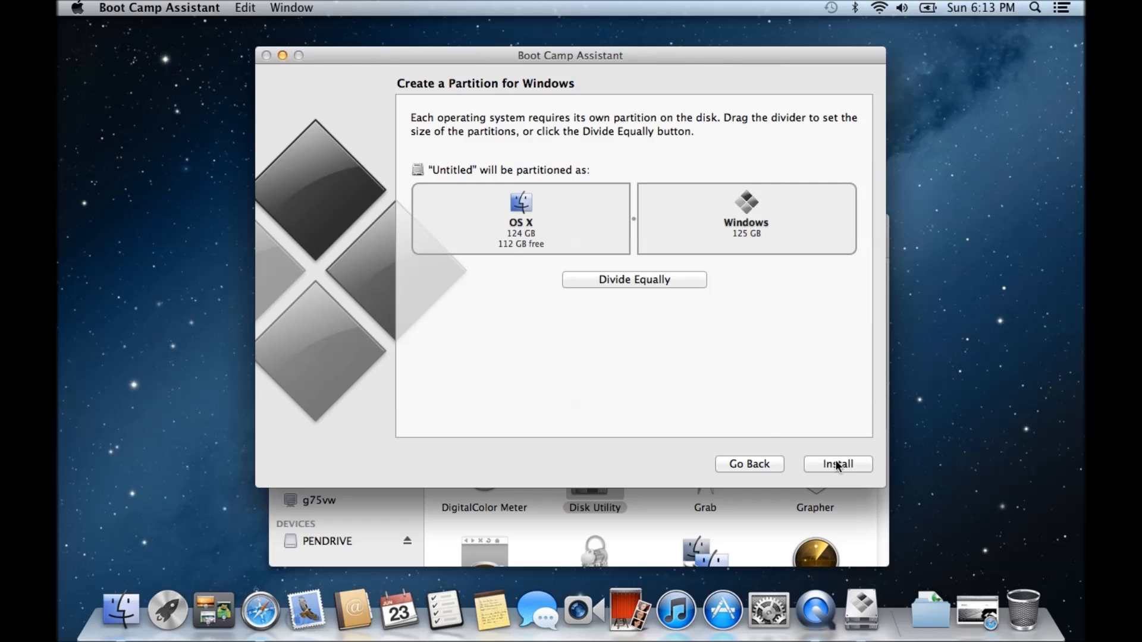
{"action": "left_click", "coordinate": [838, 464]}
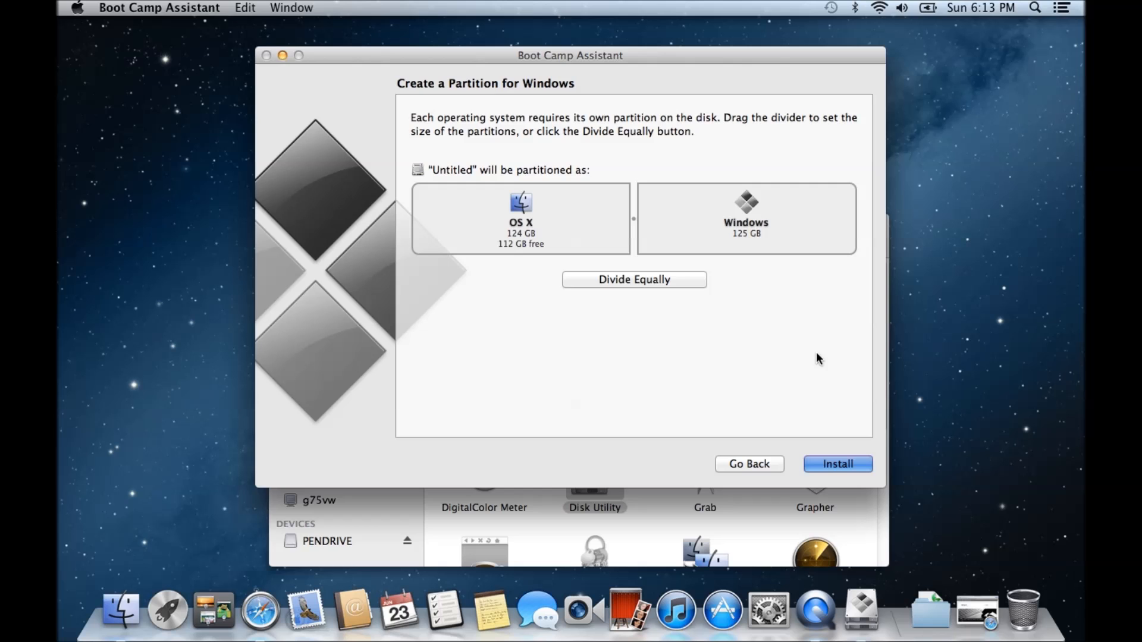
{"action": "mouse_move", "coordinate": [228, 165]}
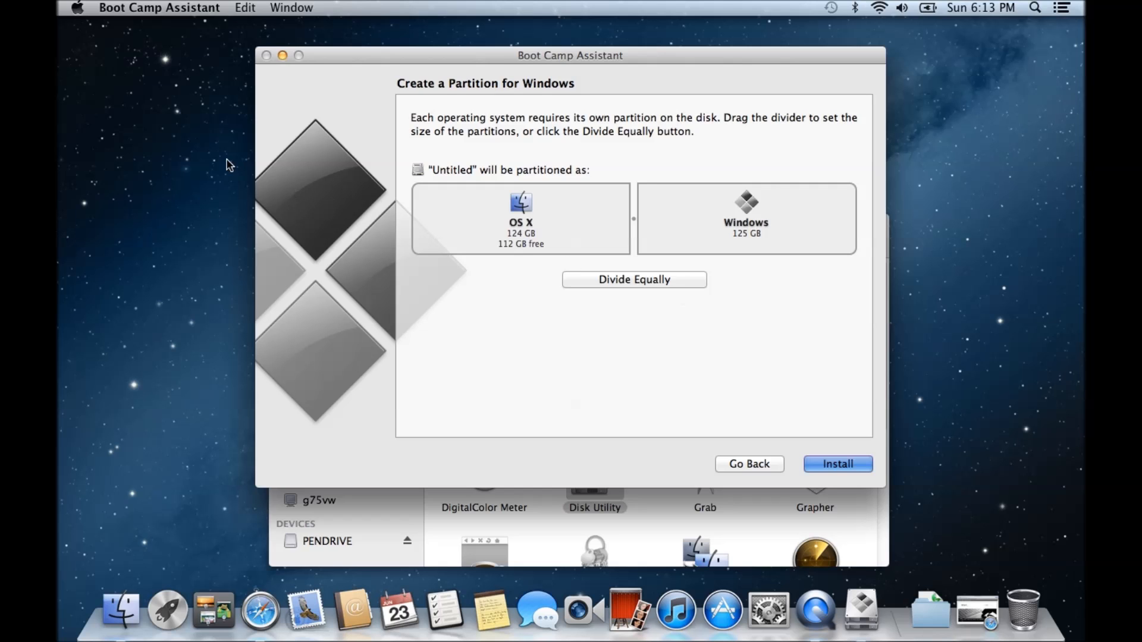
Step: Start the install, dismiss the missing installer disc alert, and install again
{"action": "left_click", "coordinate": [837, 464]}
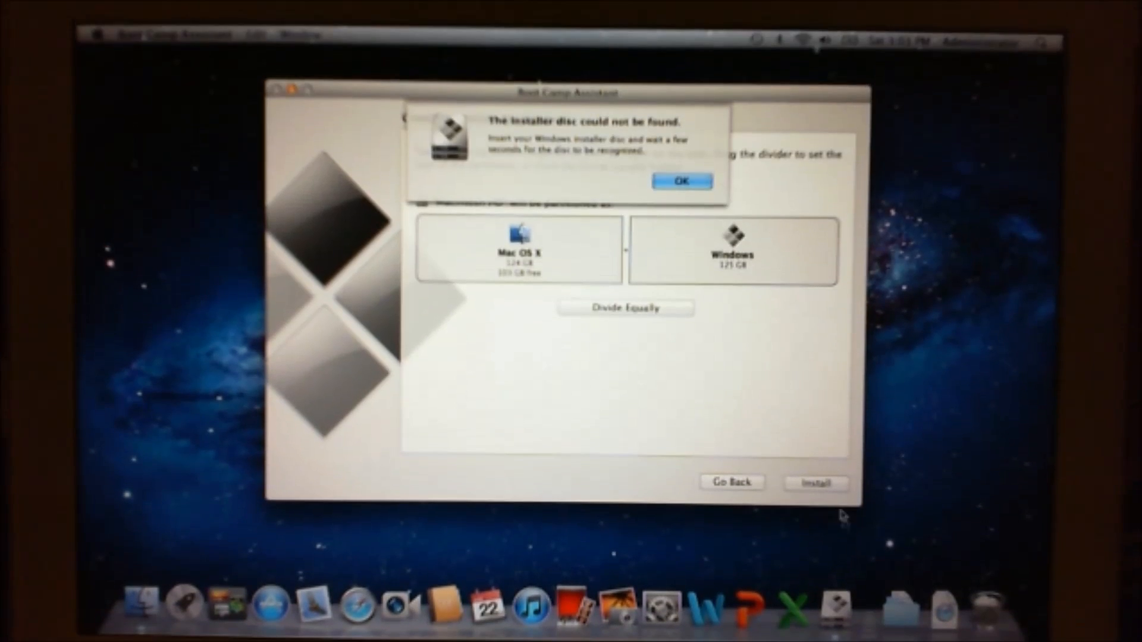
{"action": "left_click", "coordinate": [681, 180]}
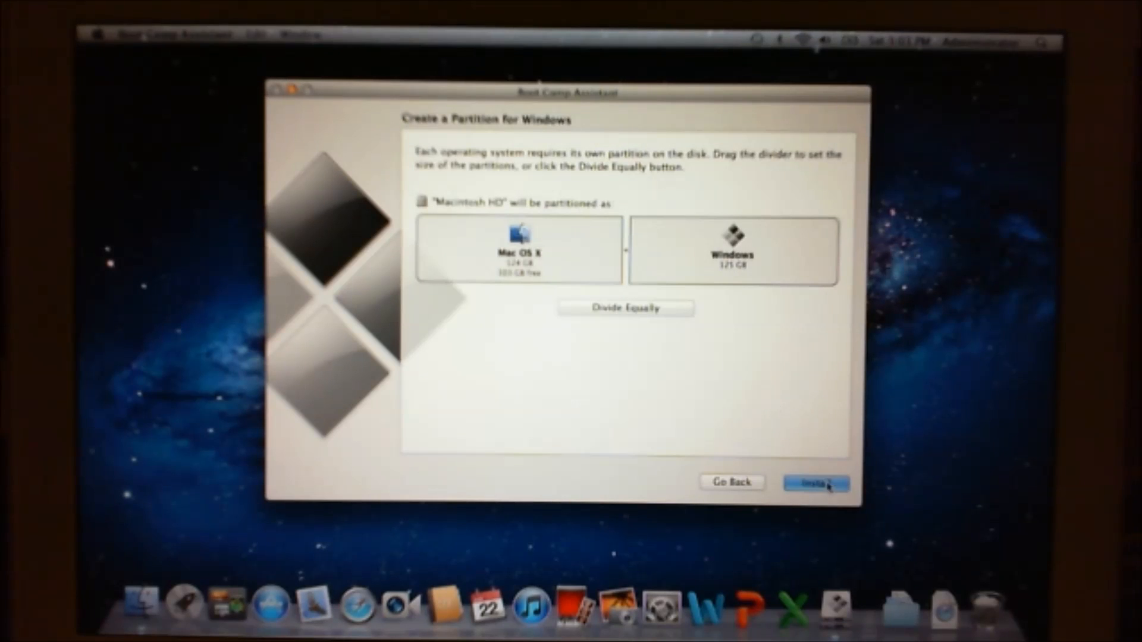
{"action": "left_click", "coordinate": [816, 484]}
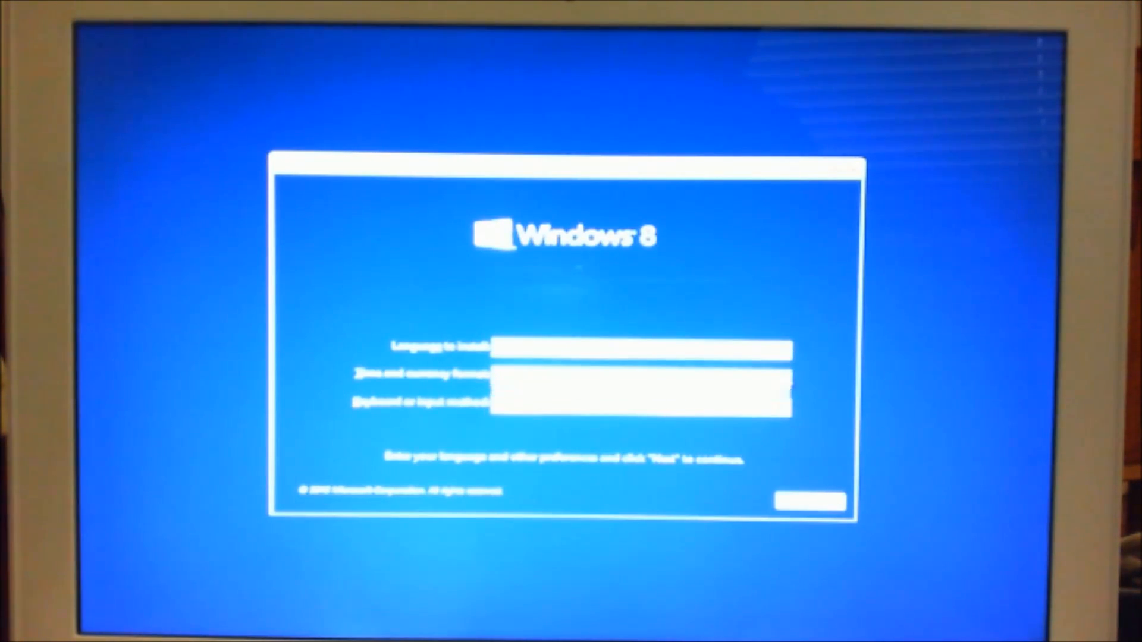
Step: Keep default language, begin Install now, and accept the license terms to reach the partition list
{"action": "left_click", "coordinate": [641, 374]}
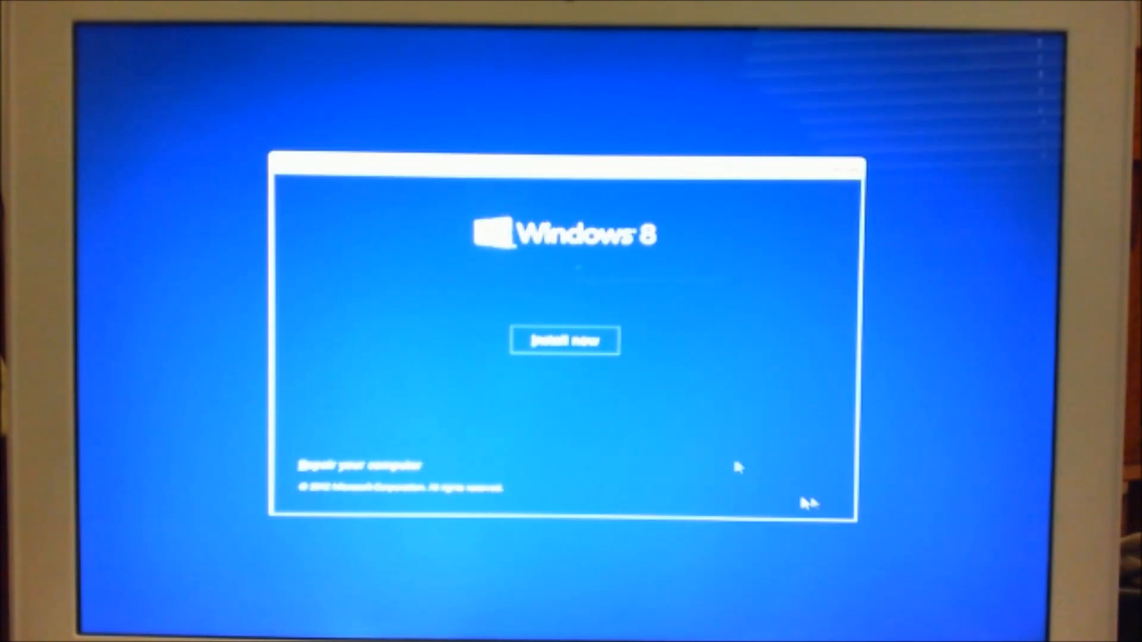
{"action": "mouse_move", "coordinate": [601, 320]}
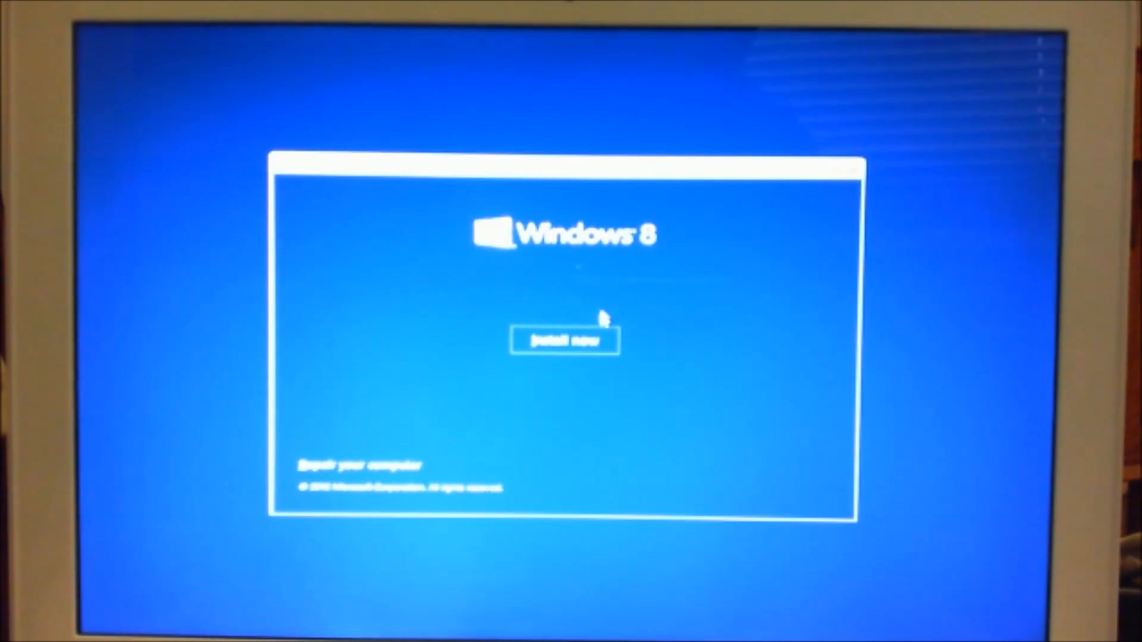
{"action": "left_click", "coordinate": [564, 341]}
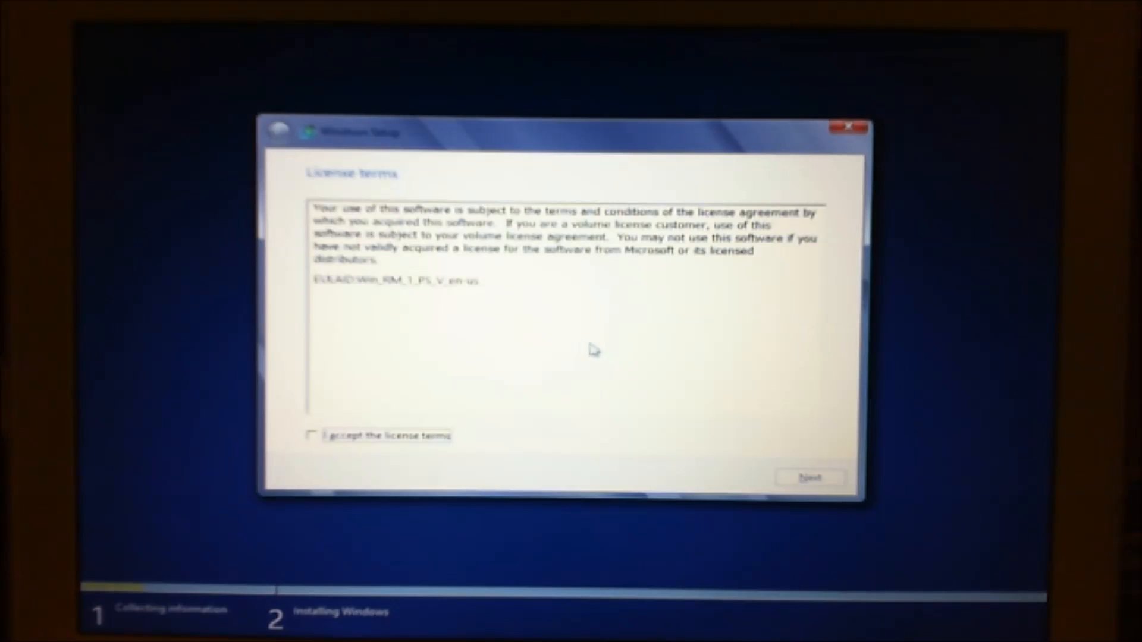
{"action": "left_click", "coordinate": [313, 435]}
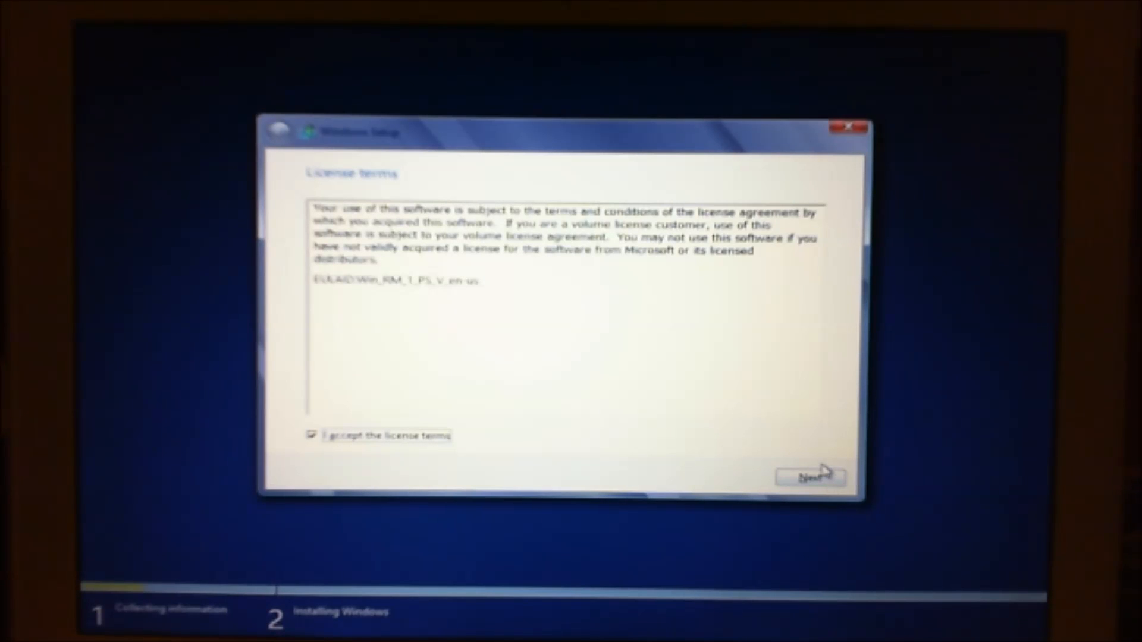
{"action": "left_click", "coordinate": [810, 477]}
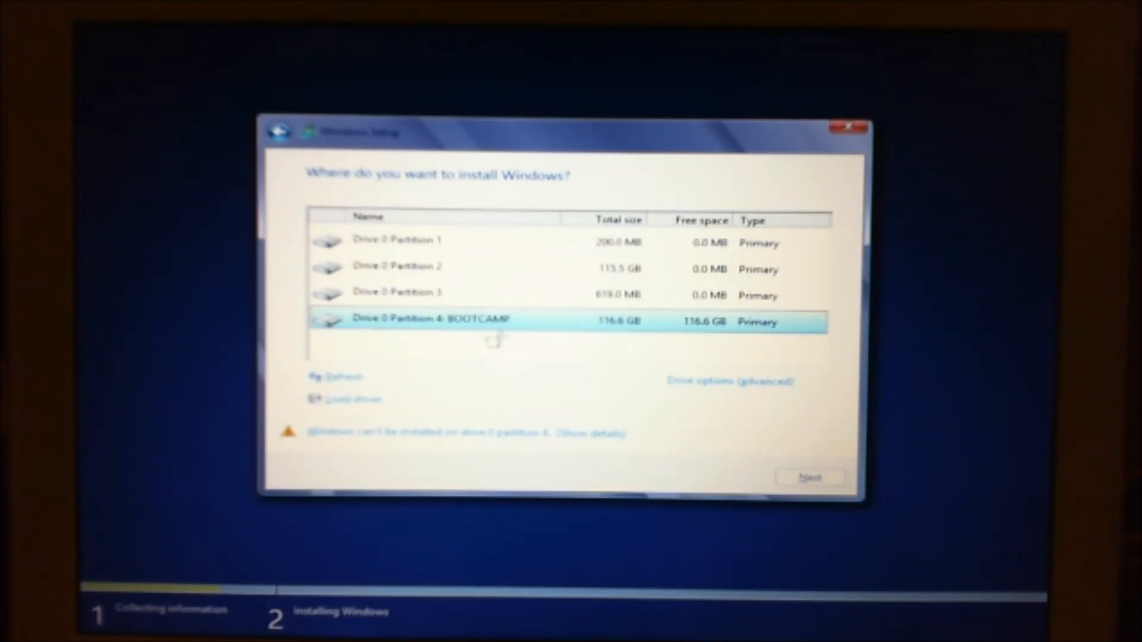
{"action": "mouse_move", "coordinate": [552, 331]}
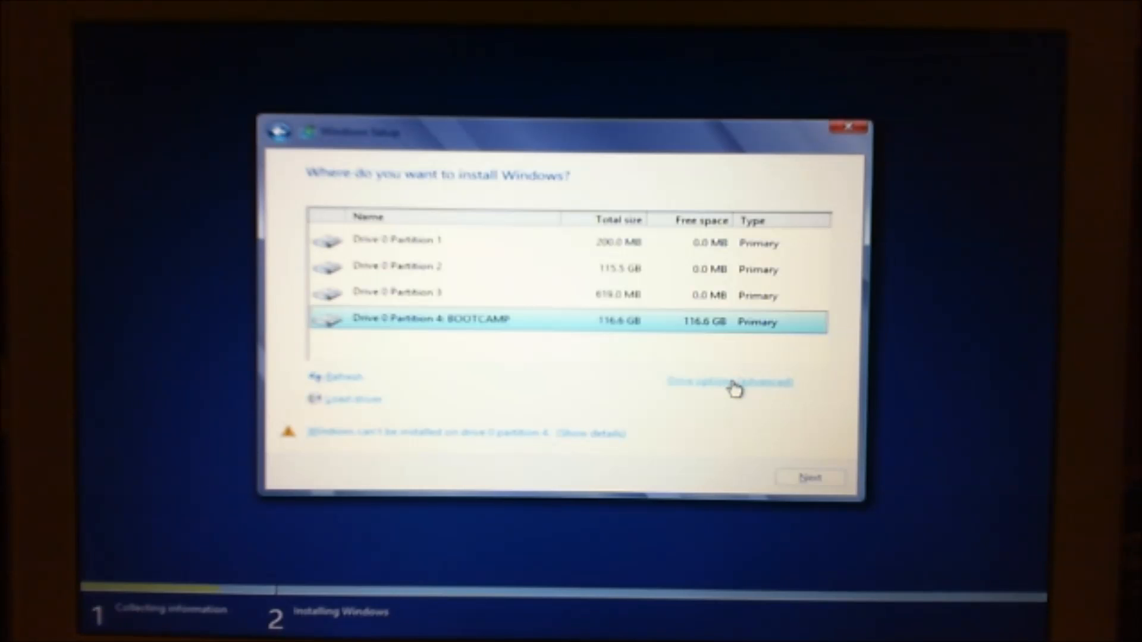
Step: Delete the BOOTCAMP partition via advanced drive options, leaving unallocated space selected
{"action": "left_click", "coordinate": [728, 382]}
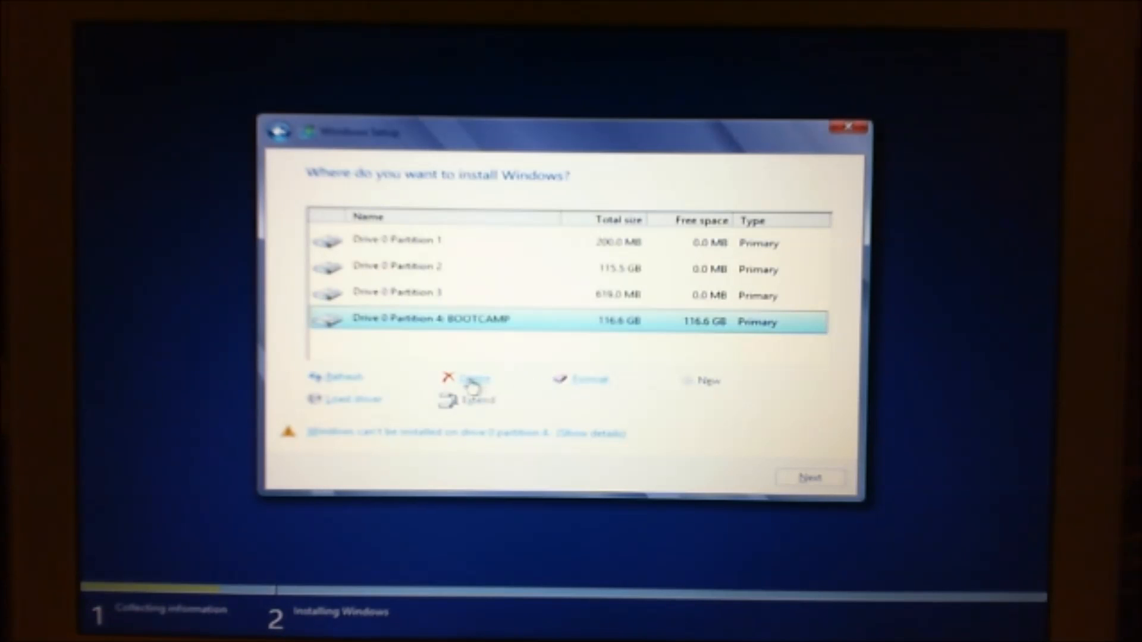
{"action": "left_click", "coordinate": [471, 379]}
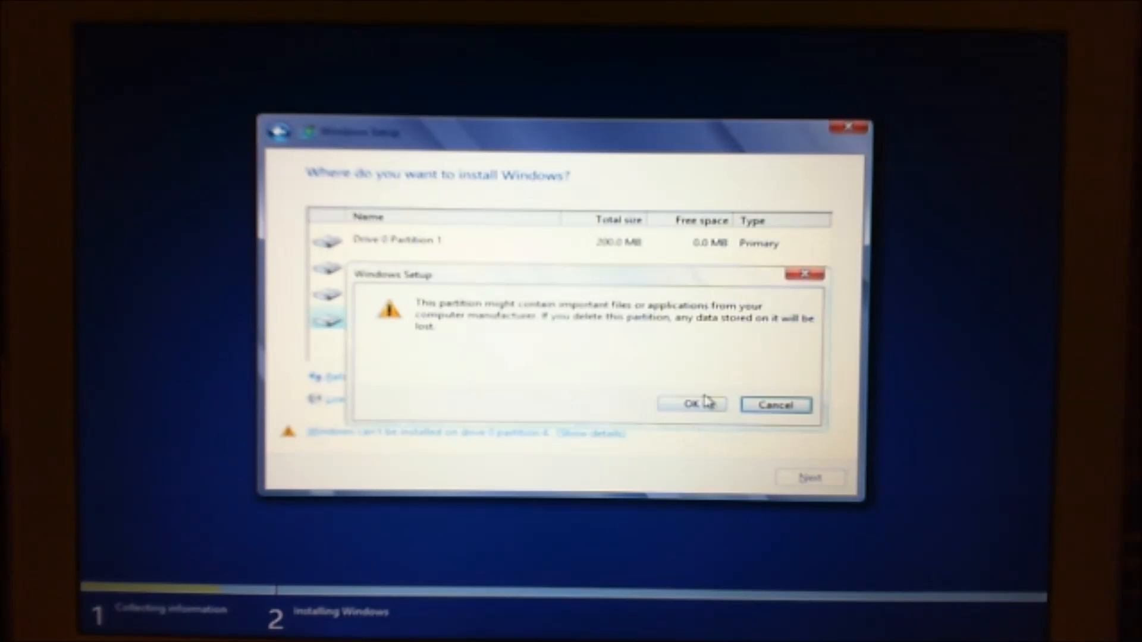
{"action": "left_click", "coordinate": [691, 405]}
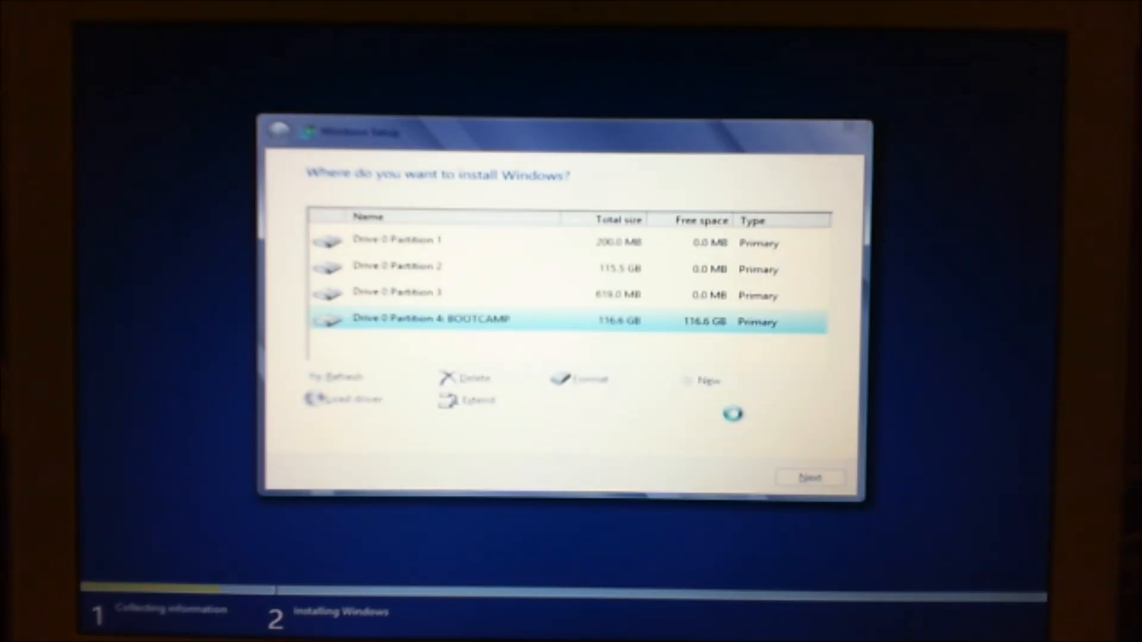
{"action": "left_click", "coordinate": [472, 378]}
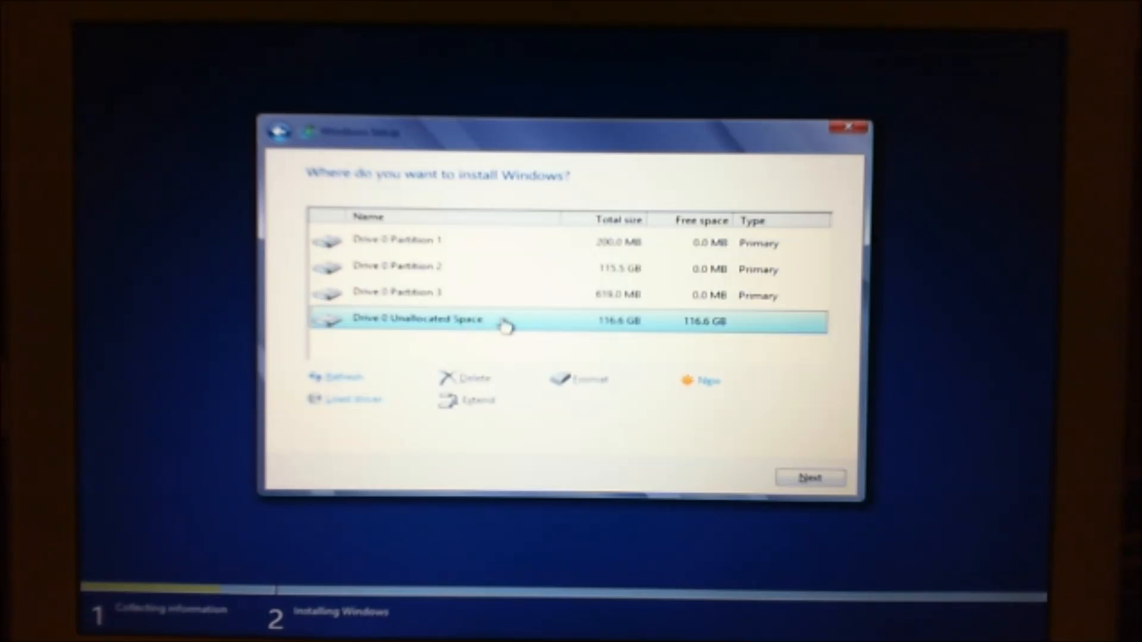
{"action": "mouse_move", "coordinate": [737, 363]}
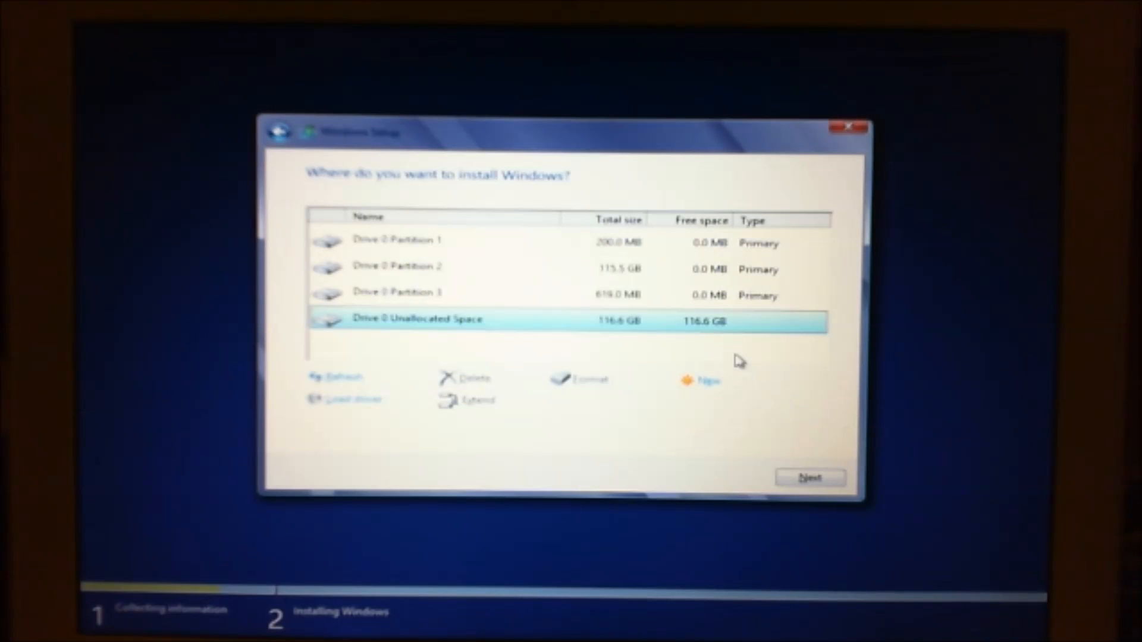
Step: Create a new partition from the unallocated space and install Windows on Drive 0 Partition 4
{"action": "left_click", "coordinate": [809, 477]}
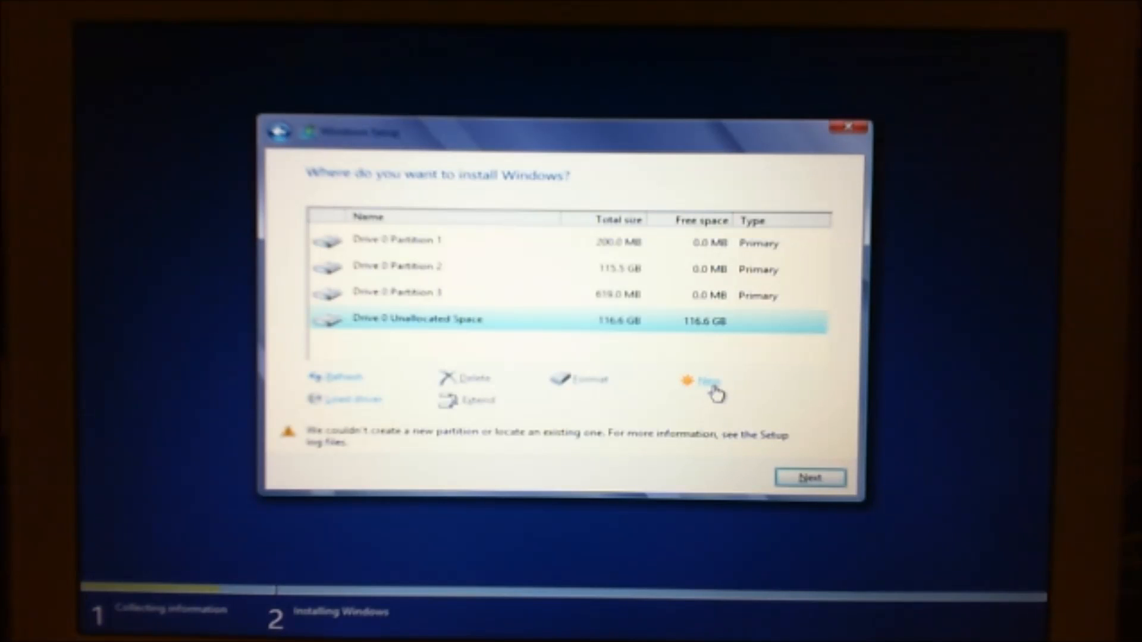
{"action": "left_click", "coordinate": [702, 380]}
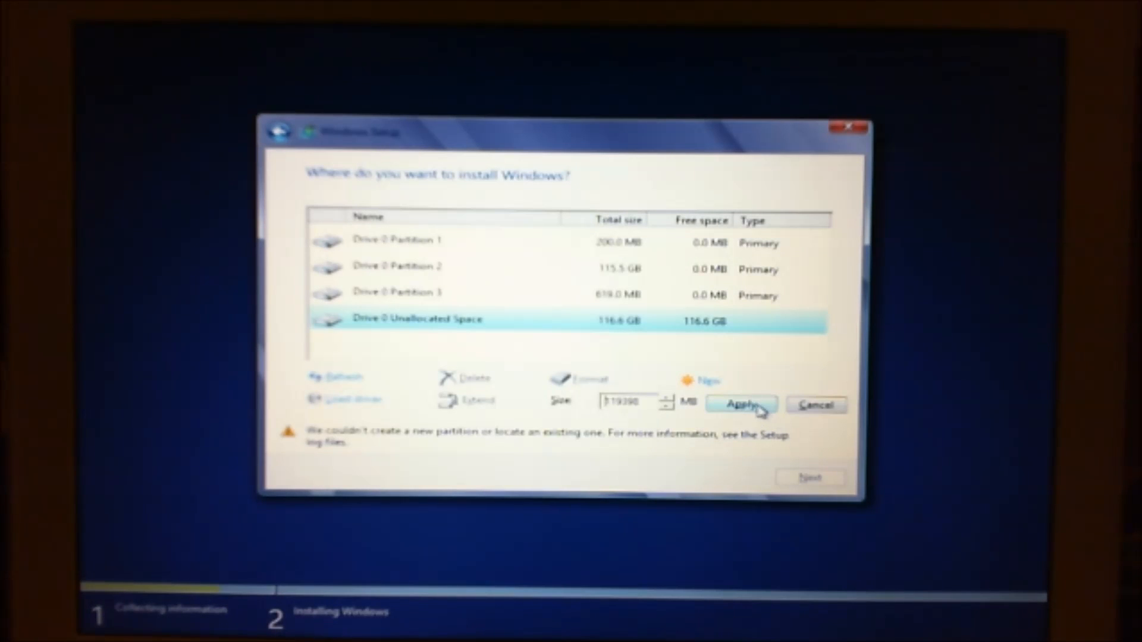
{"action": "left_click", "coordinate": [742, 405]}
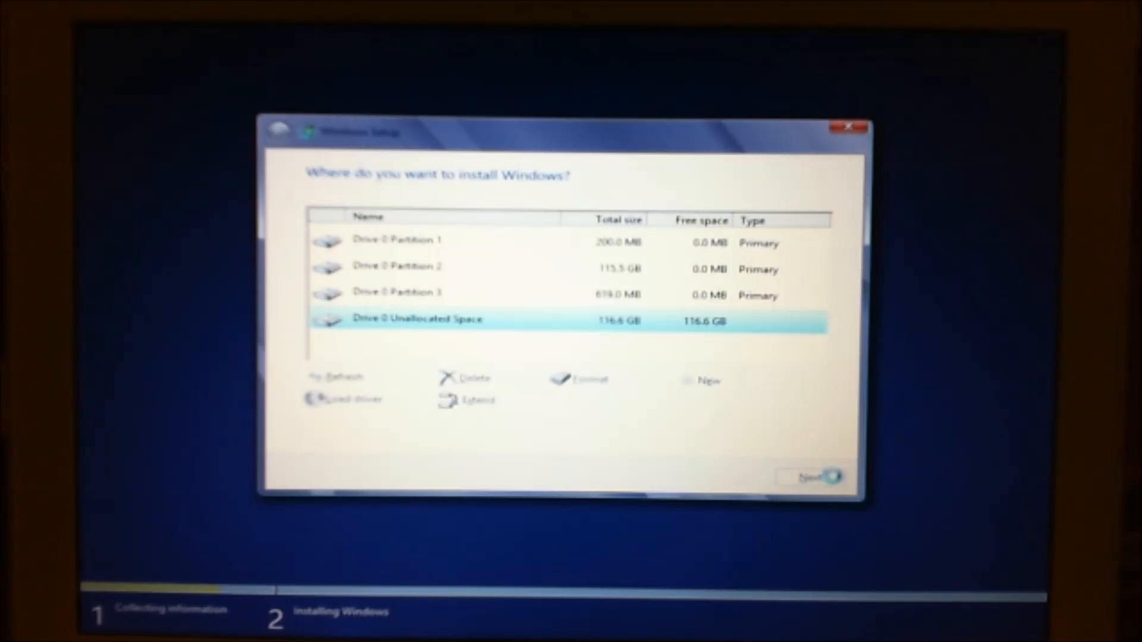
{"action": "left_click", "coordinate": [708, 380]}
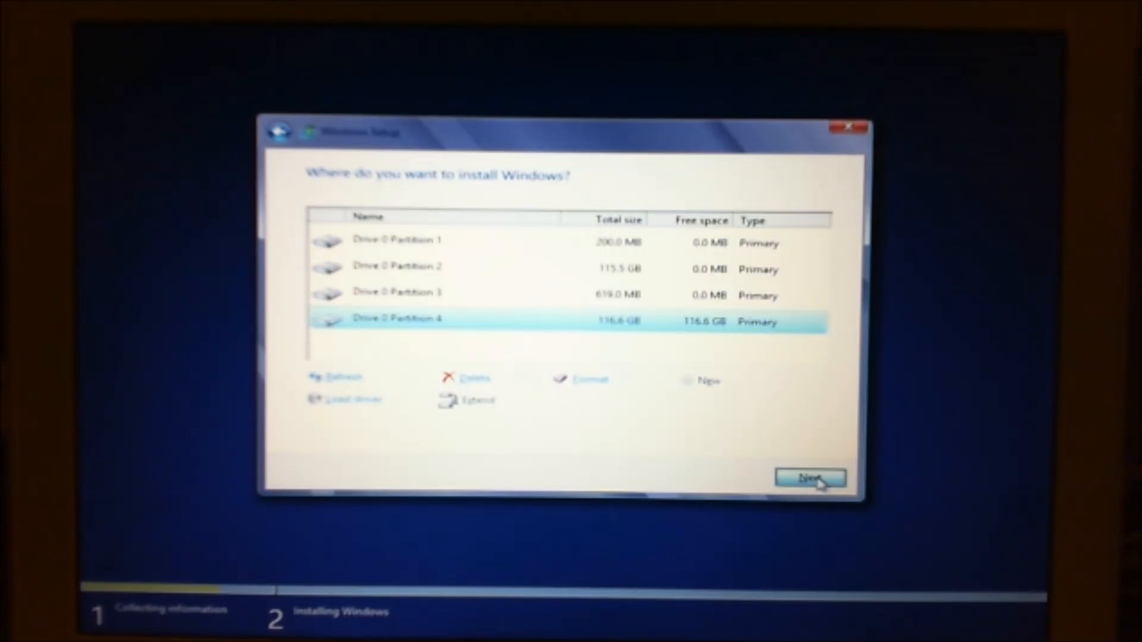
{"action": "left_click", "coordinate": [810, 478]}
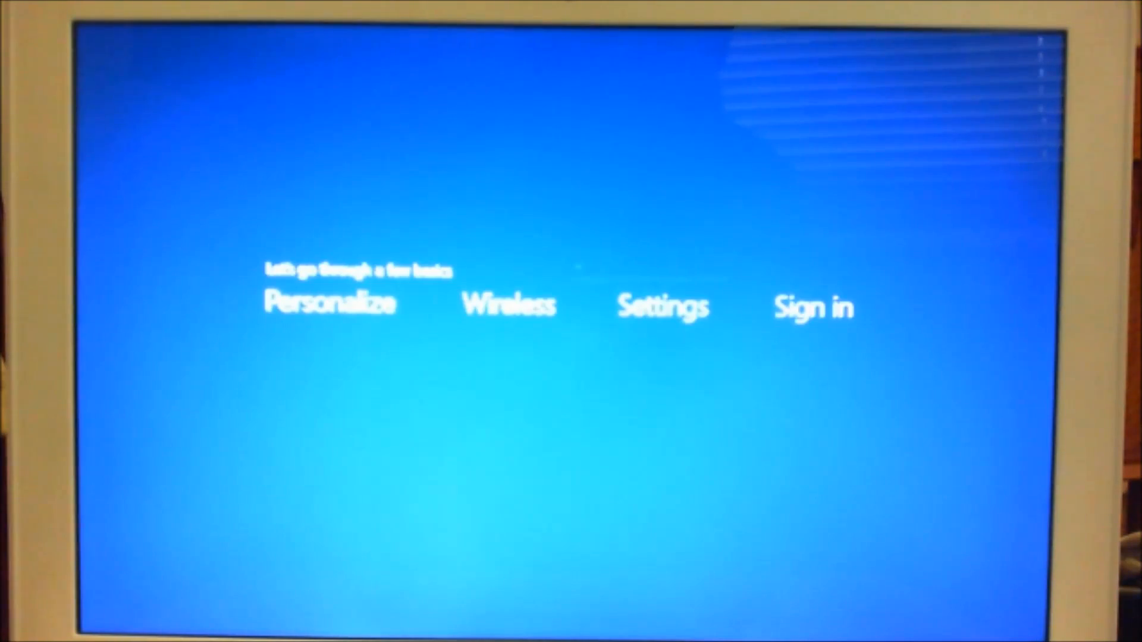
Step: Confirm the colour and PC name, then sign in with a local account and finish setup
{"action": "left_click", "coordinate": [331, 304]}
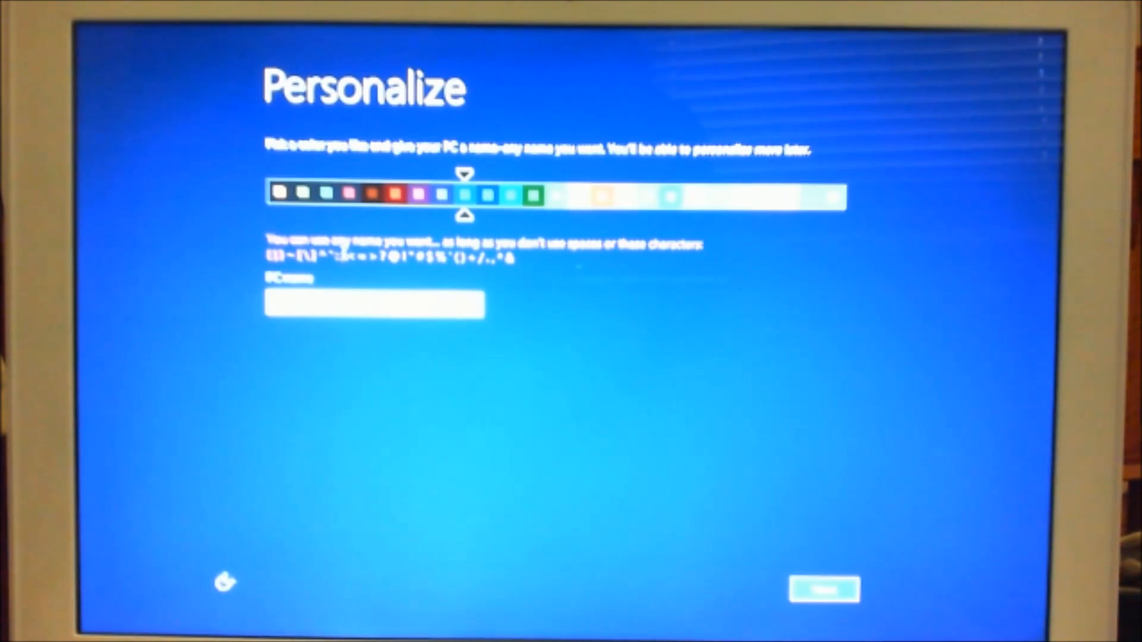
{"action": "left_click", "coordinate": [824, 590]}
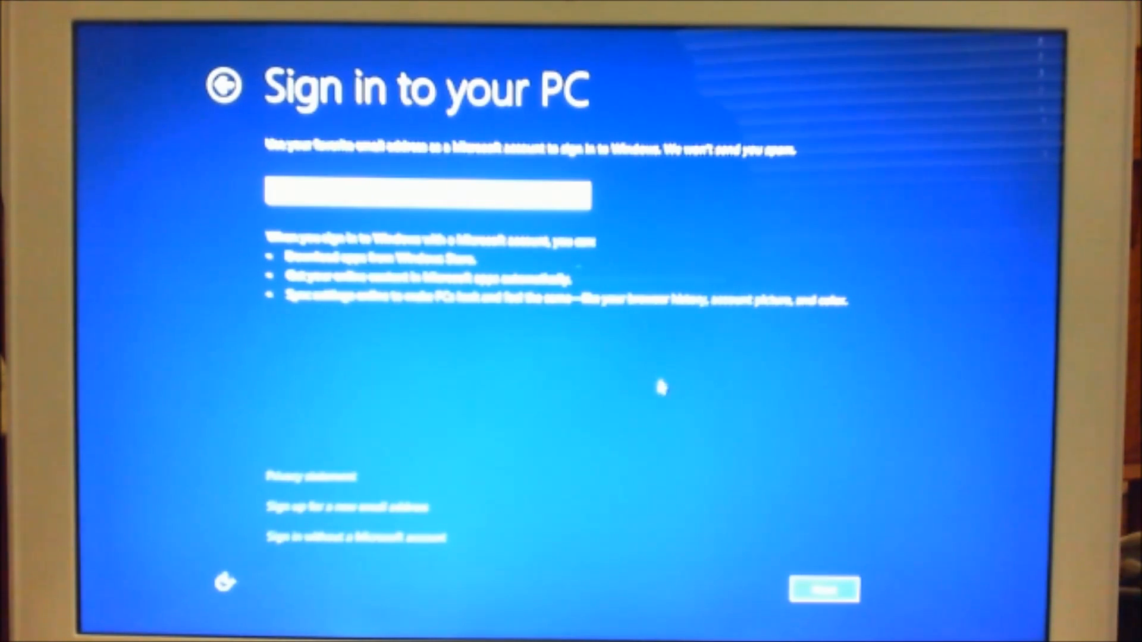
{"action": "mouse_move", "coordinate": [575, 150]}
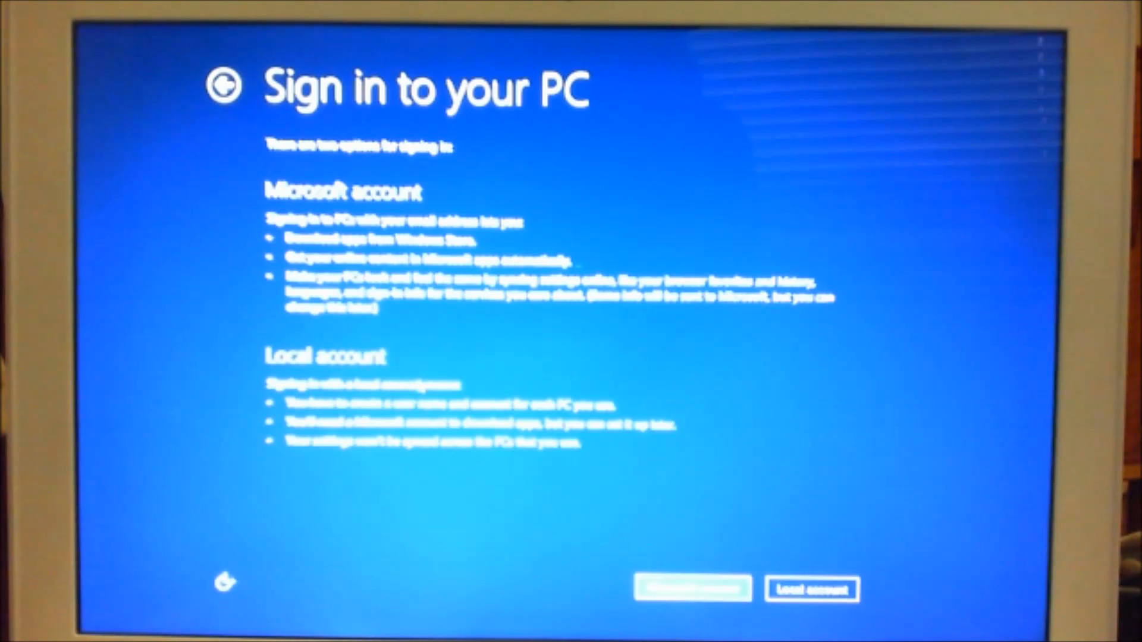
{"action": "left_click", "coordinate": [811, 589]}
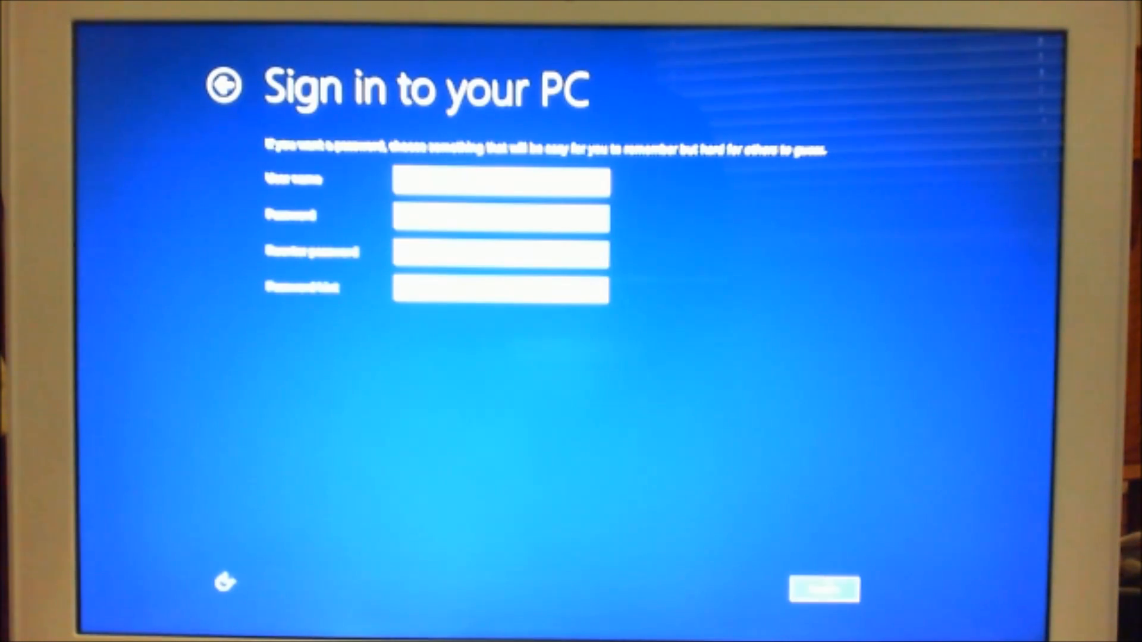
{"action": "left_click", "coordinate": [823, 590]}
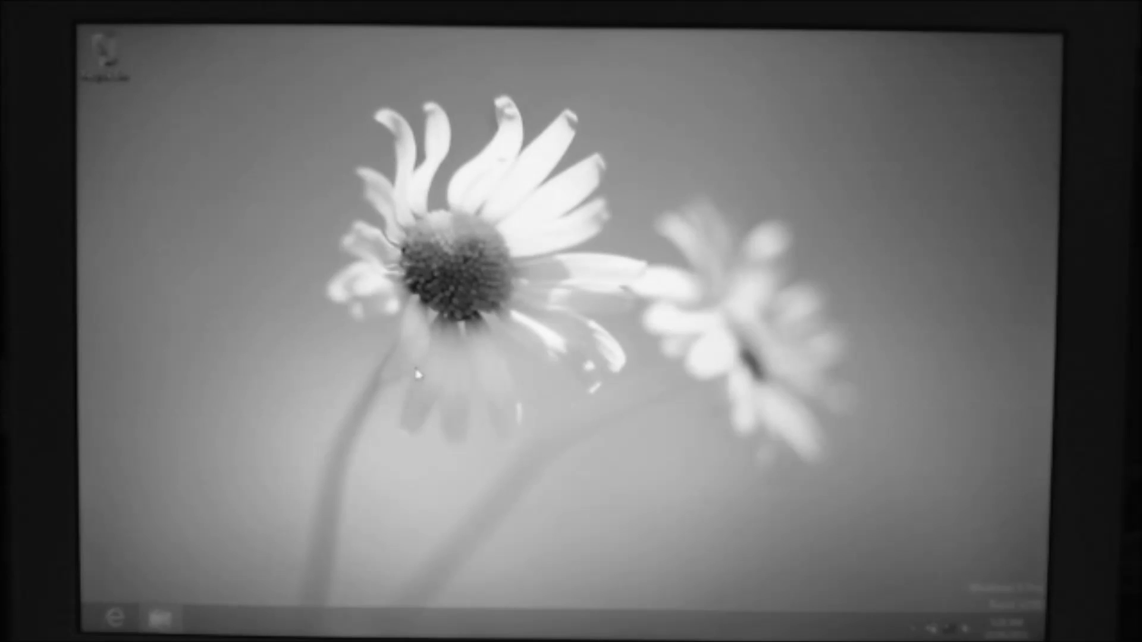
Step: Run setup from the WindowsSupport folder on PENDRIVE (D:) to start the Boot Camp installer
{"action": "left_click", "coordinate": [157, 617]}
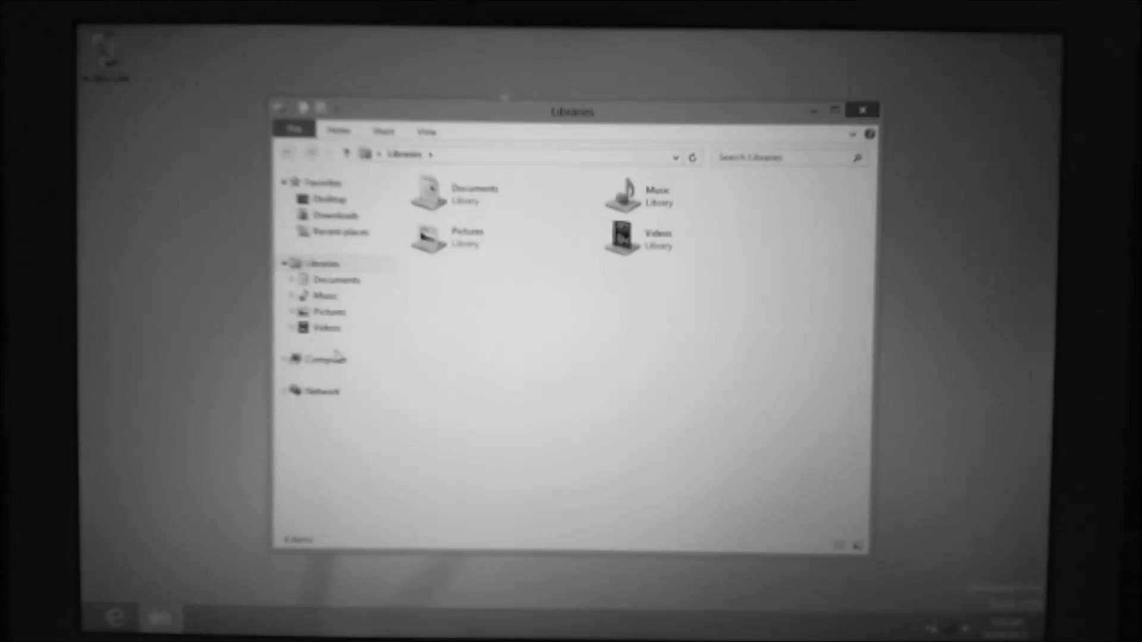
{"action": "left_click", "coordinate": [325, 359]}
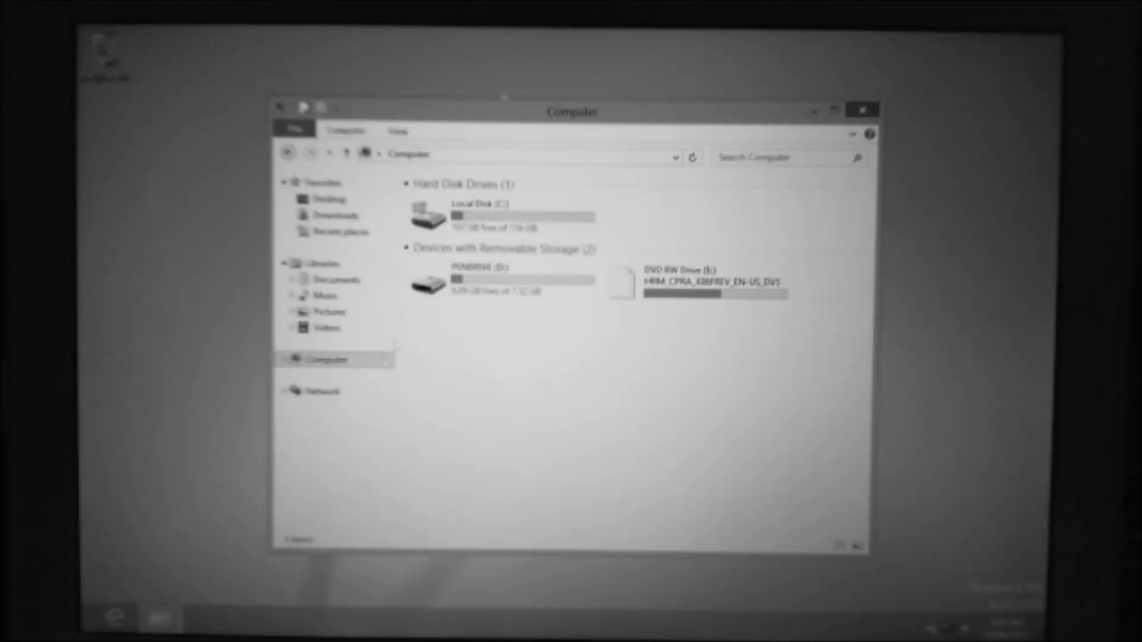
{"action": "double_click", "coordinate": [503, 282]}
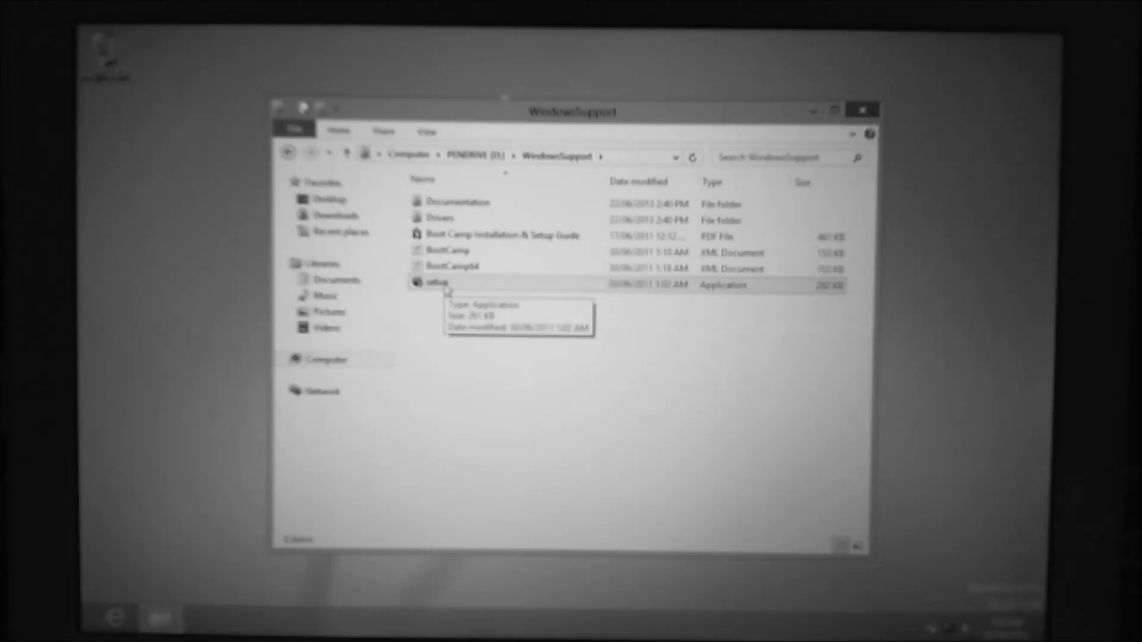
{"action": "double_click", "coordinate": [436, 284]}
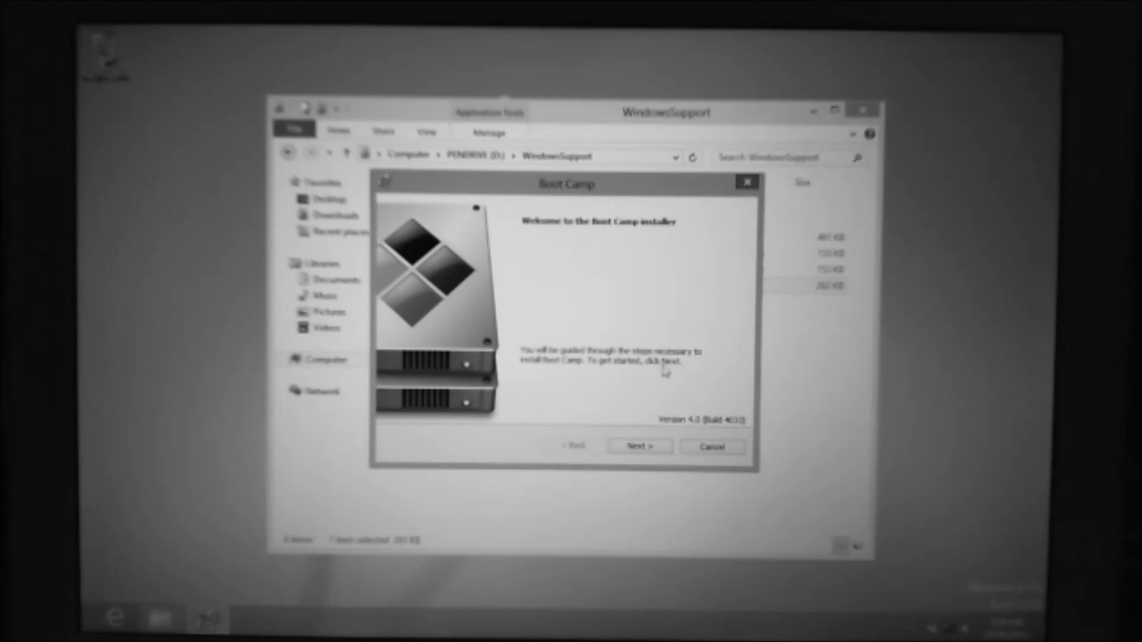
Step: Accept the Boot Camp license and install with Apple Software Update, starting the NVIDIA driver install
{"action": "left_click", "coordinate": [638, 447]}
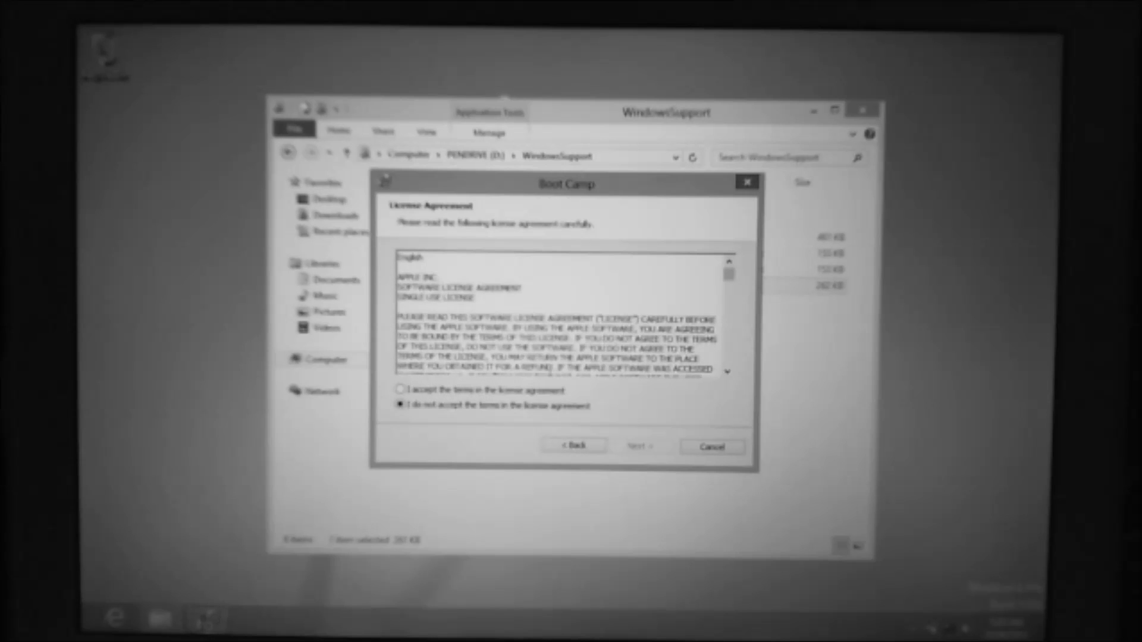
{"action": "left_click", "coordinate": [641, 445]}
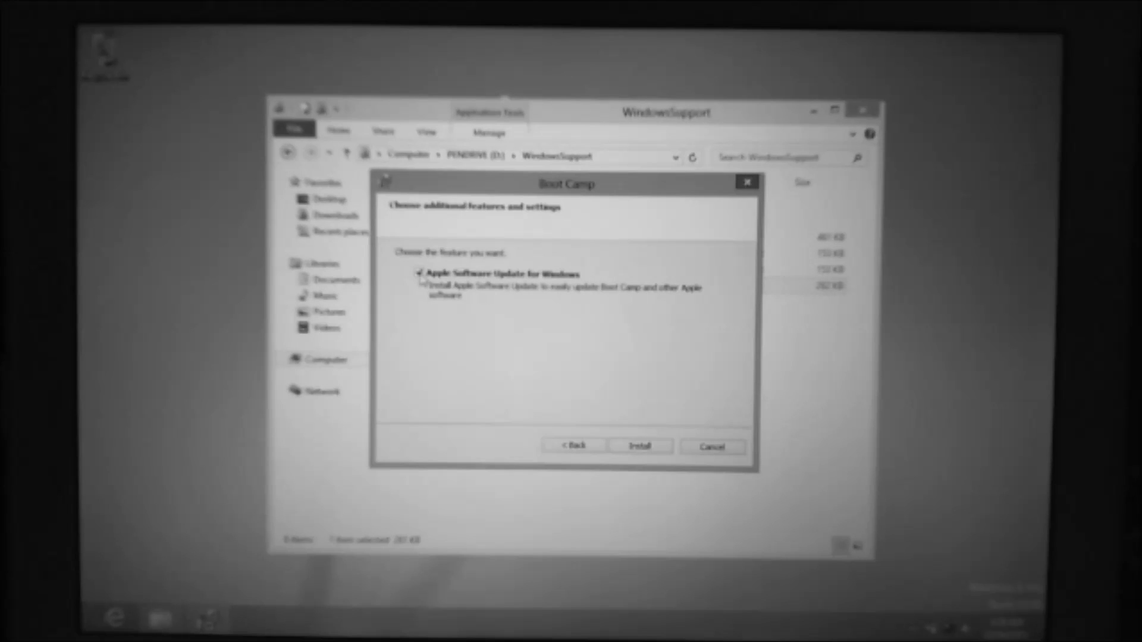
{"action": "left_click", "coordinate": [639, 445]}
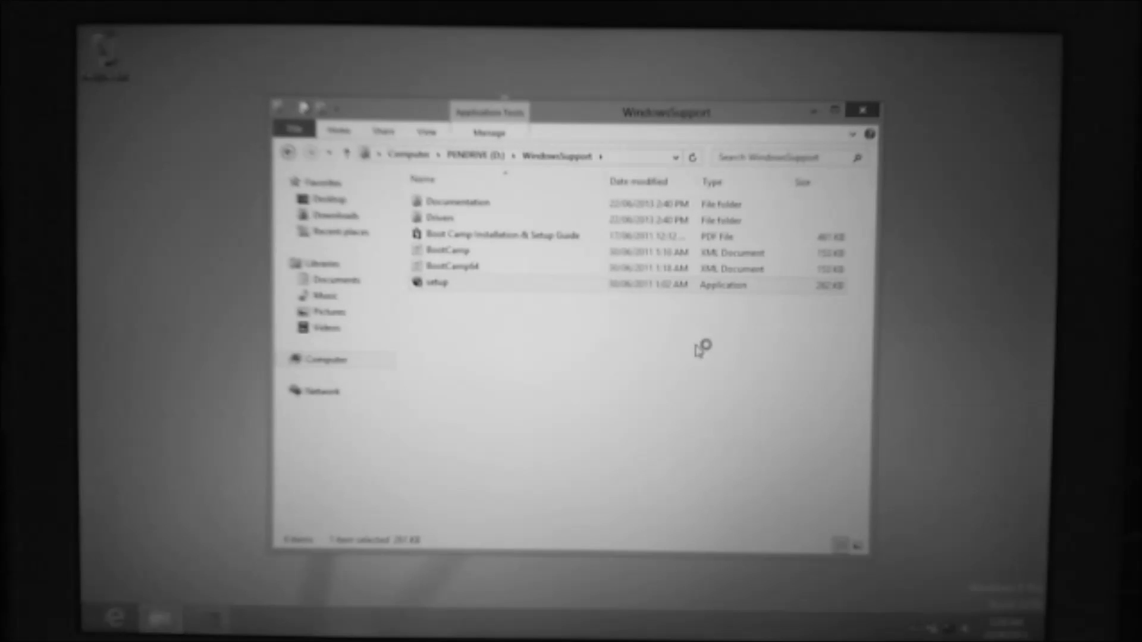
{"action": "double_click", "coordinate": [437, 283]}
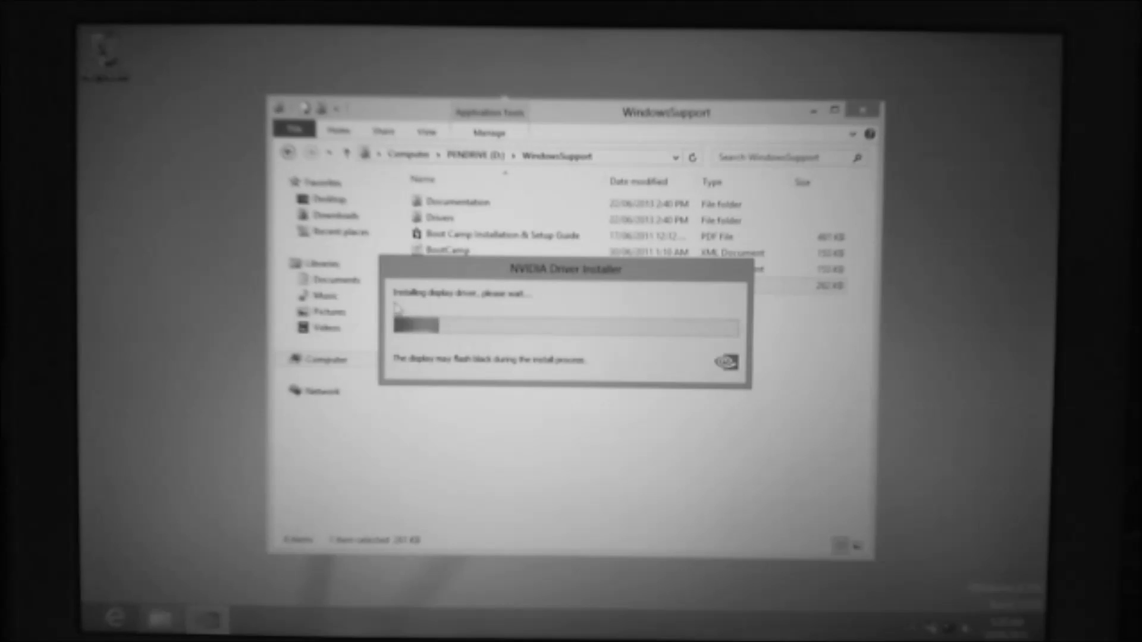
{"action": "mouse_move", "coordinate": [606, 288]}
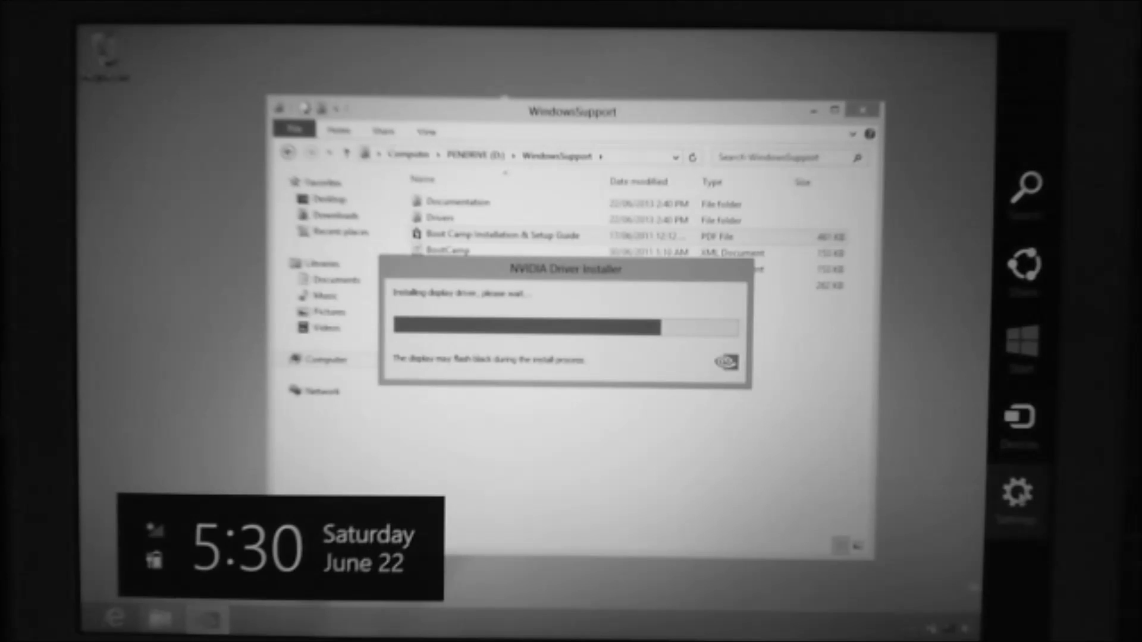
Step: Show and dismiss the Settings charm while the NVIDIA driver installer finishes
{"action": "left_click", "coordinate": [1021, 490]}
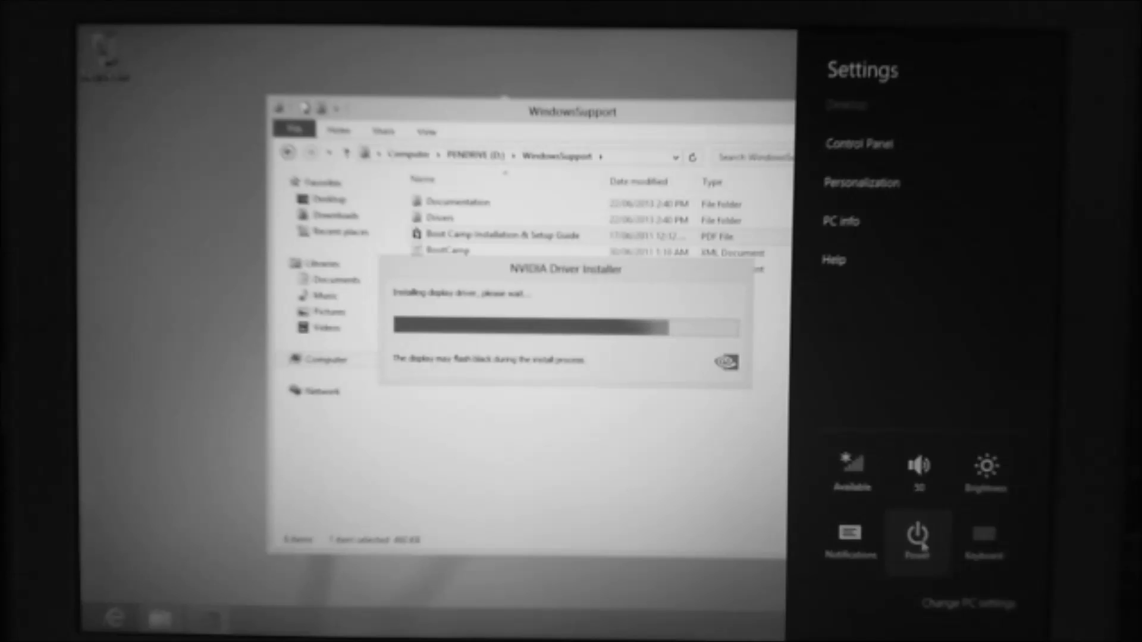
{"action": "left_click", "coordinate": [918, 539]}
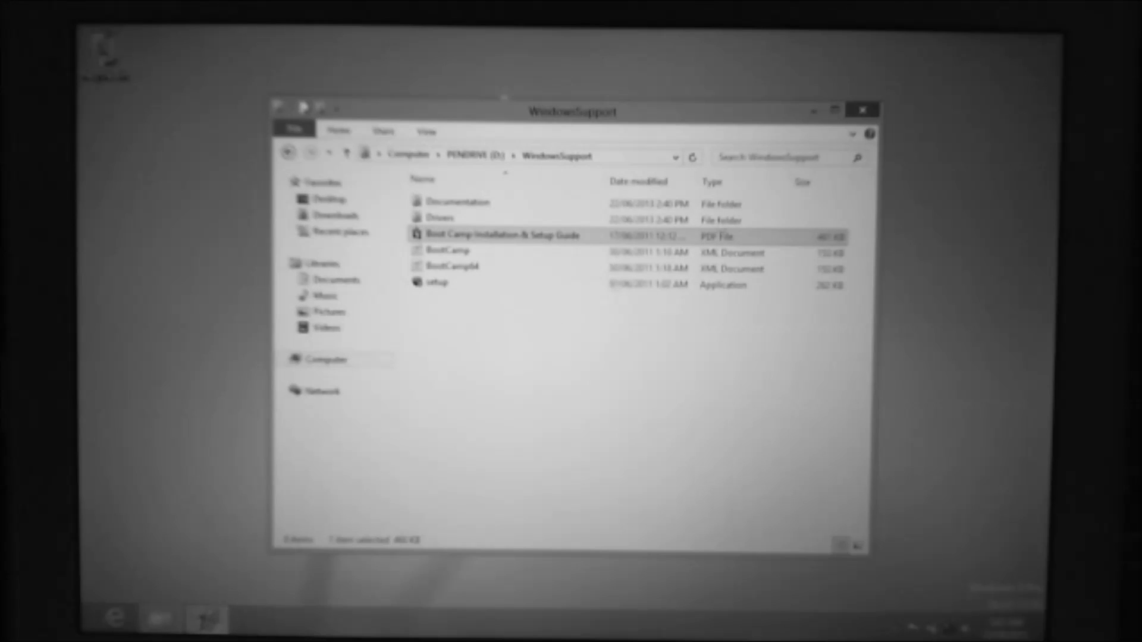
Step: Relaunch Boot Camp setup, cancel the installation with Yes, and finish to close it
{"action": "double_click", "coordinate": [435, 283]}
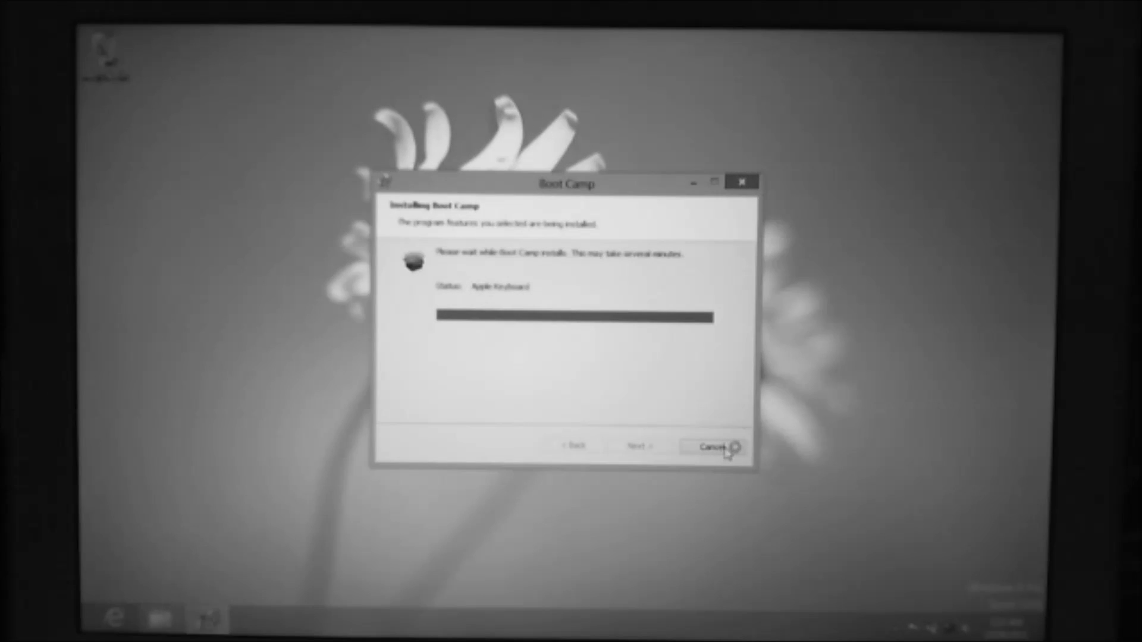
{"action": "left_click", "coordinate": [711, 446]}
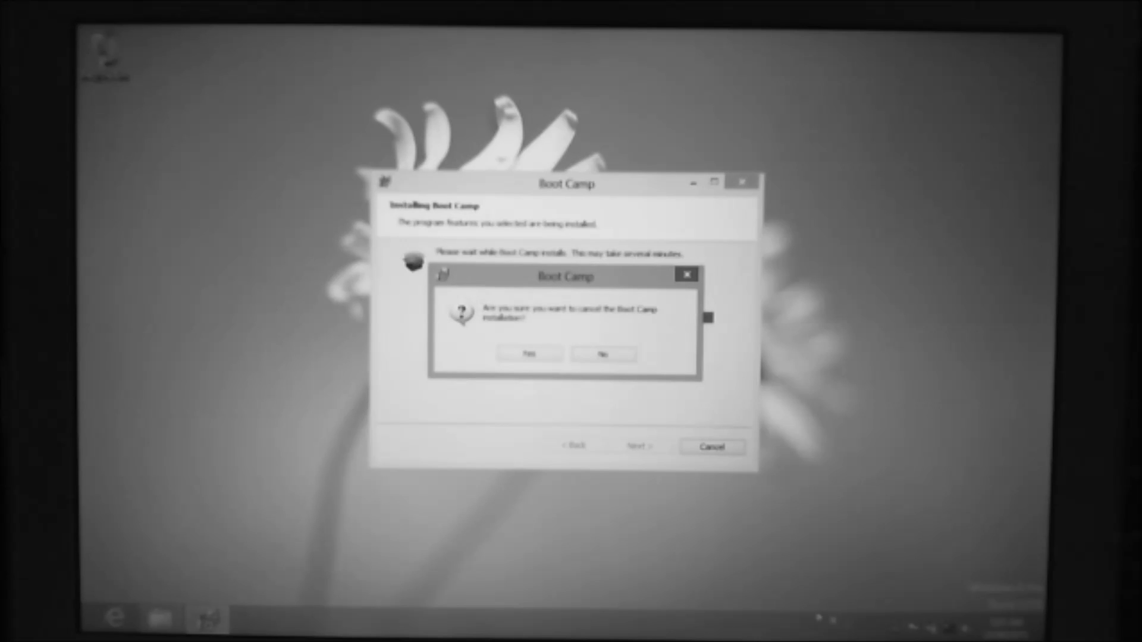
{"action": "left_click", "coordinate": [527, 354]}
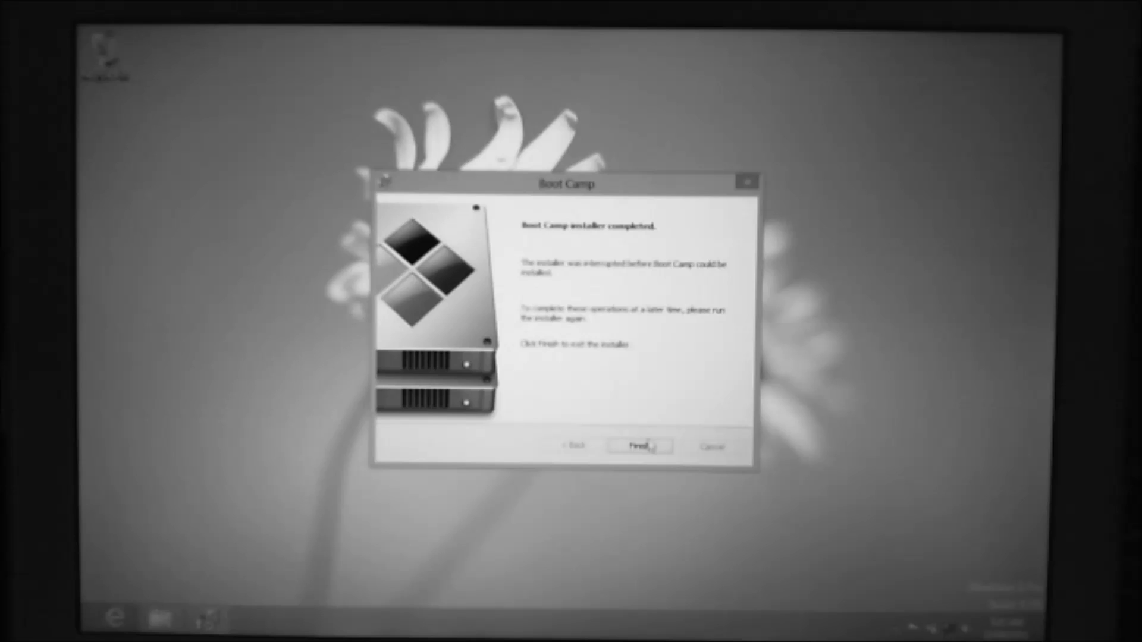
{"action": "left_click", "coordinate": [639, 446]}
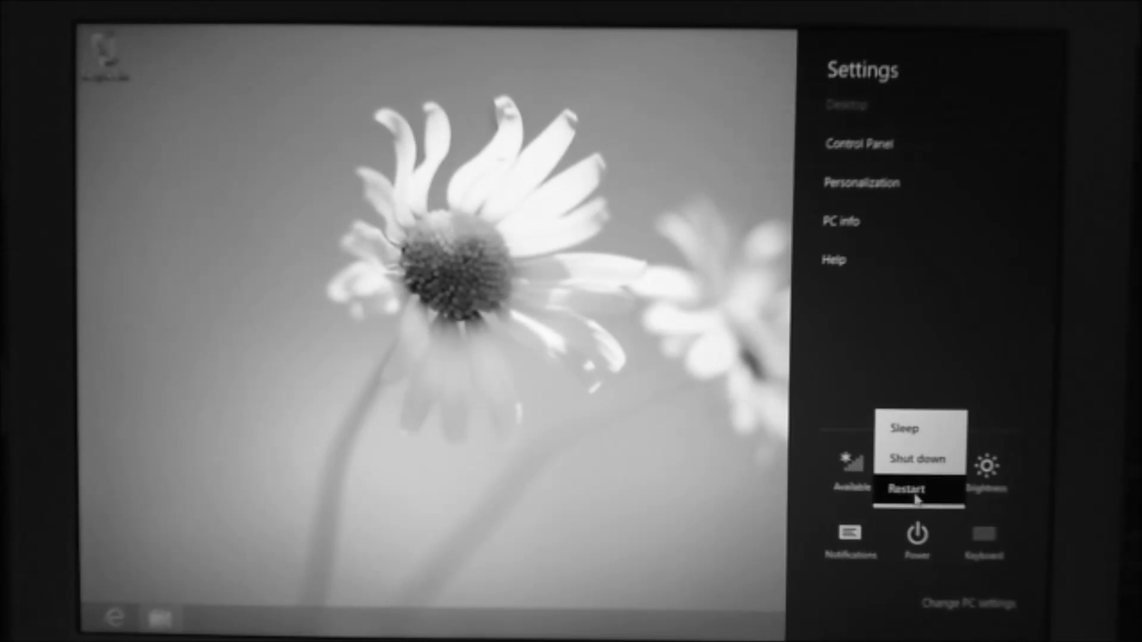
Step: Restart Windows 8 from the Power options, reaching the Mac startup disk picker
{"action": "left_click", "coordinate": [909, 489]}
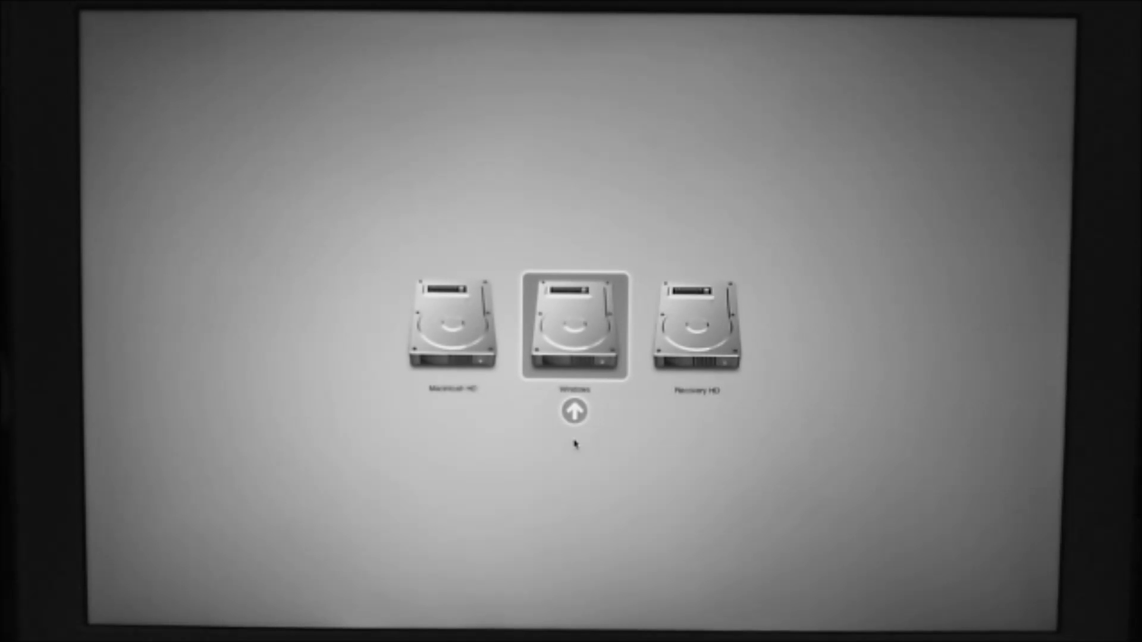